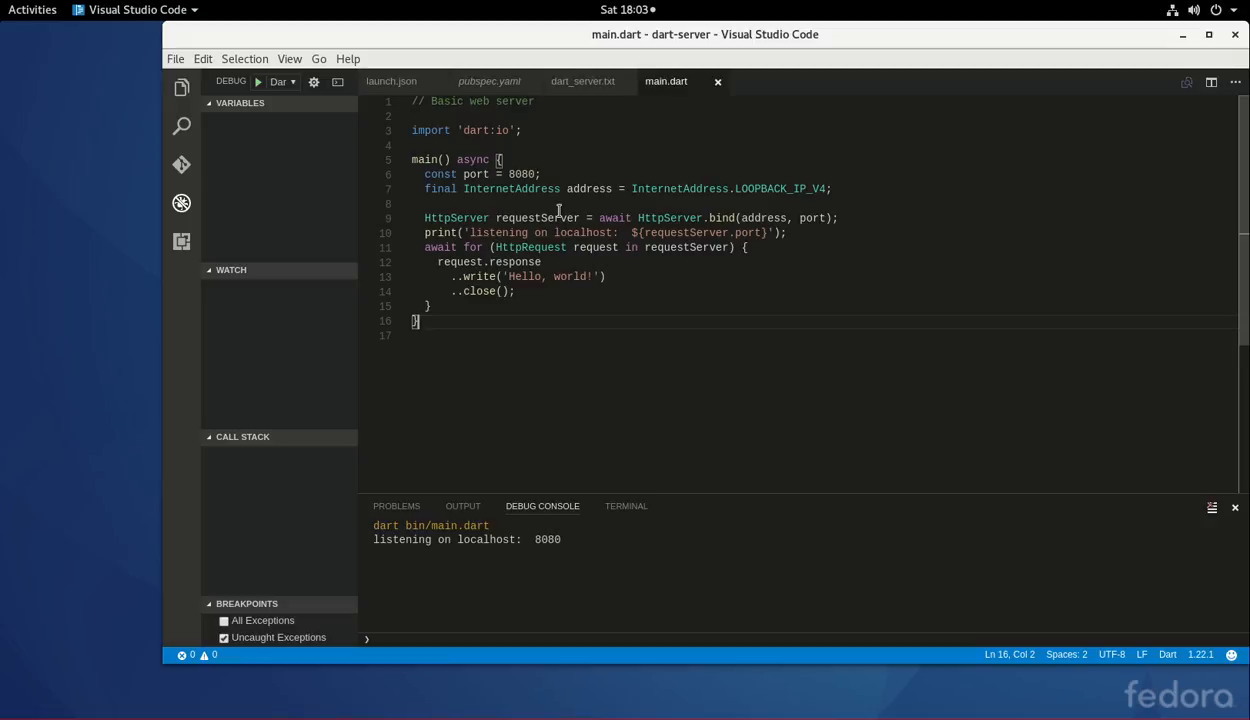
{"action": "mouse_move", "coordinate": [535, 218]}
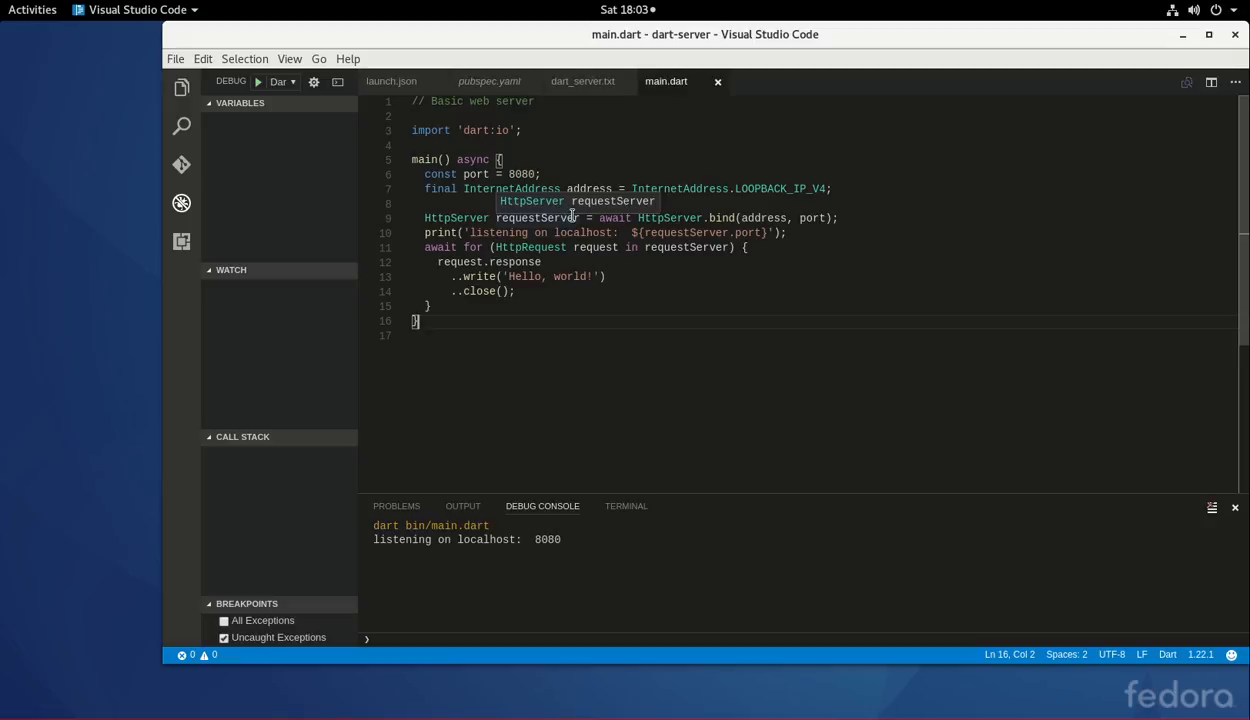
{"action": "mouse_move", "coordinate": [633, 276]}
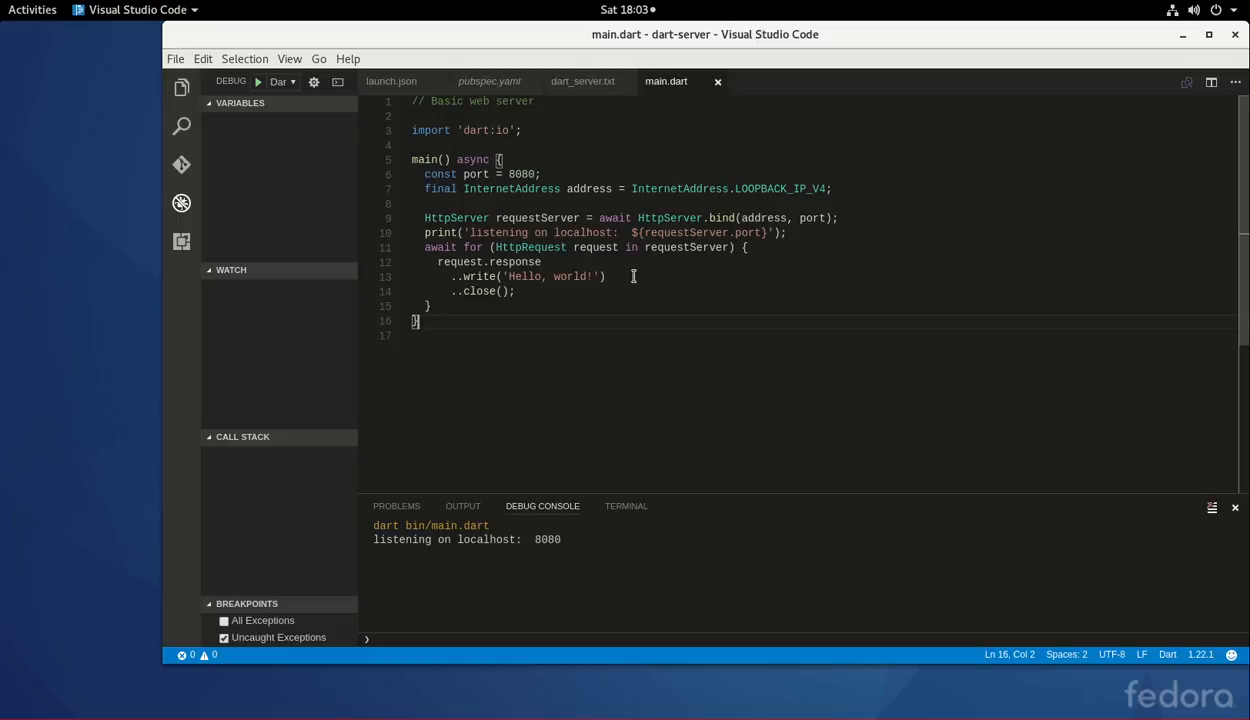
{"action": "mouse_move", "coordinate": [446, 189]}
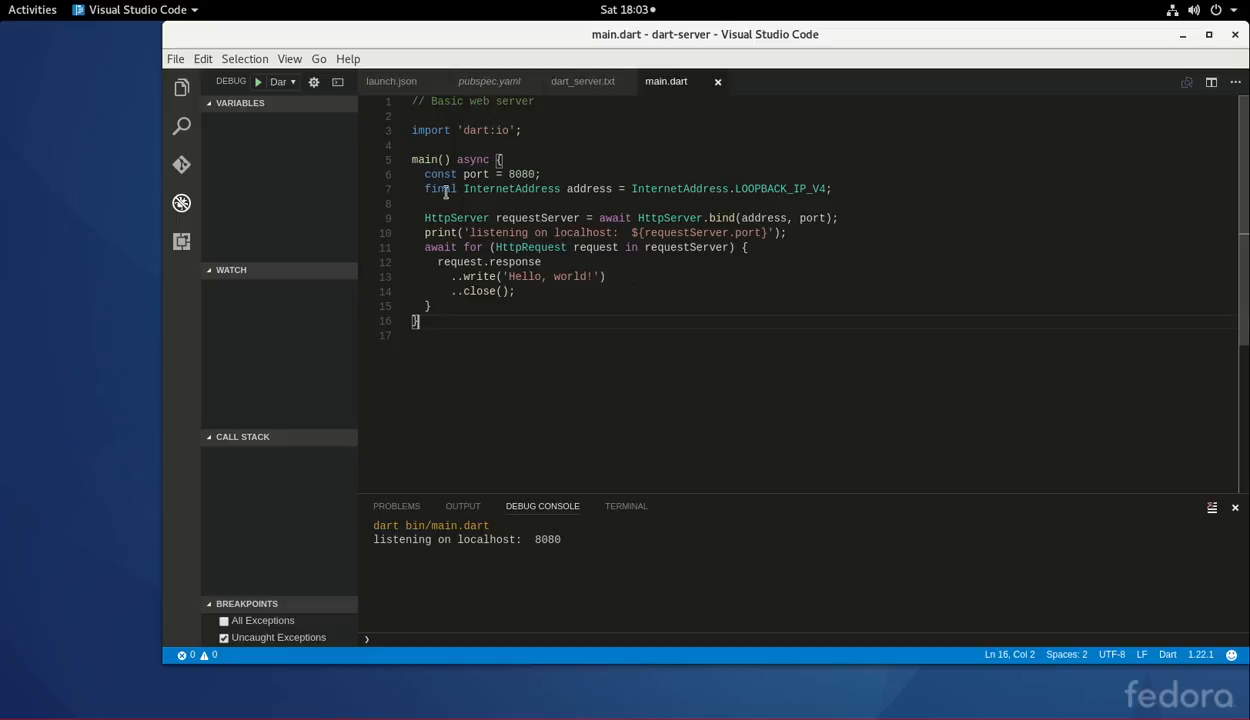
{"action": "mouse_move", "coordinate": [539, 129]}
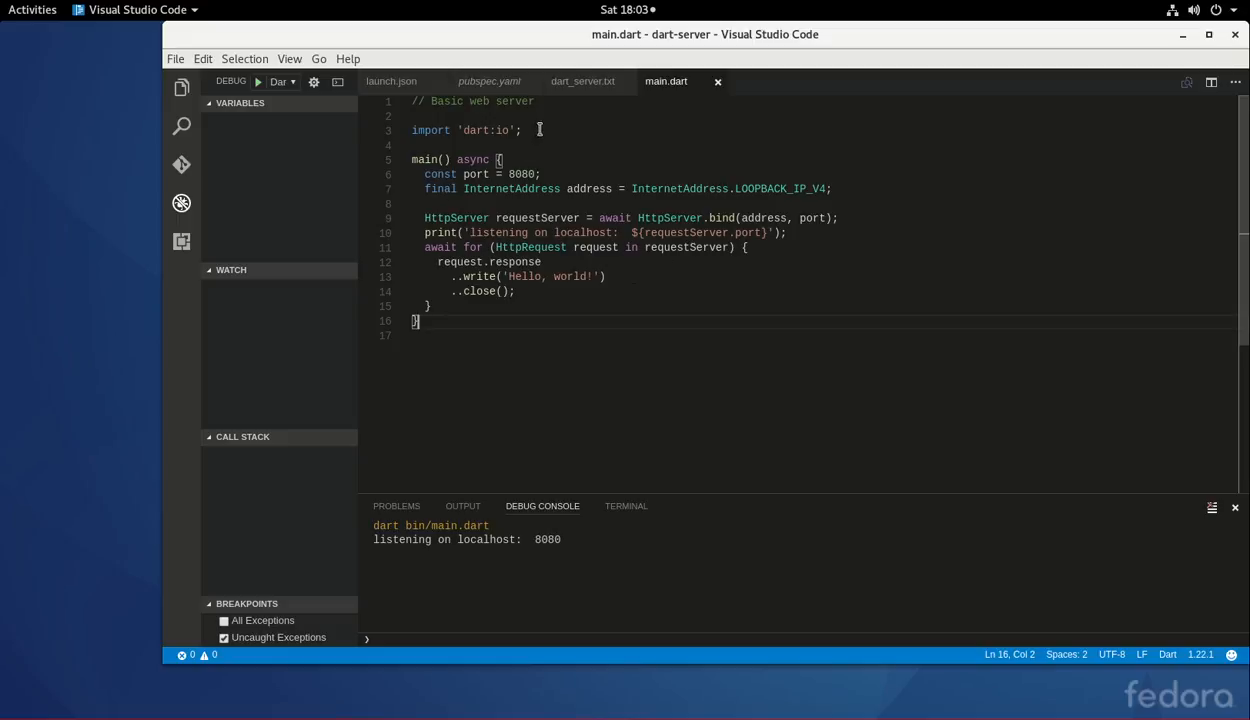
Highlight the dart:io import line and dismiss its library documentation.
{"action": "triple_click", "coordinate": [465, 130]}
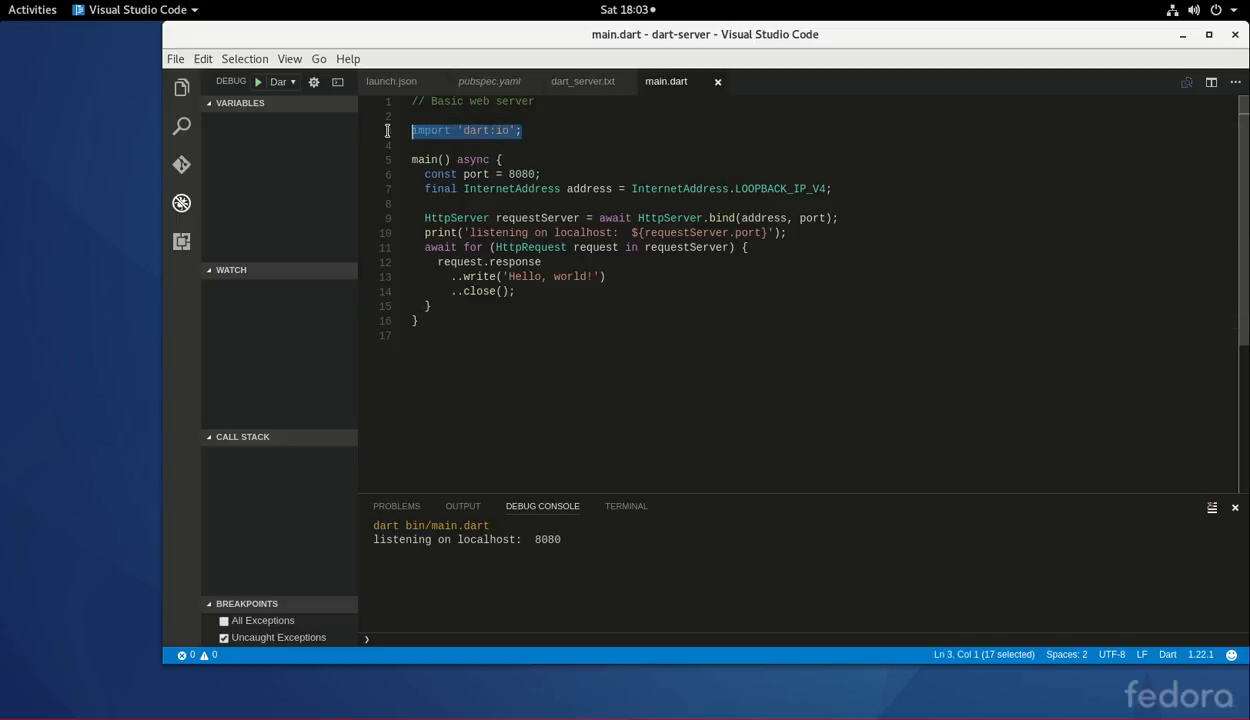
{"action": "left_click", "coordinate": [588, 130]}
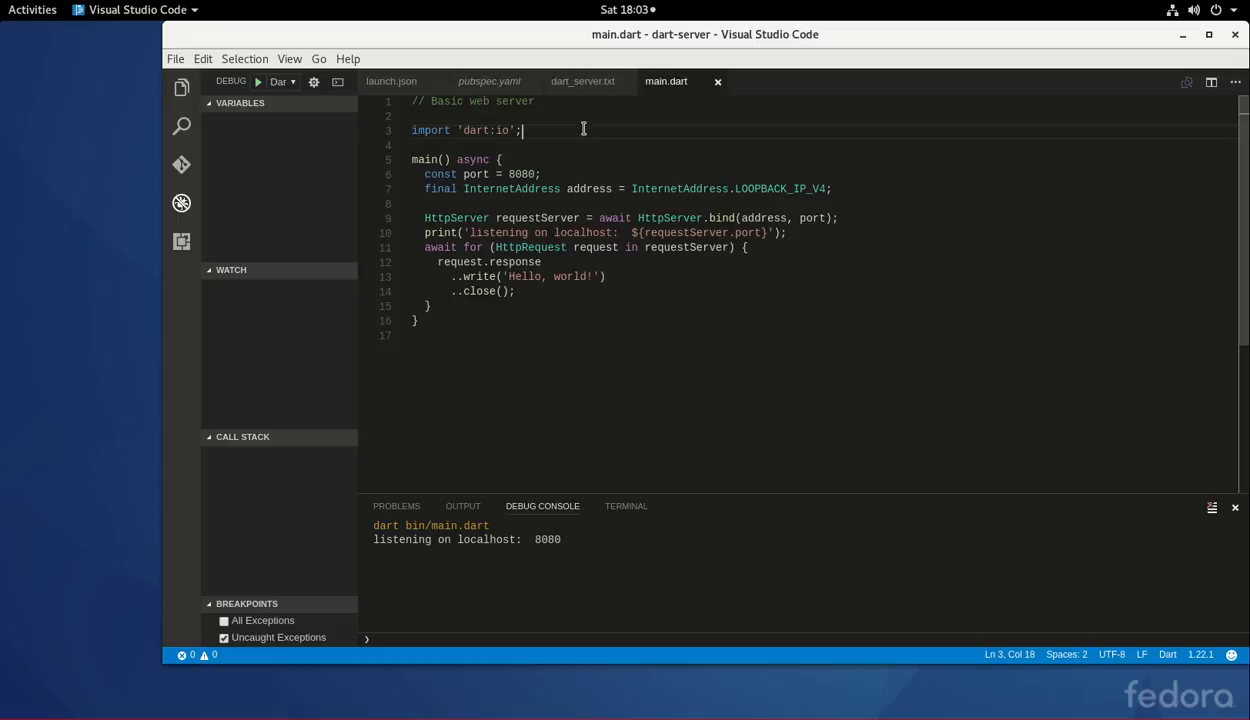
{"action": "mouse_move", "coordinate": [618, 167]}
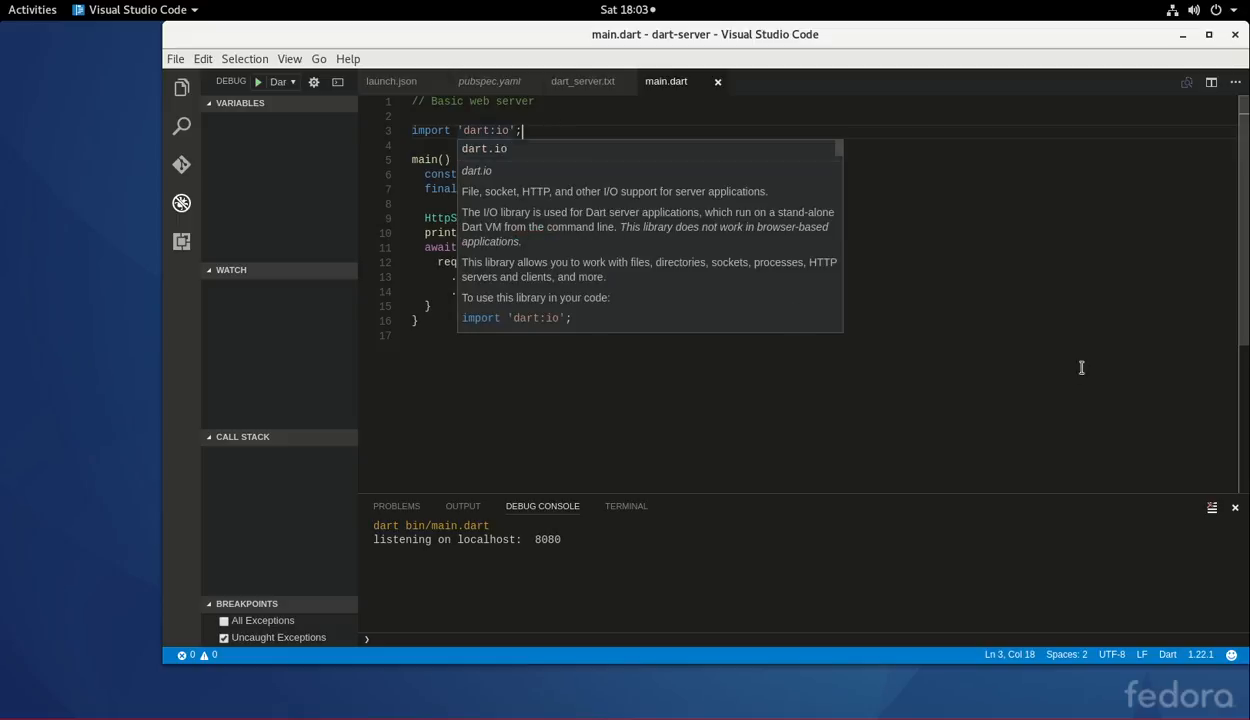
{"action": "key", "text": "Escape"}
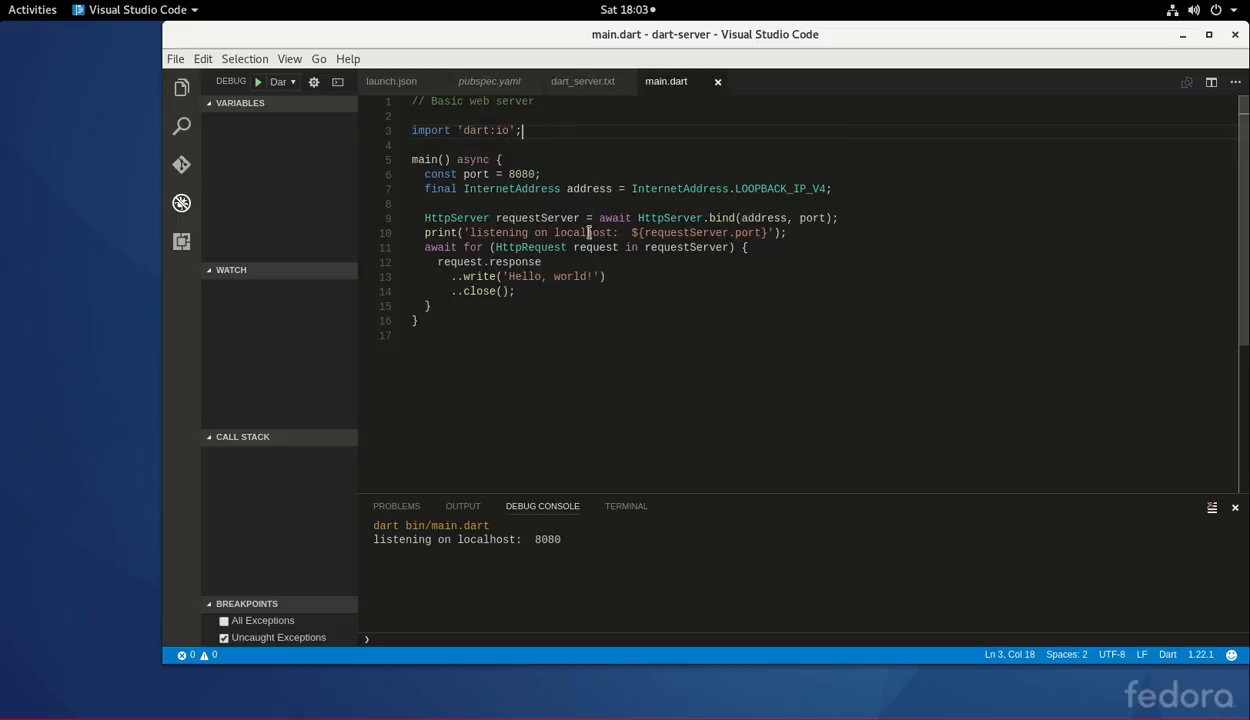
{"action": "mouse_move", "coordinate": [730, 285]}
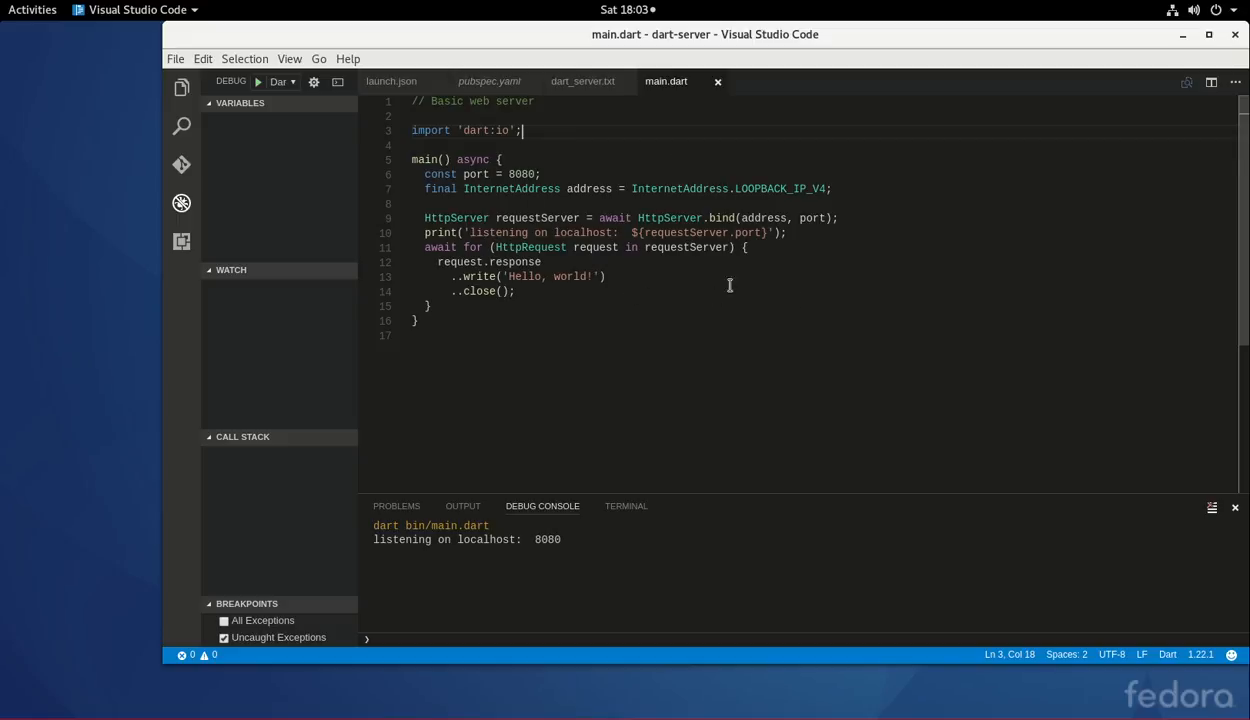
{"action": "mouse_move", "coordinate": [525, 173]}
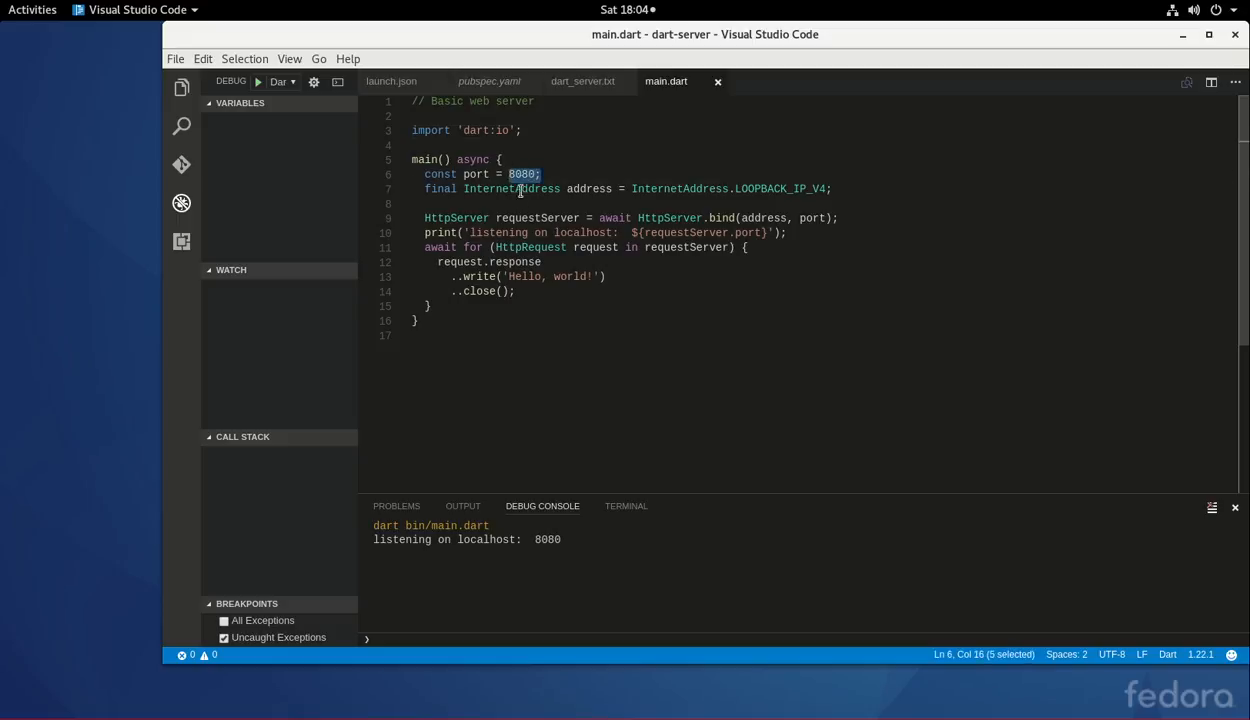
{"action": "mouse_move", "coordinate": [633, 189]}
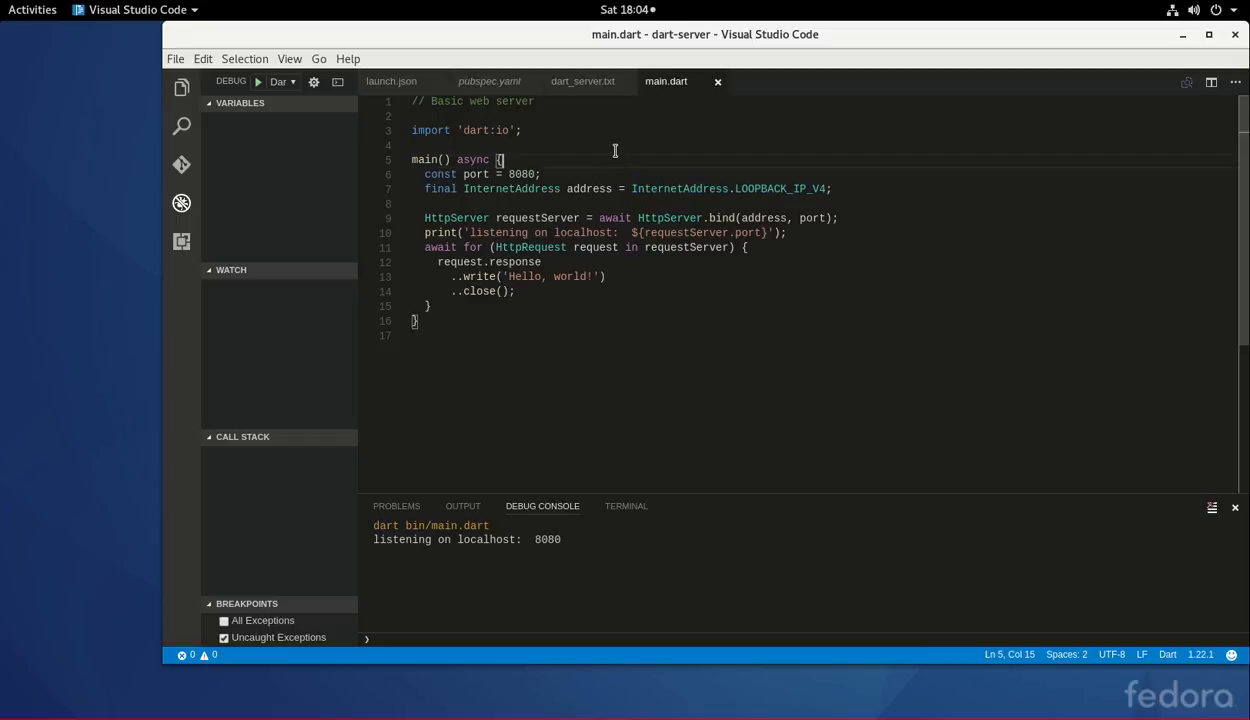
{"action": "mouse_move", "coordinate": [571, 160]}
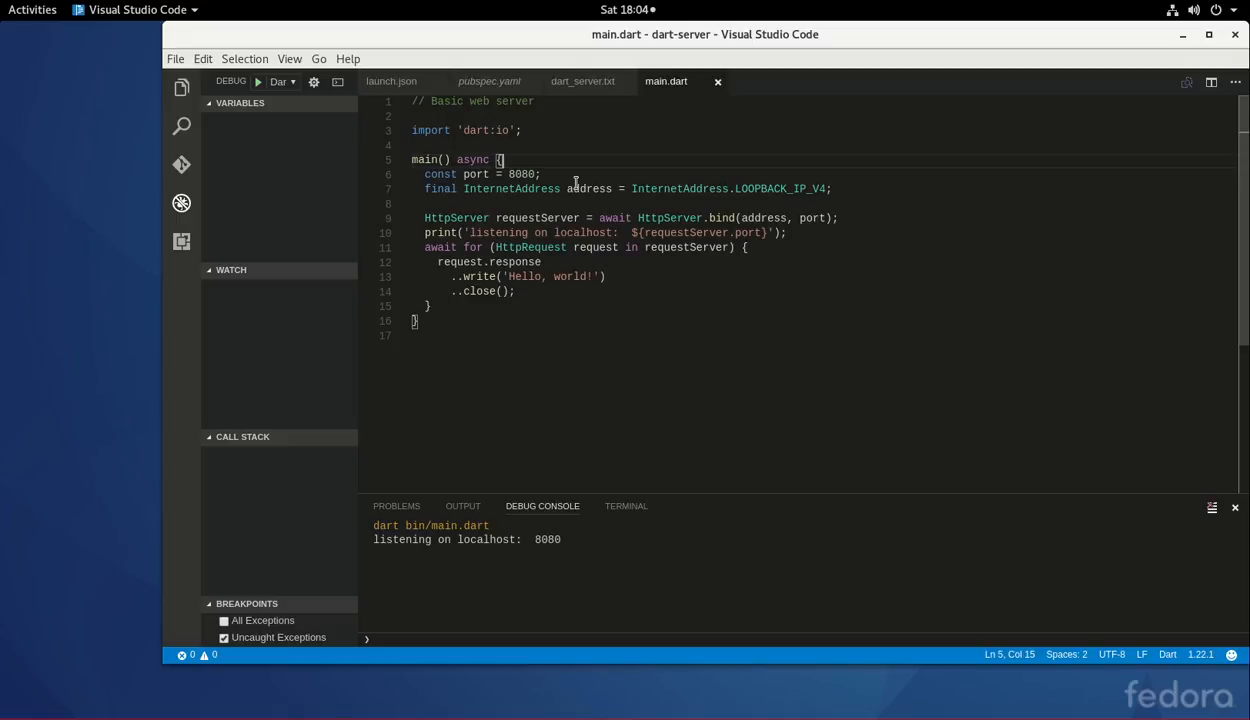
{"action": "mouse_move", "coordinate": [567, 197]}
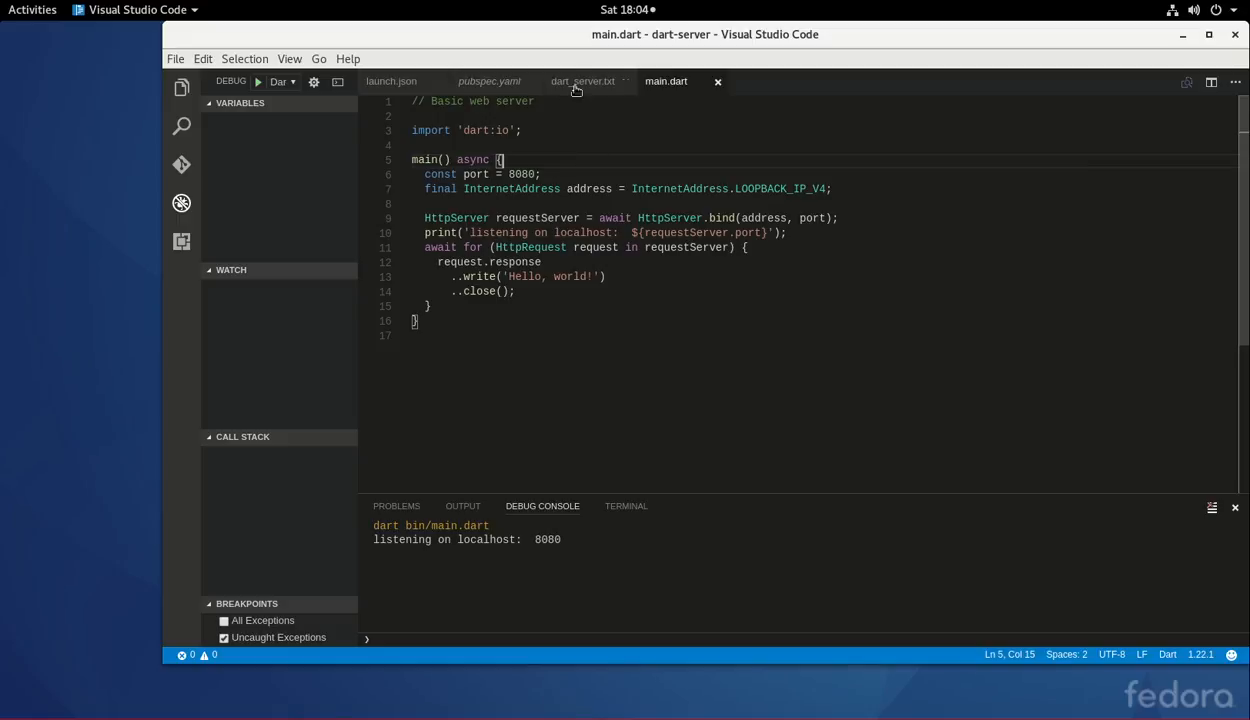
{"action": "mouse_move", "coordinate": [823, 214]}
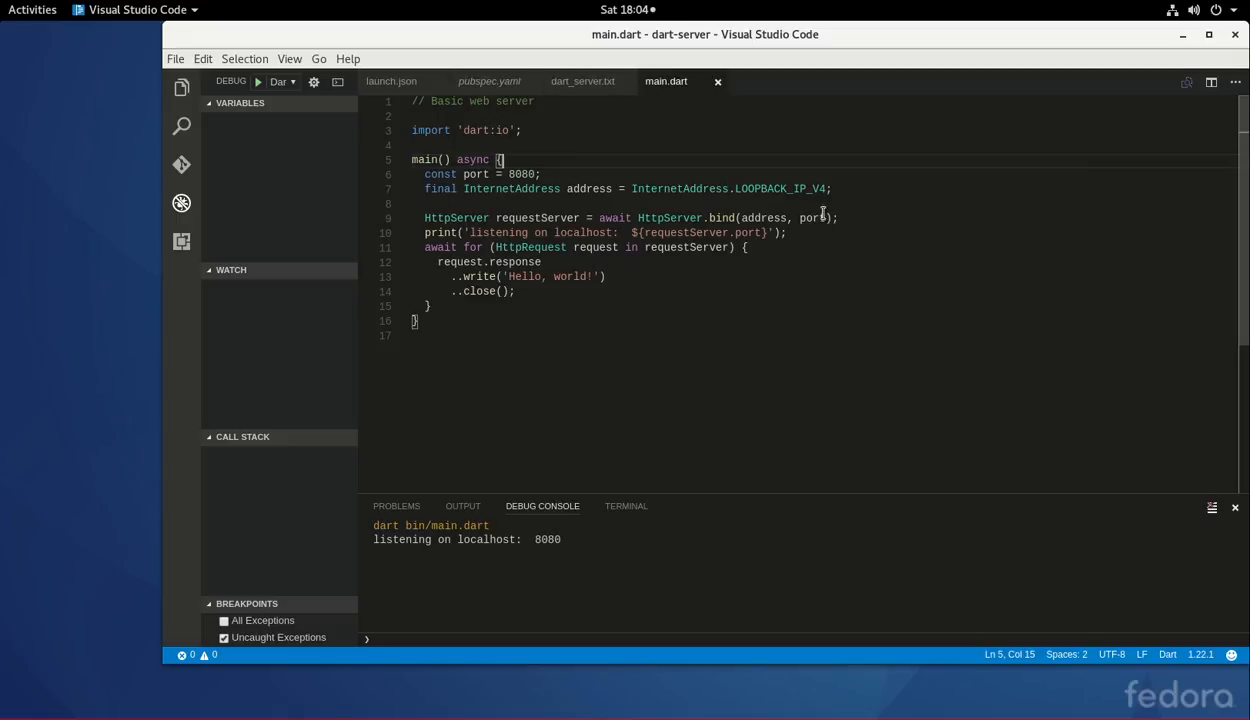
{"action": "mouse_move", "coordinate": [952, 142]}
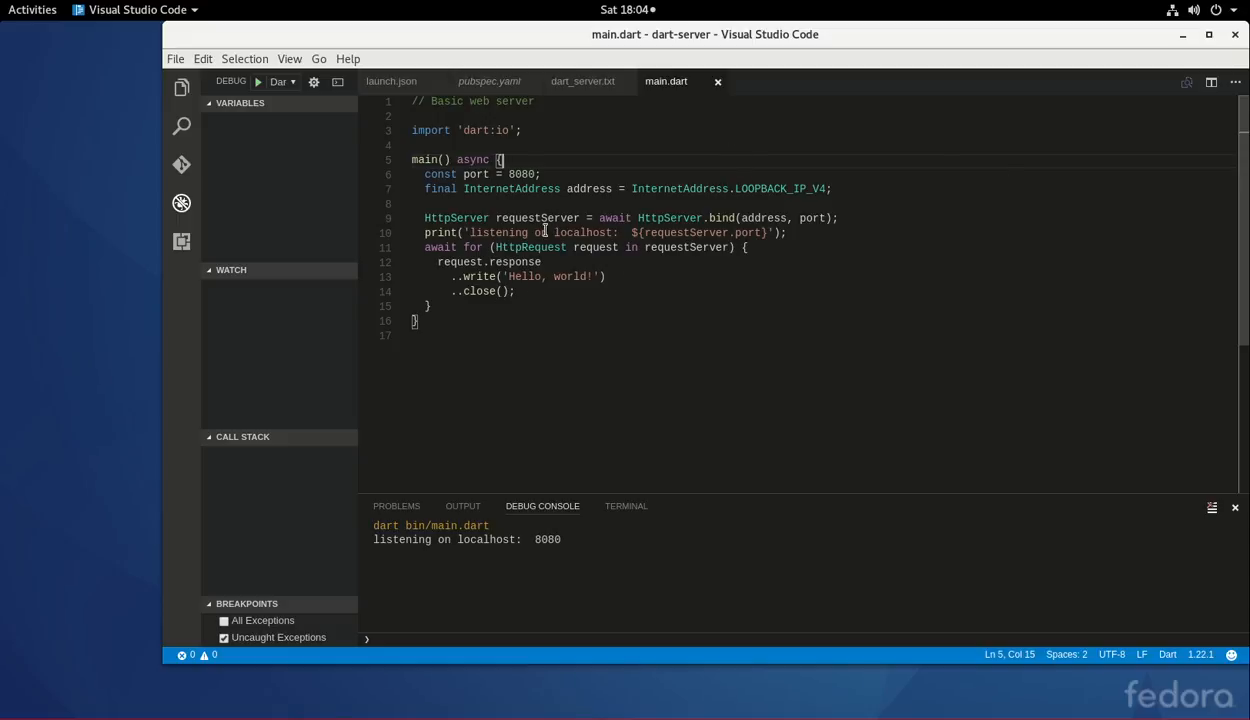
{"action": "double_click", "coordinate": [520, 174]}
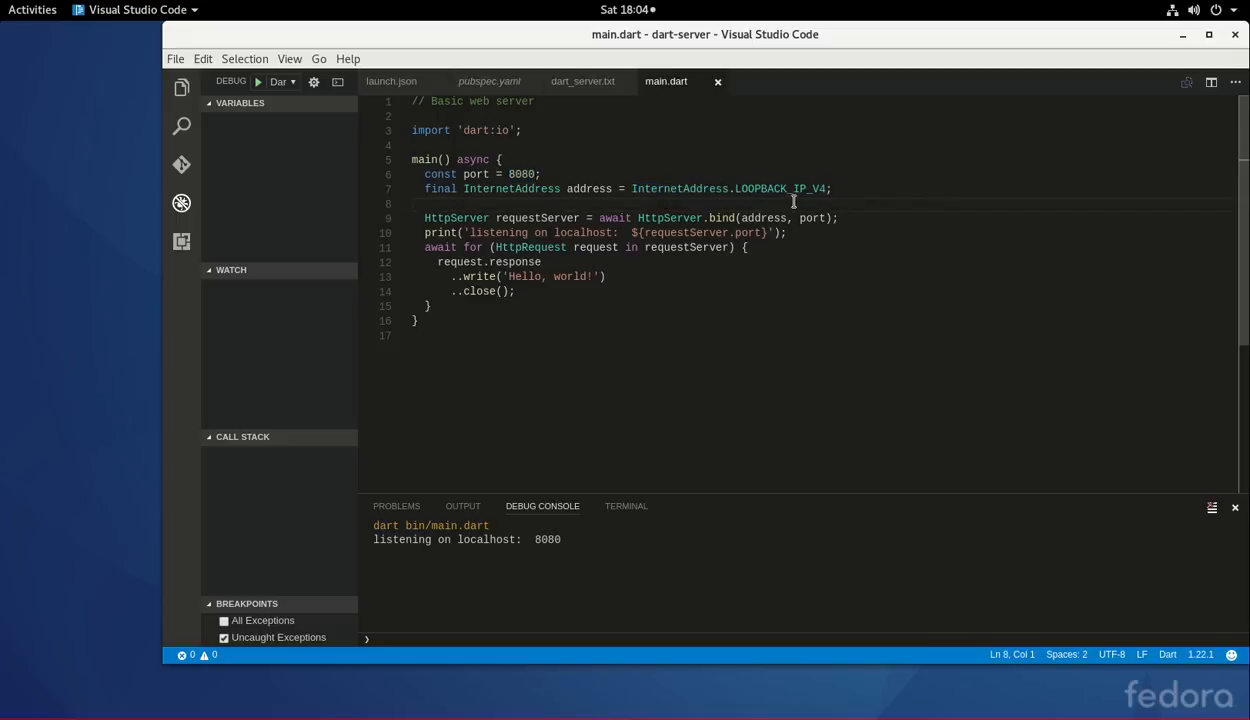
{"action": "mouse_move", "coordinate": [1165, 208]}
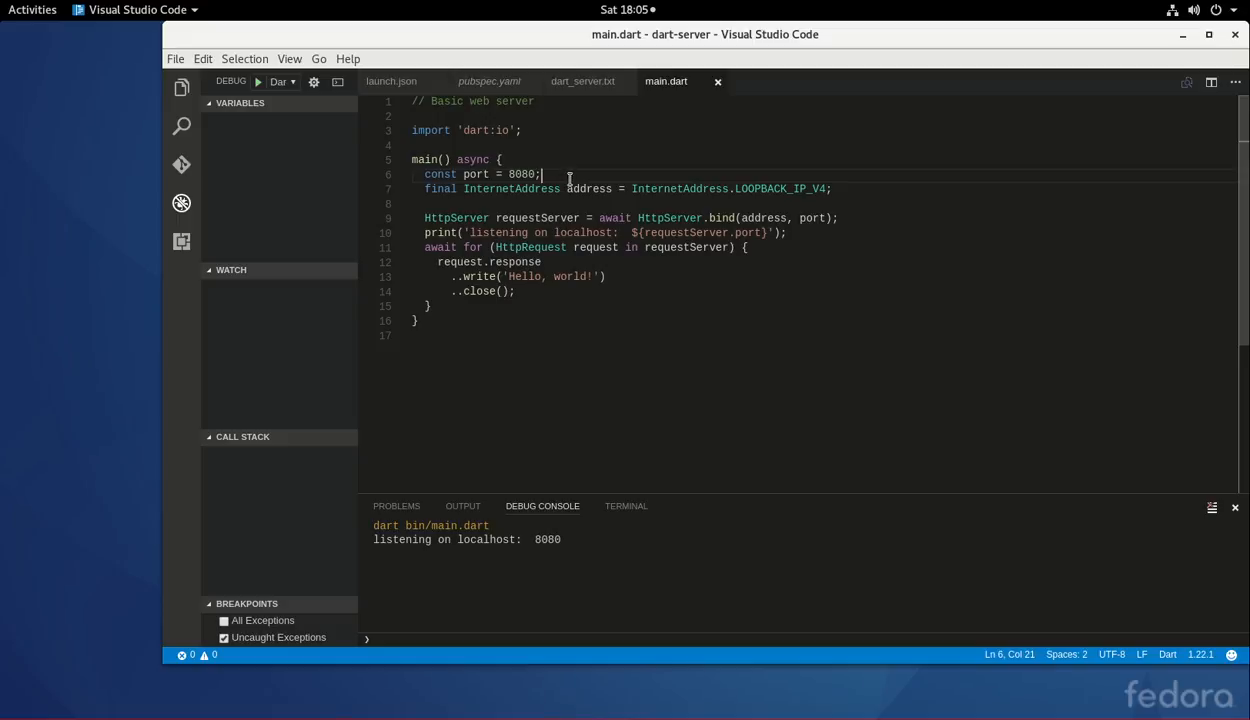
{"action": "mouse_move", "coordinate": [831, 238]}
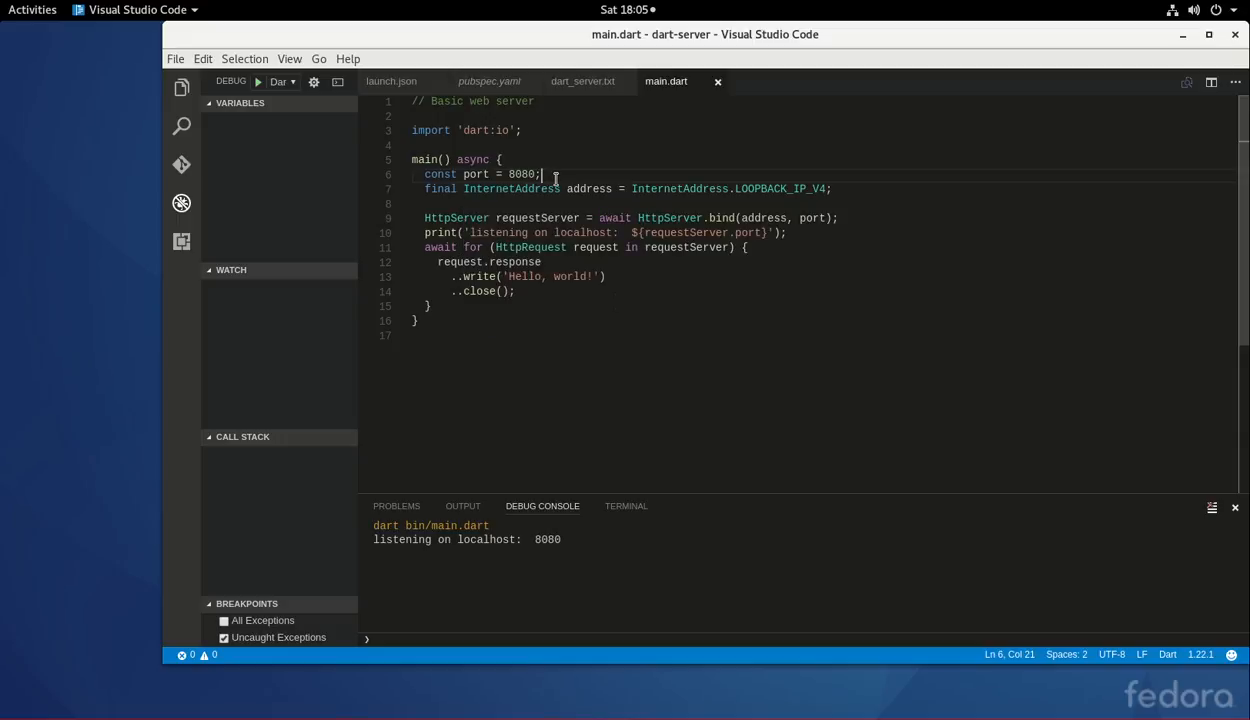
{"action": "mouse_move", "coordinate": [548, 178]}
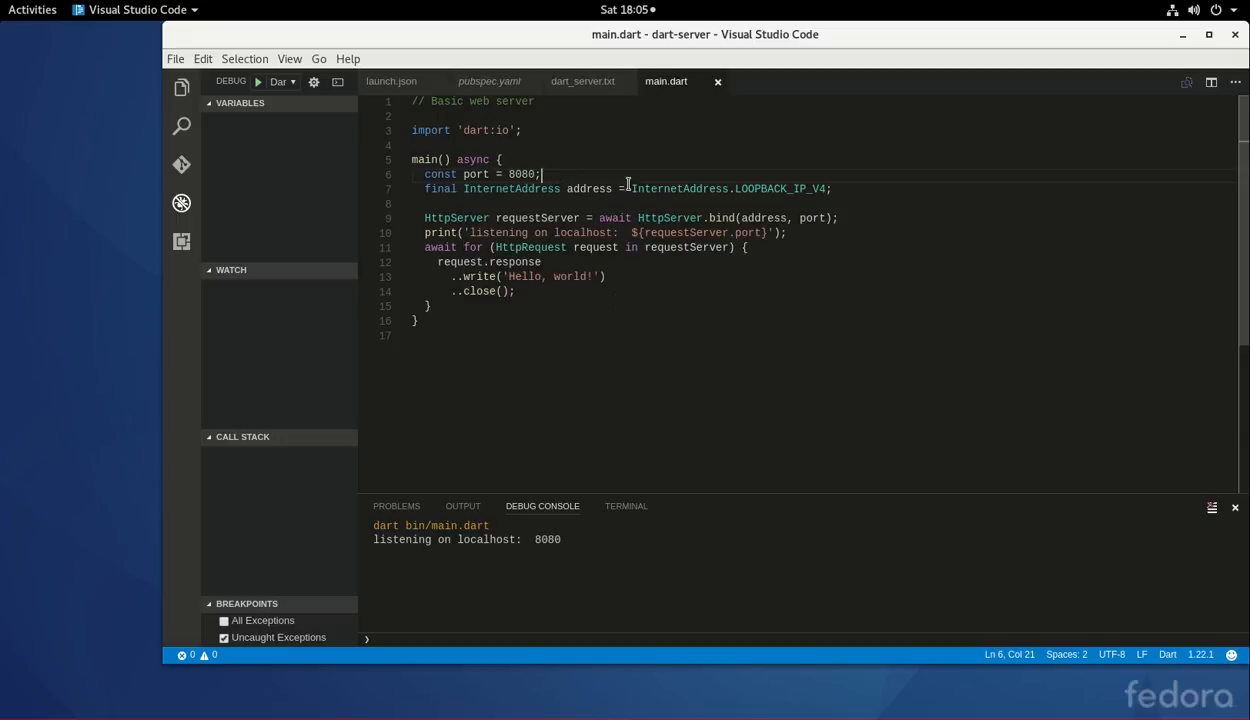
{"action": "mouse_move", "coordinate": [657, 147]}
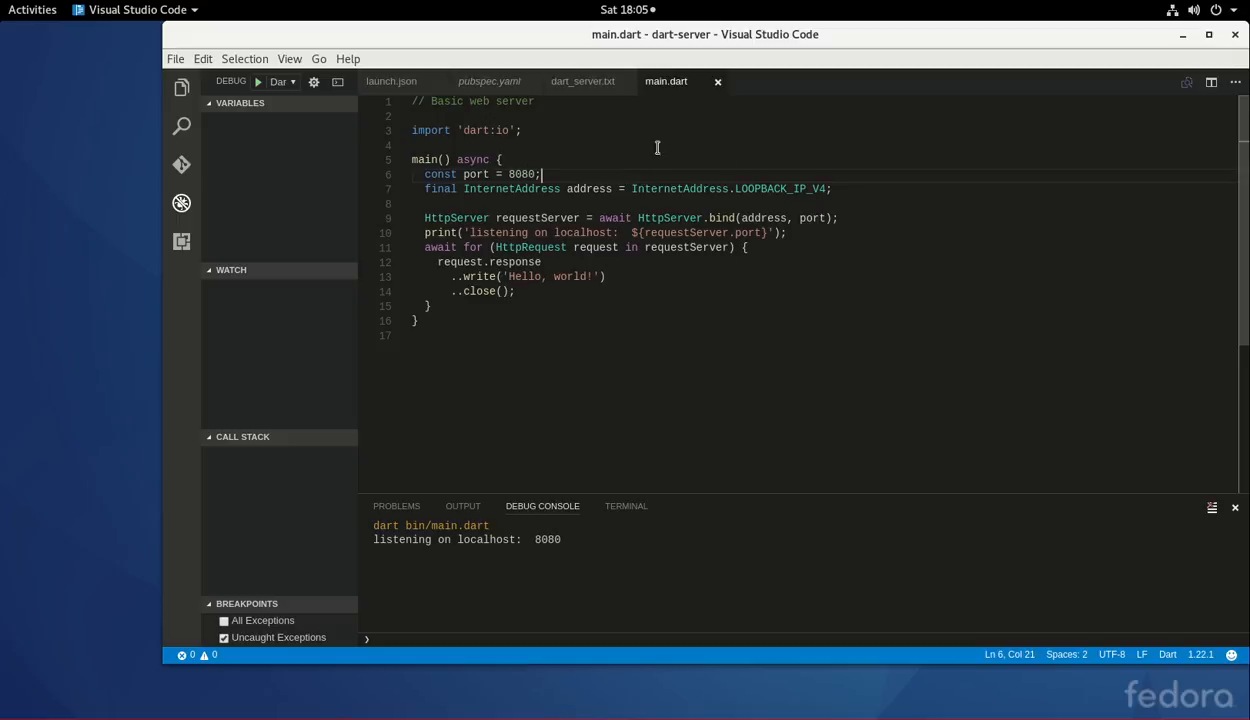
{"action": "mouse_move", "coordinate": [577, 283]}
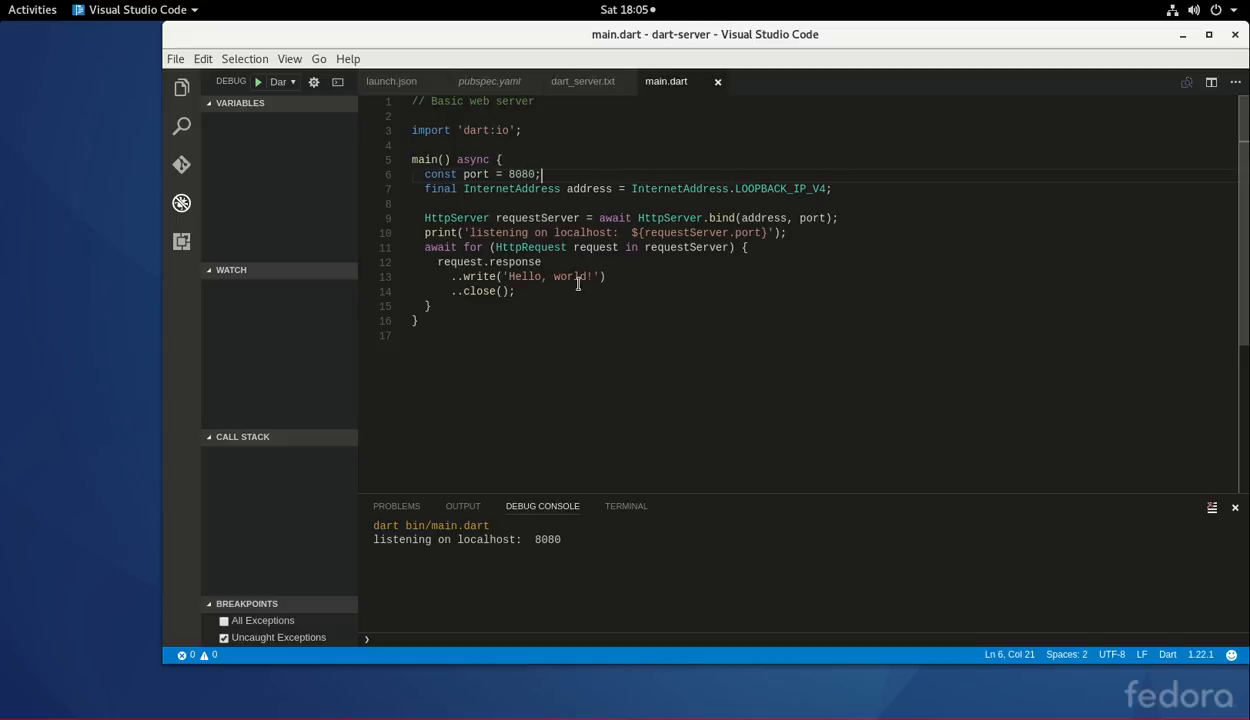
{"action": "mouse_move", "coordinate": [849, 189]}
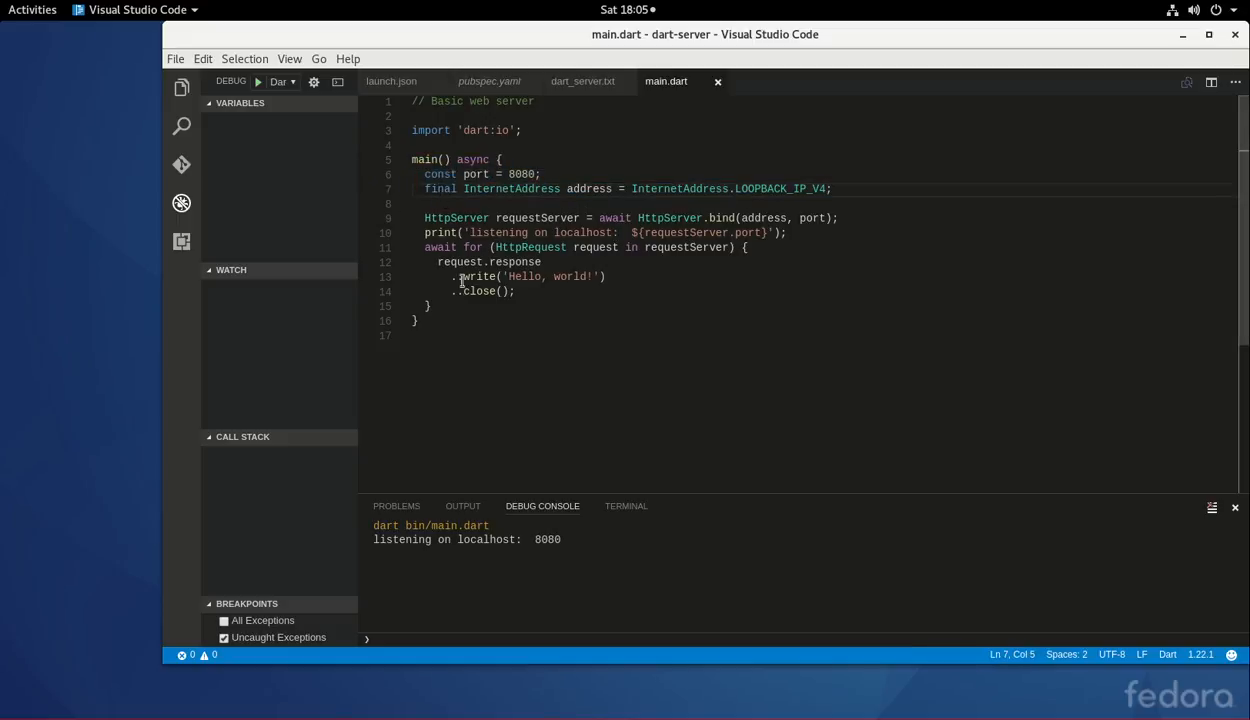
{"action": "mouse_move", "coordinate": [482, 232]}
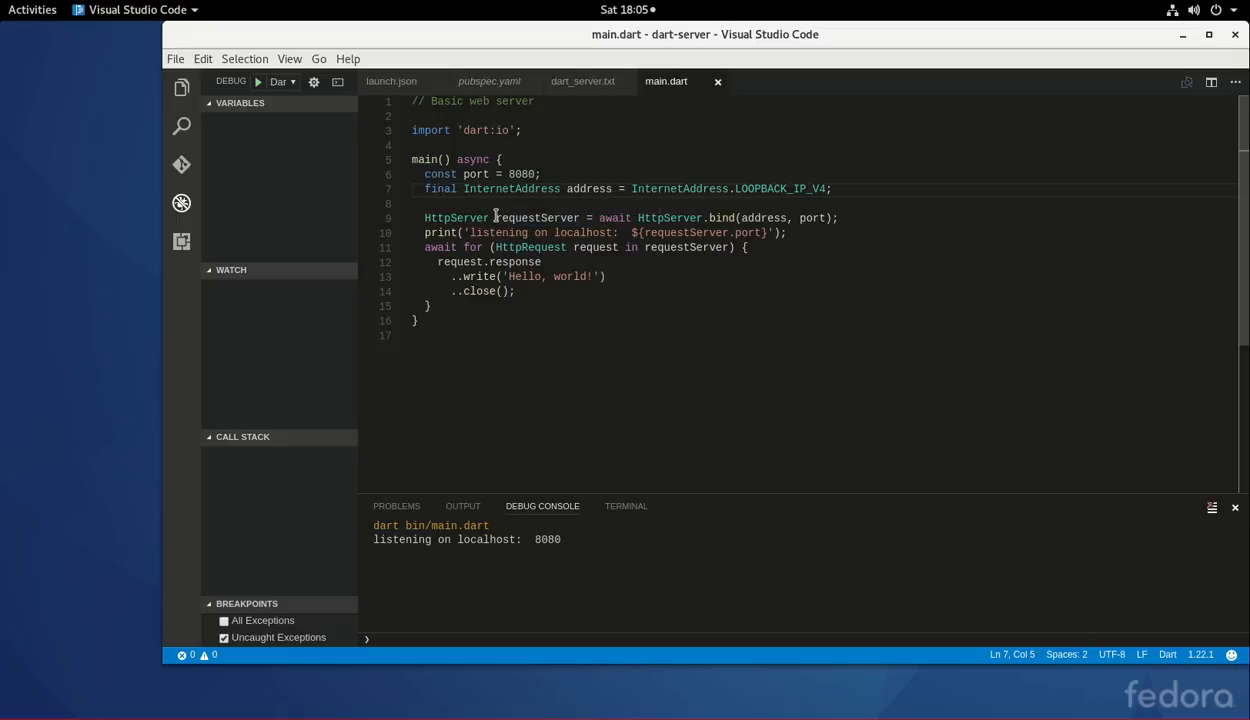
Highlight requestServer, await, HttpServer and the HttpServer.bind call on line 9.
{"action": "double_click", "coordinate": [535, 218]}
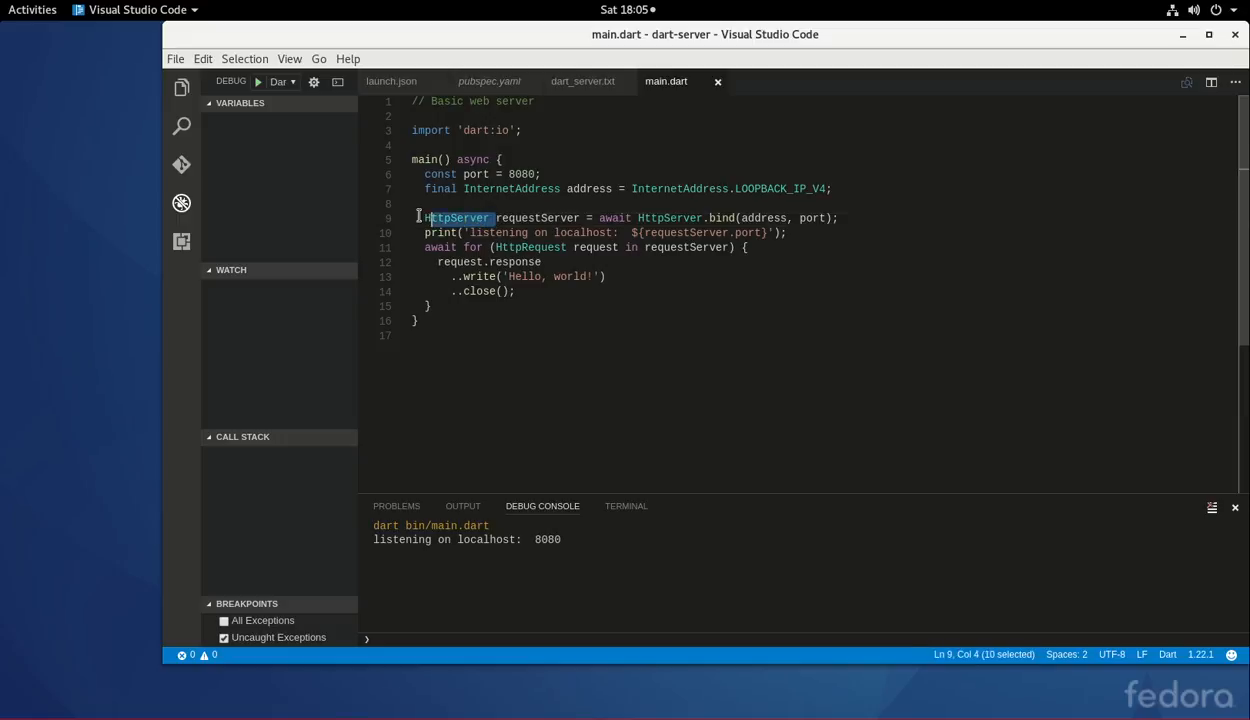
{"action": "left_click", "coordinate": [535, 218]}
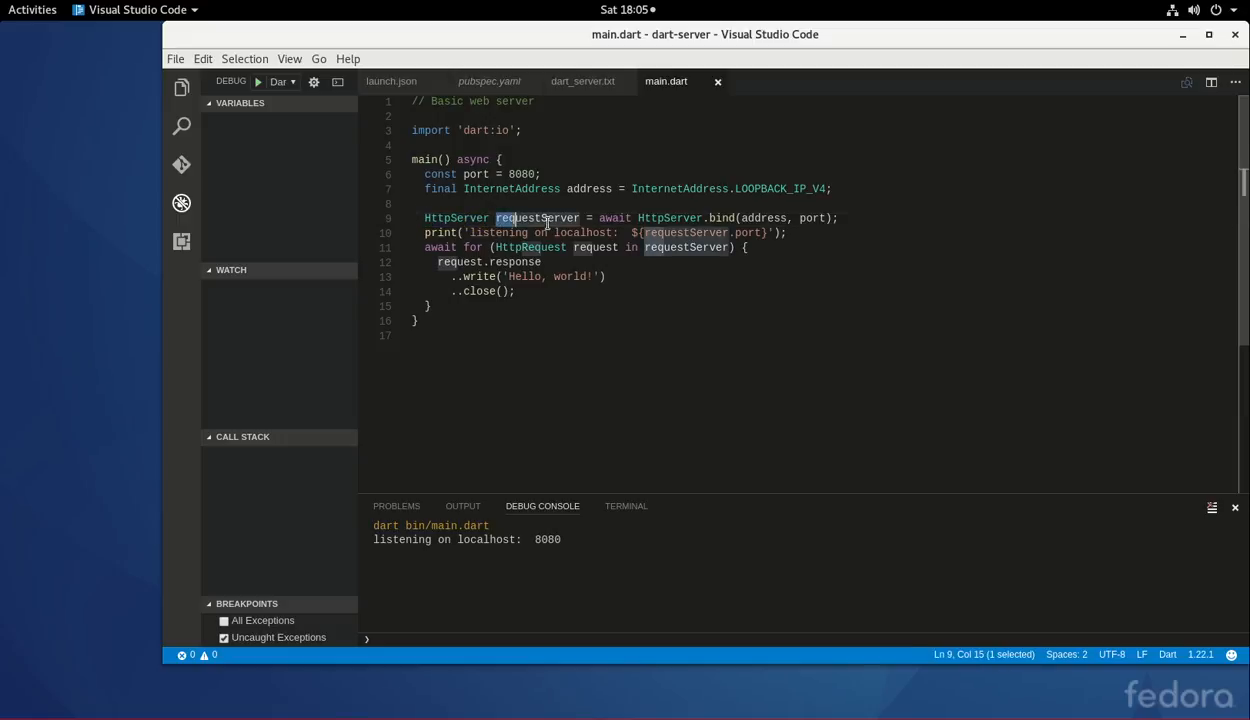
{"action": "double_click", "coordinate": [535, 218]}
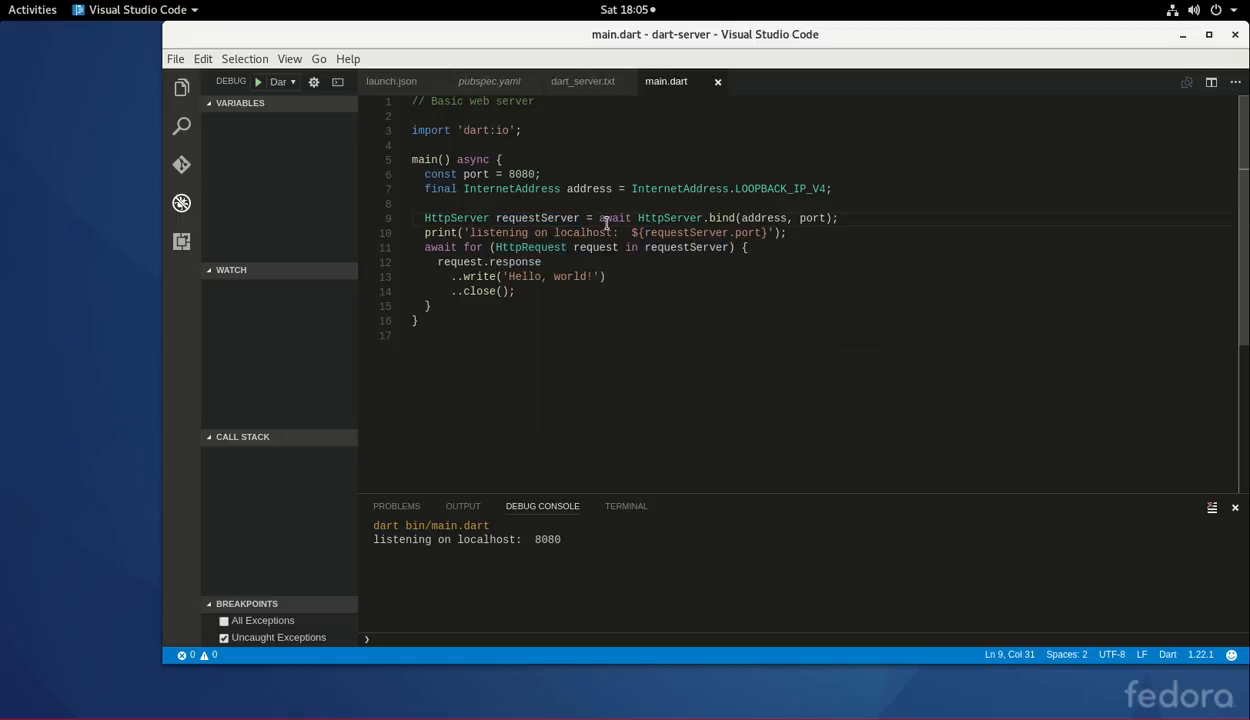
{"action": "mouse_move", "coordinate": [908, 208]}
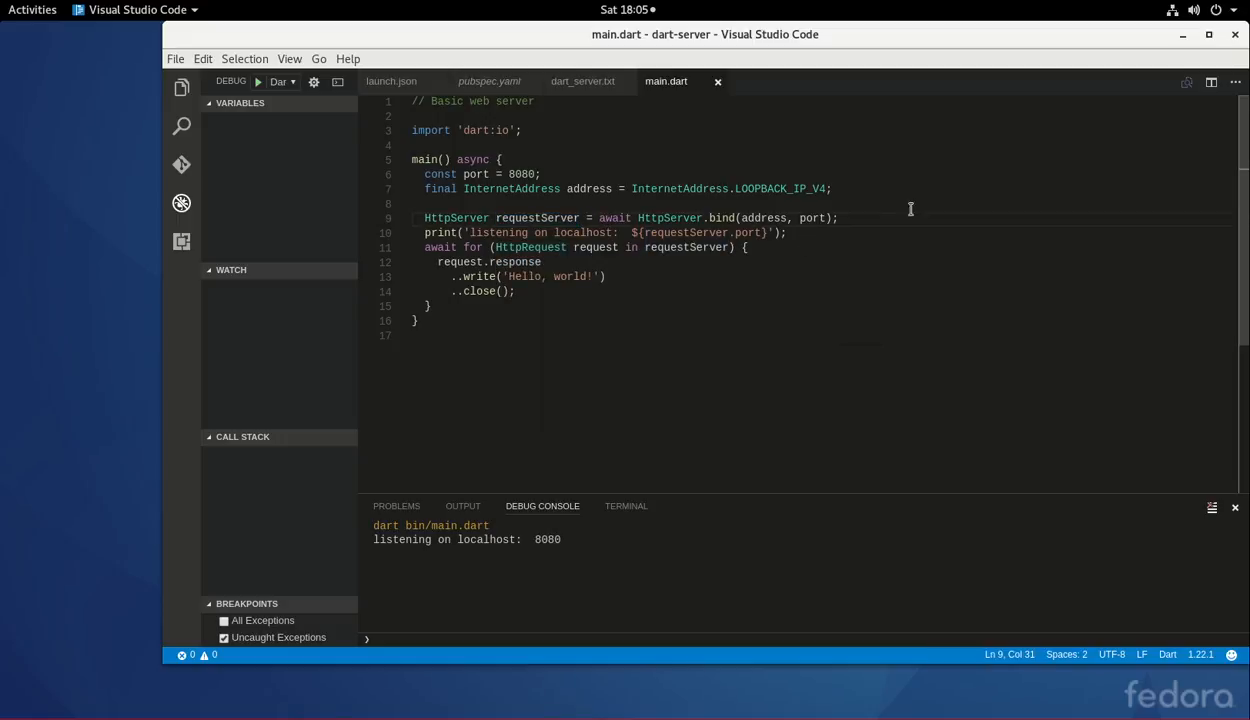
{"action": "mouse_move", "coordinate": [617, 283]}
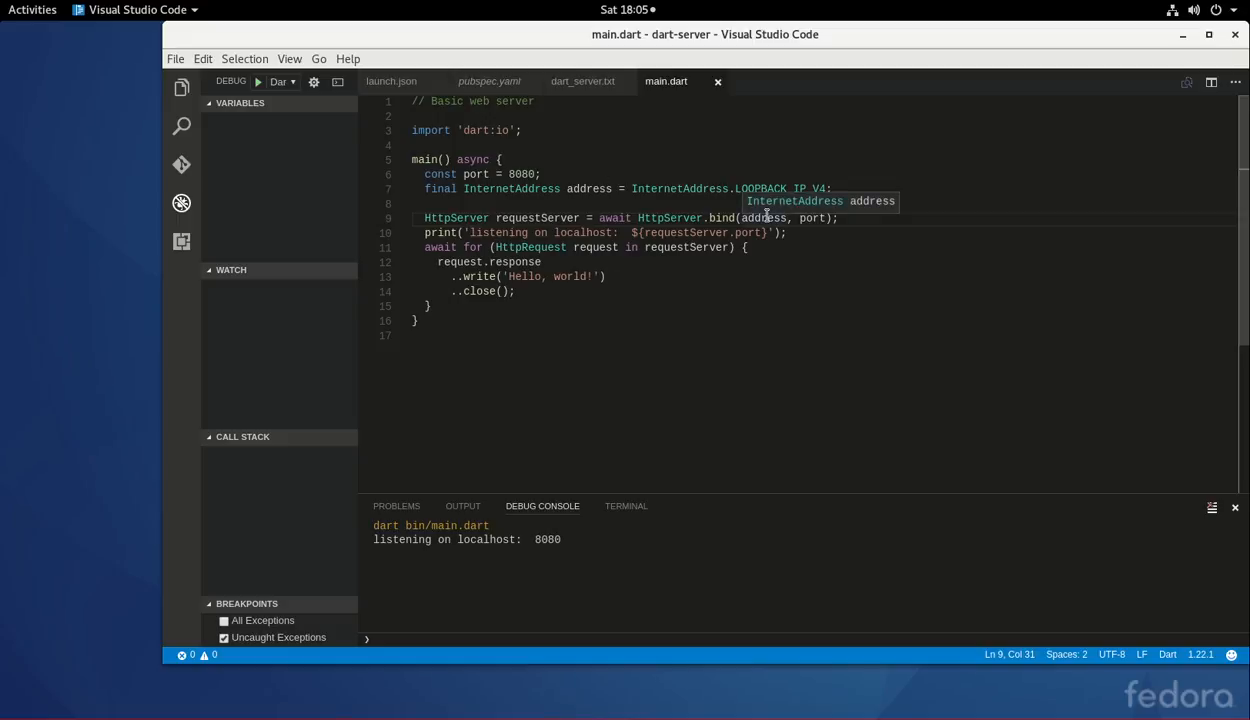
{"action": "mouse_move", "coordinate": [217, 160]}
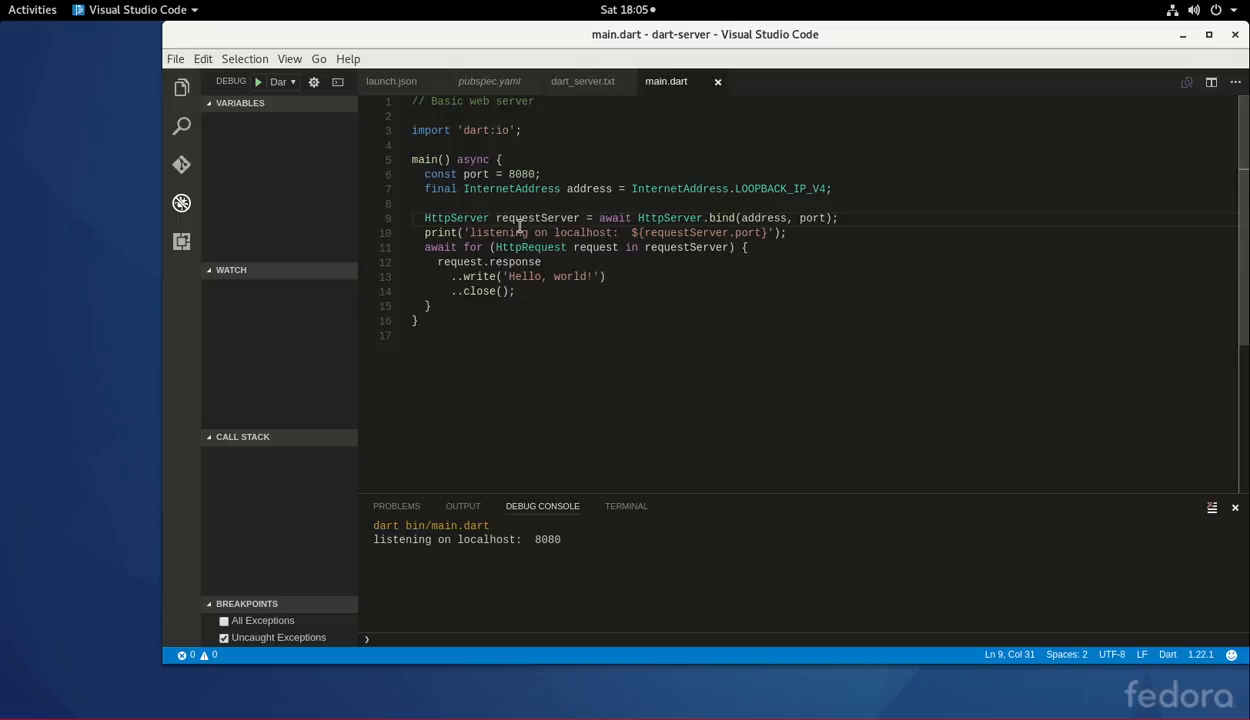
{"action": "mouse_move", "coordinate": [73, 197]}
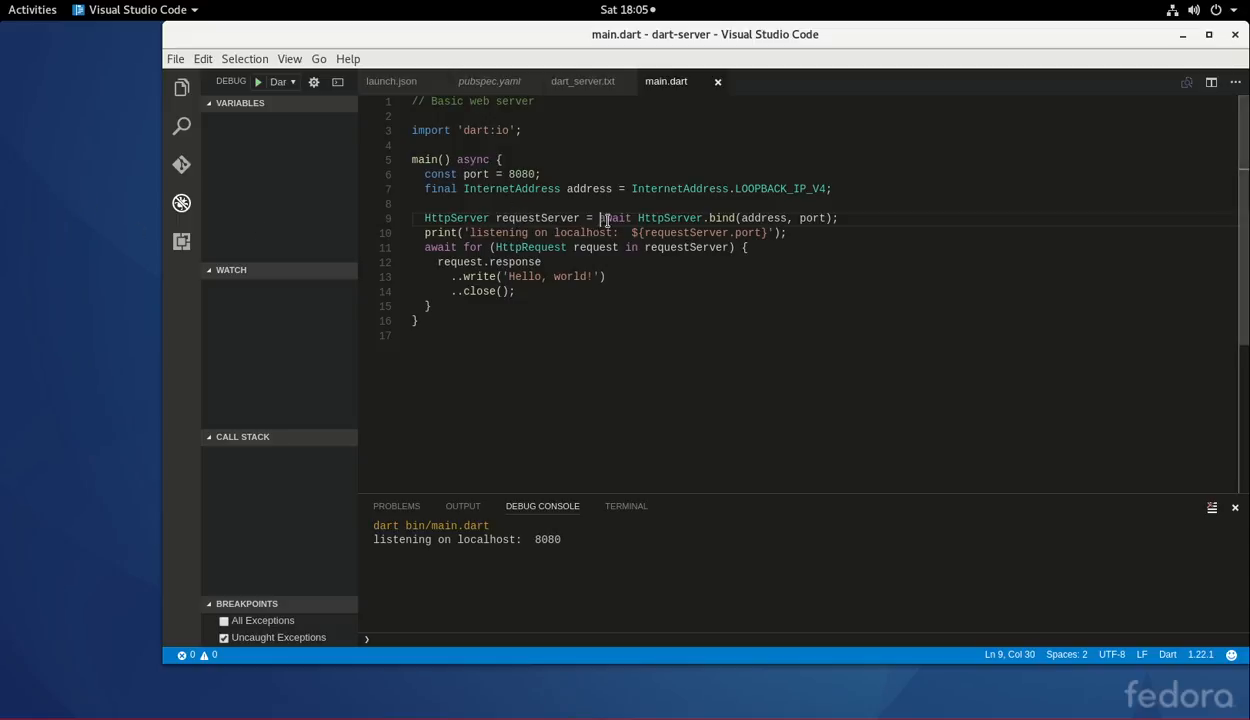
{"action": "double_click", "coordinate": [615, 218]}
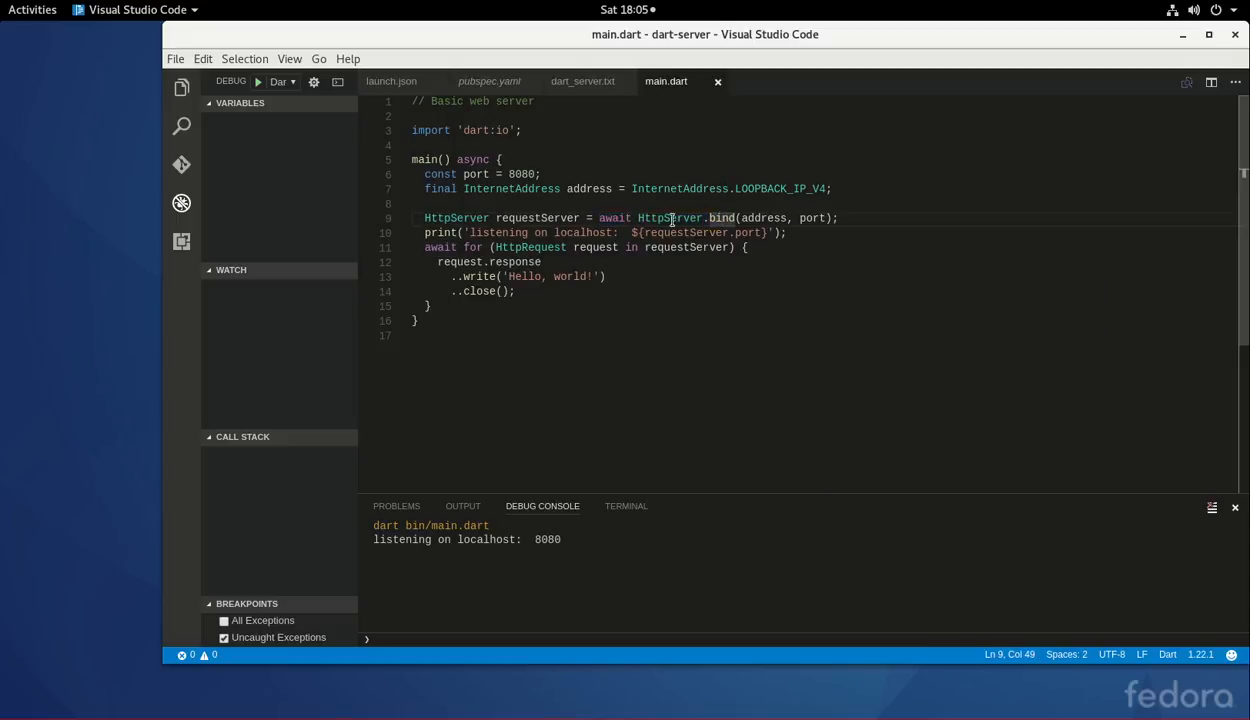
{"action": "double_click", "coordinate": [669, 218]}
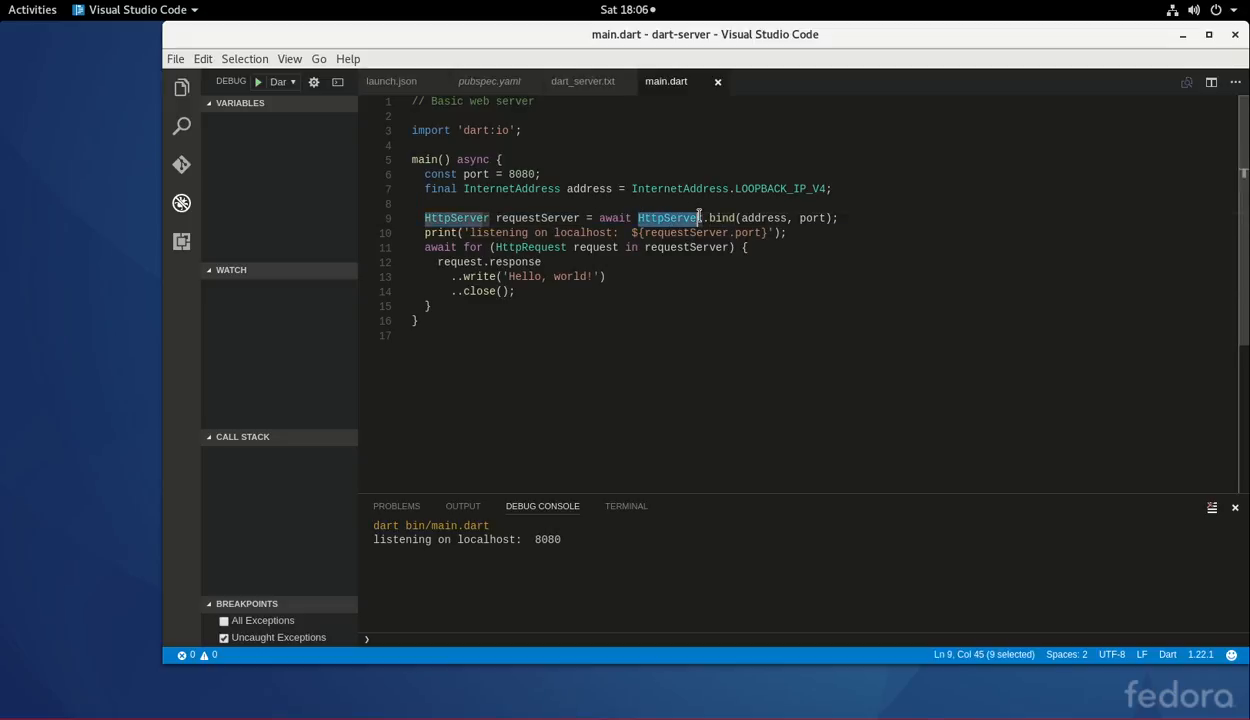
{"action": "mouse_move", "coordinate": [713, 202]}
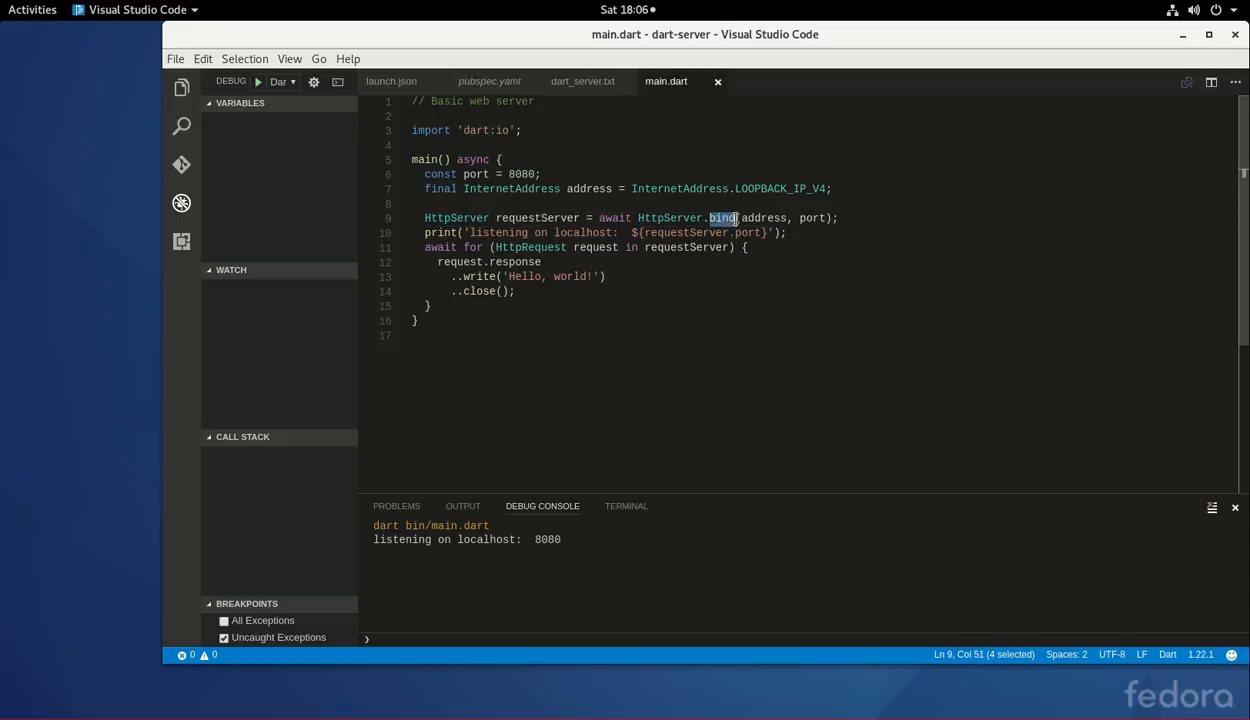
{"action": "mouse_move", "coordinate": [745, 218]}
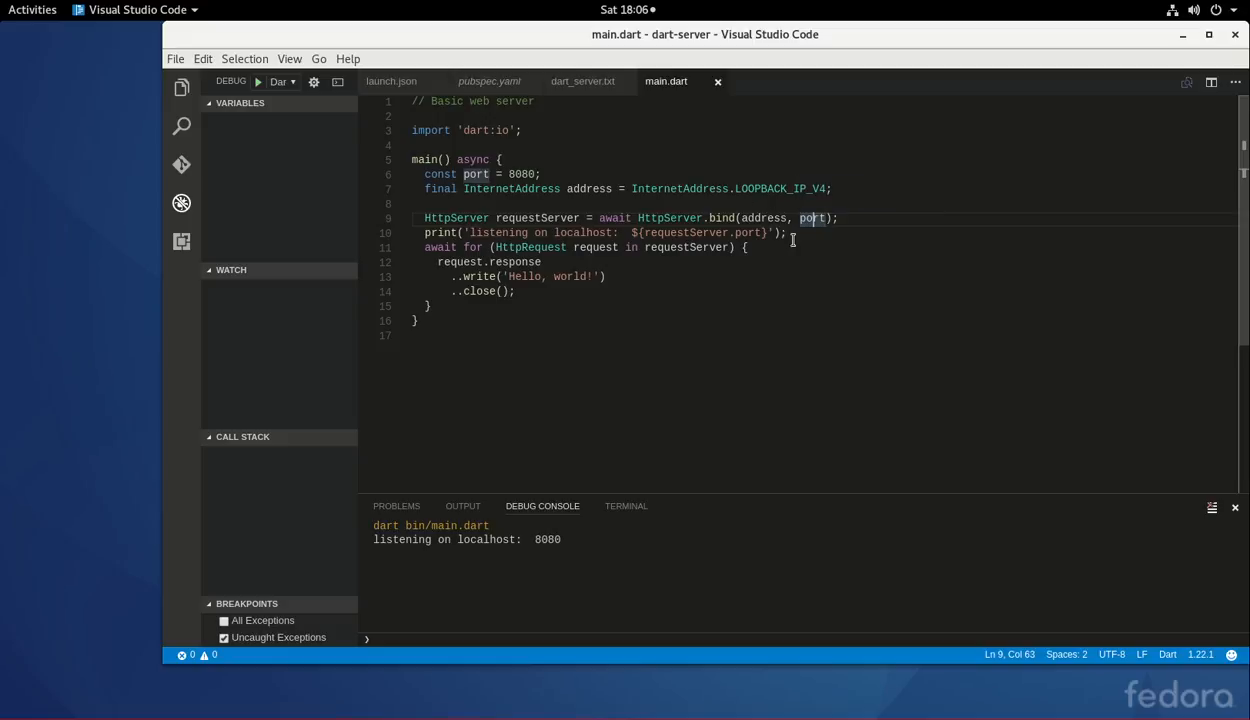
{"action": "mouse_move", "coordinate": [763, 218]}
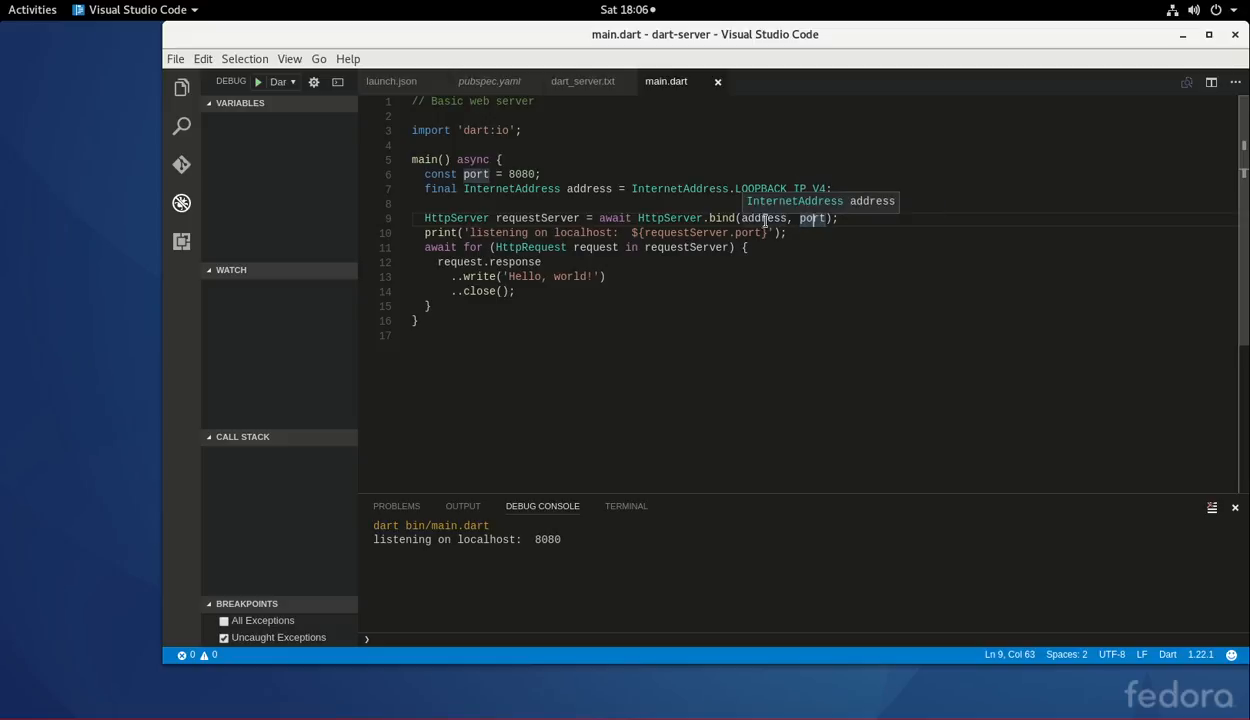
{"action": "mouse_move", "coordinate": [700, 217]}
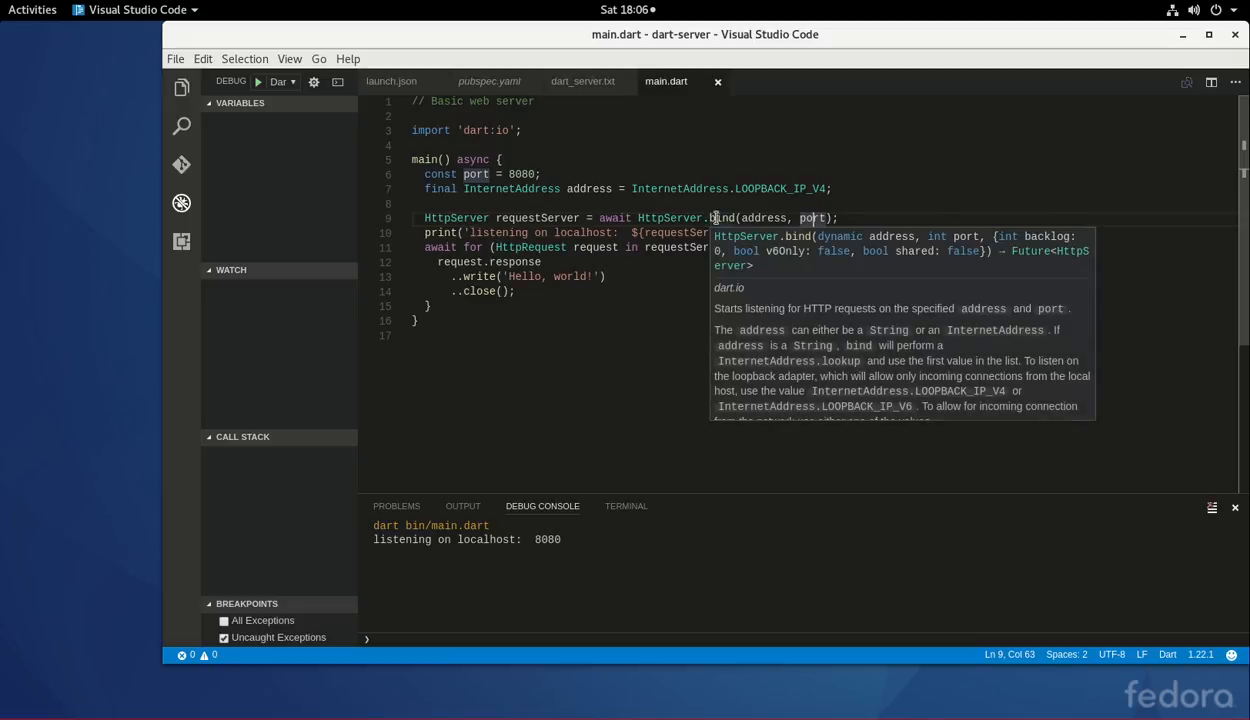
{"action": "double_click", "coordinate": [765, 218]}
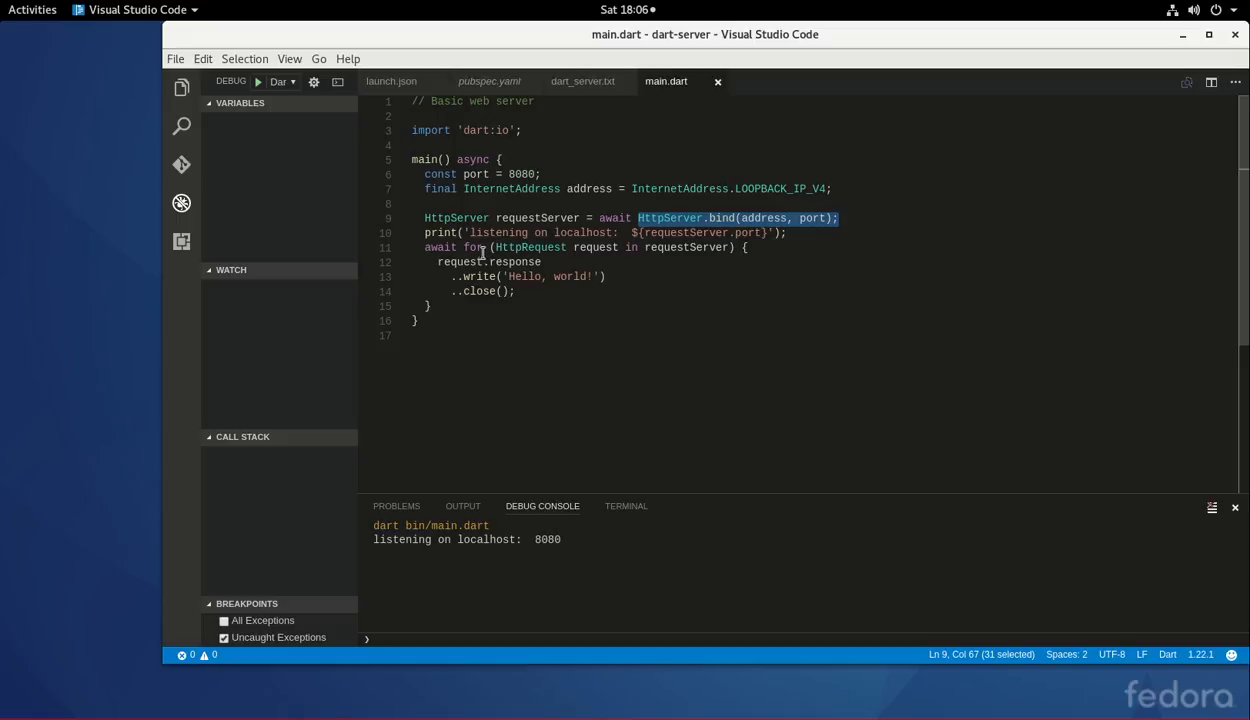
{"action": "mouse_move", "coordinate": [483, 253]}
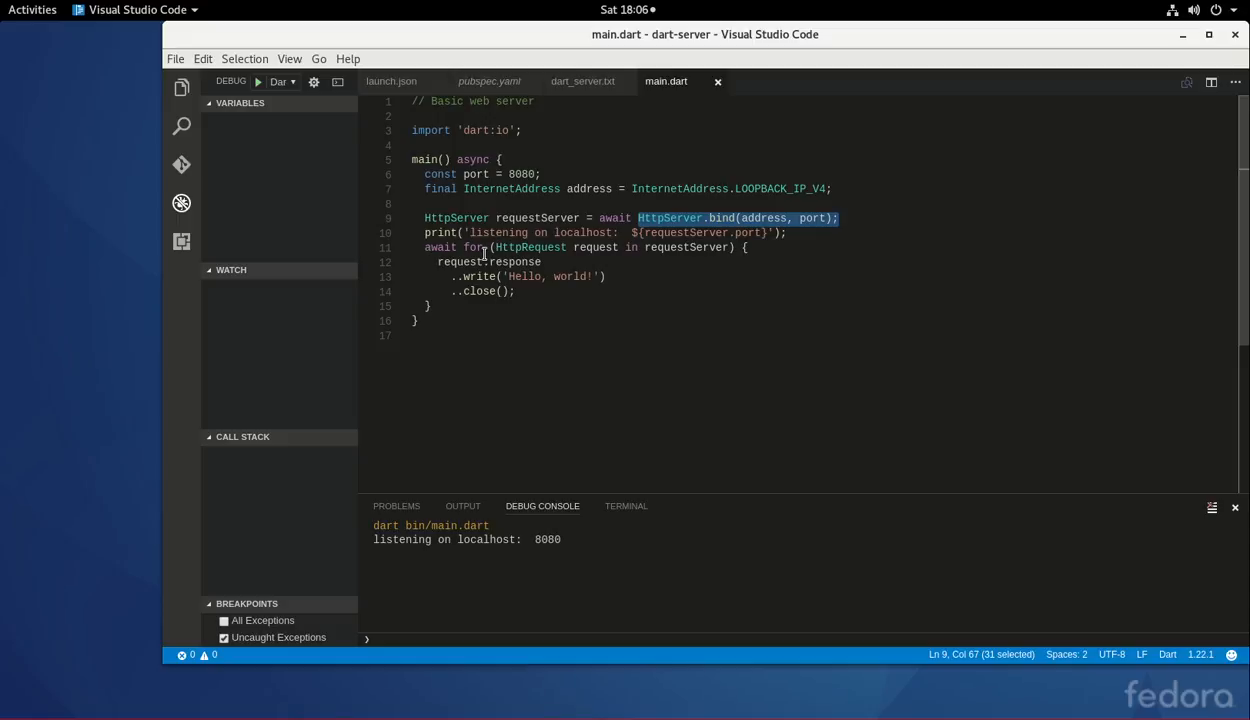
Highlight the async keyword on line 5 and the awaited bind expression on line 9.
{"action": "double_click", "coordinate": [474, 159]}
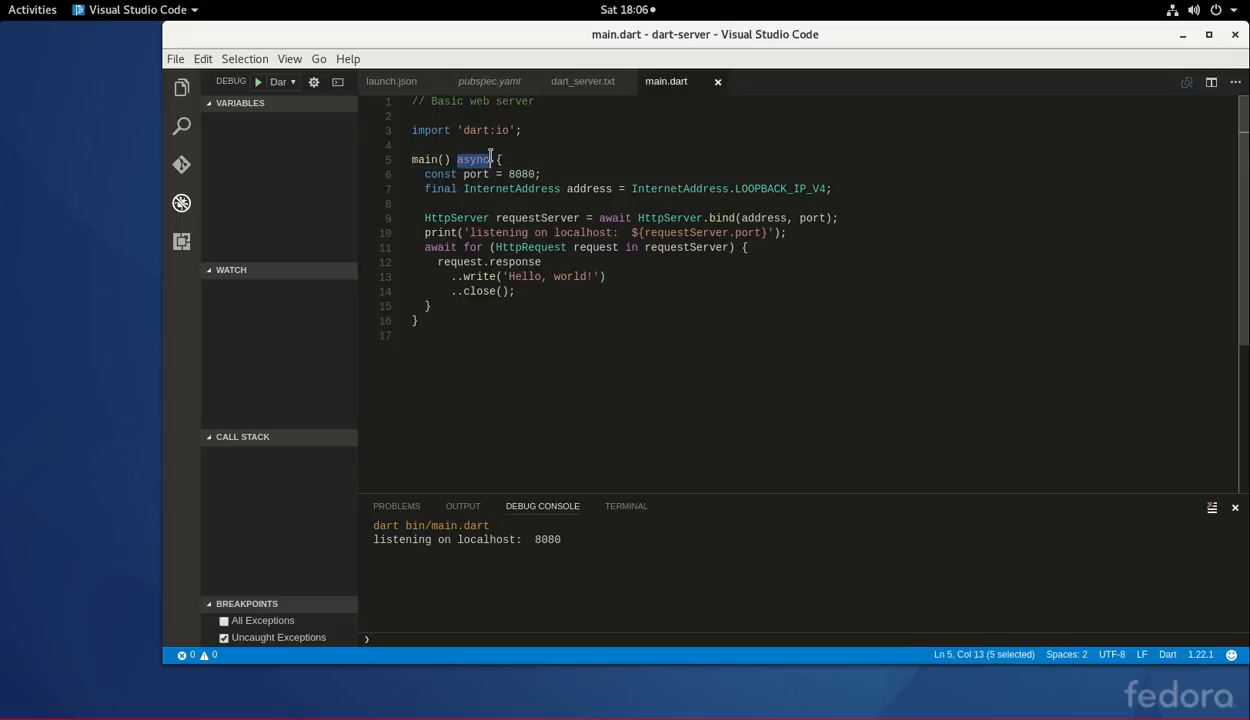
{"action": "left_click", "coordinate": [491, 159]}
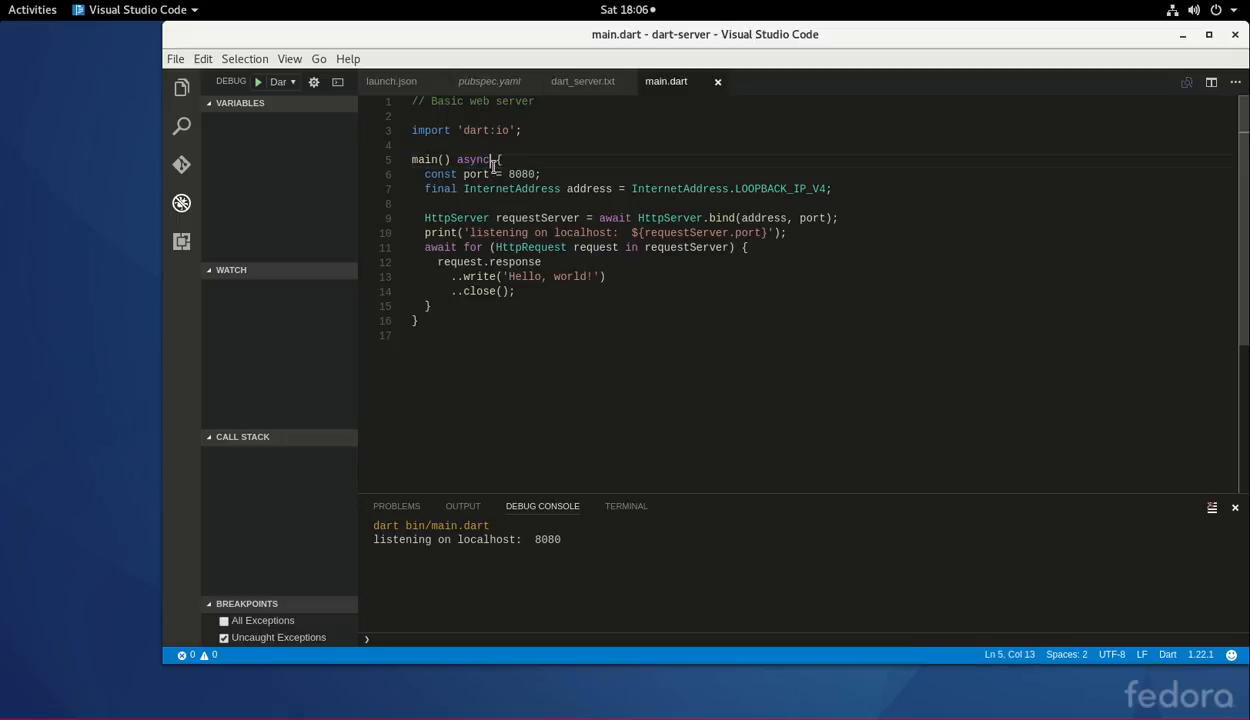
{"action": "double_click", "coordinate": [615, 218]}
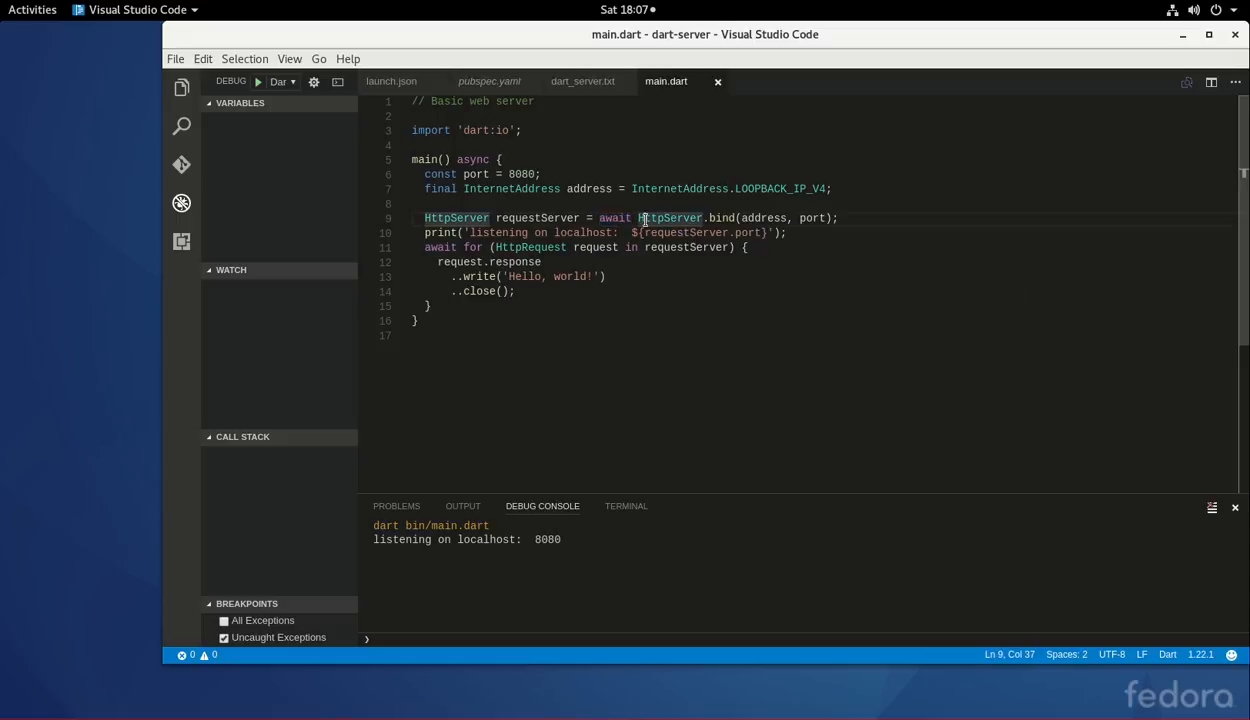
{"action": "left_click_drag", "start_coordinate": [648, 218], "coordinate": [838, 218]}
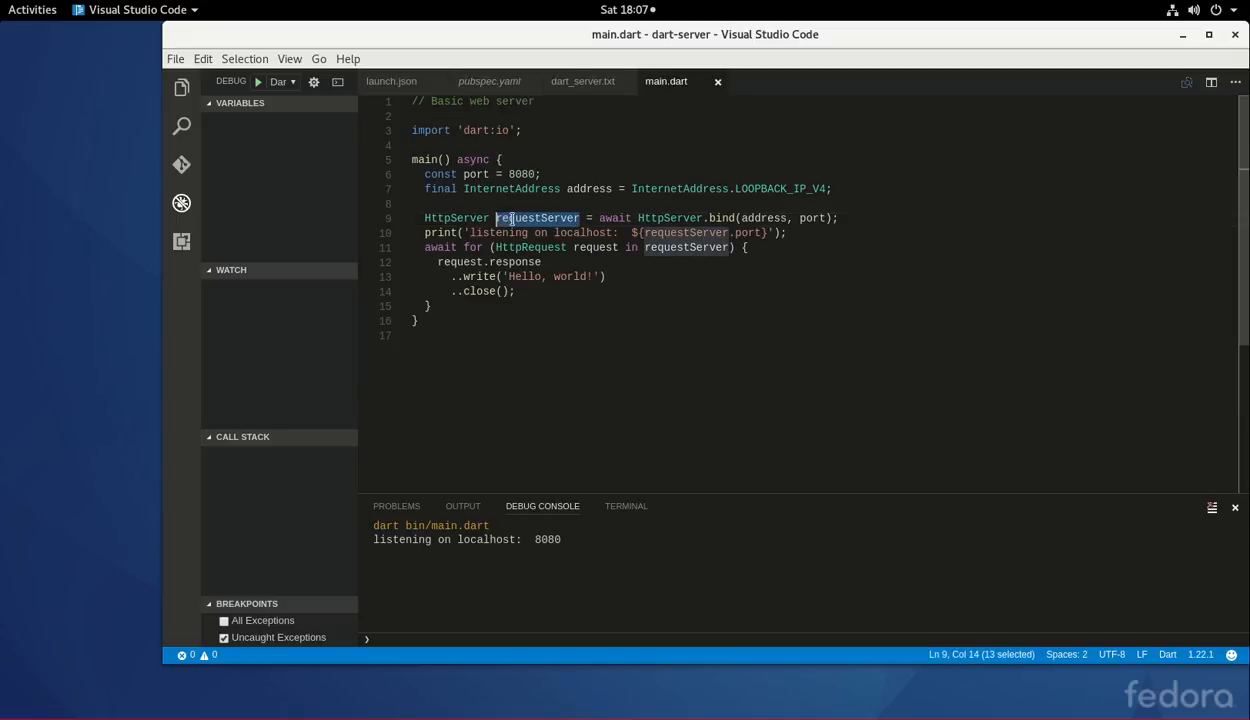
{"action": "mouse_move", "coordinate": [530, 247]}
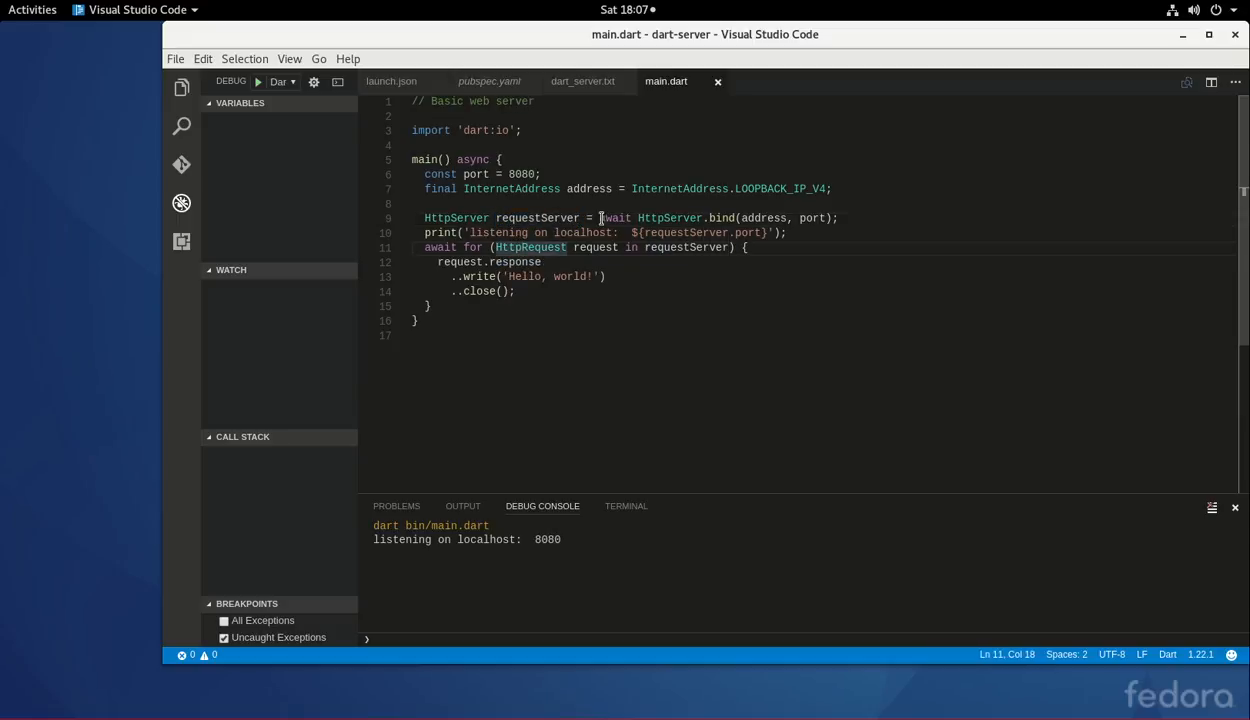
{"action": "left_click_drag", "start_coordinate": [600, 218], "coordinate": [838, 218]}
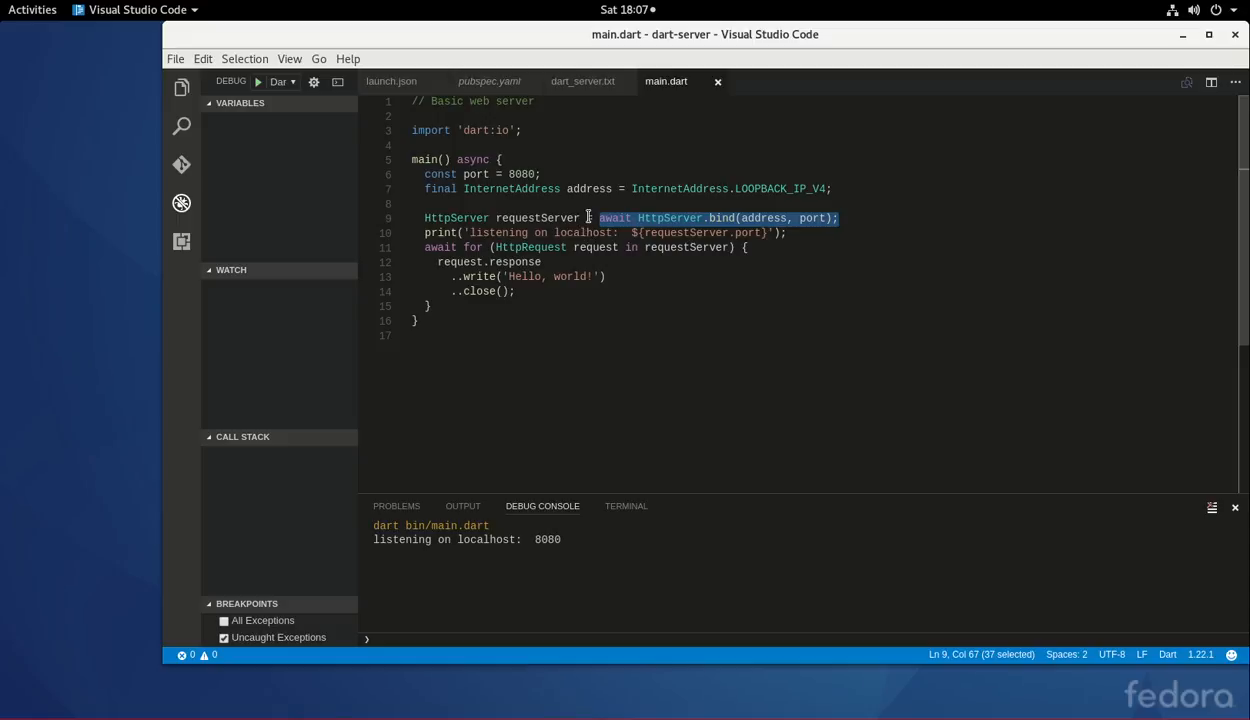
{"action": "double_click", "coordinate": [536, 218]}
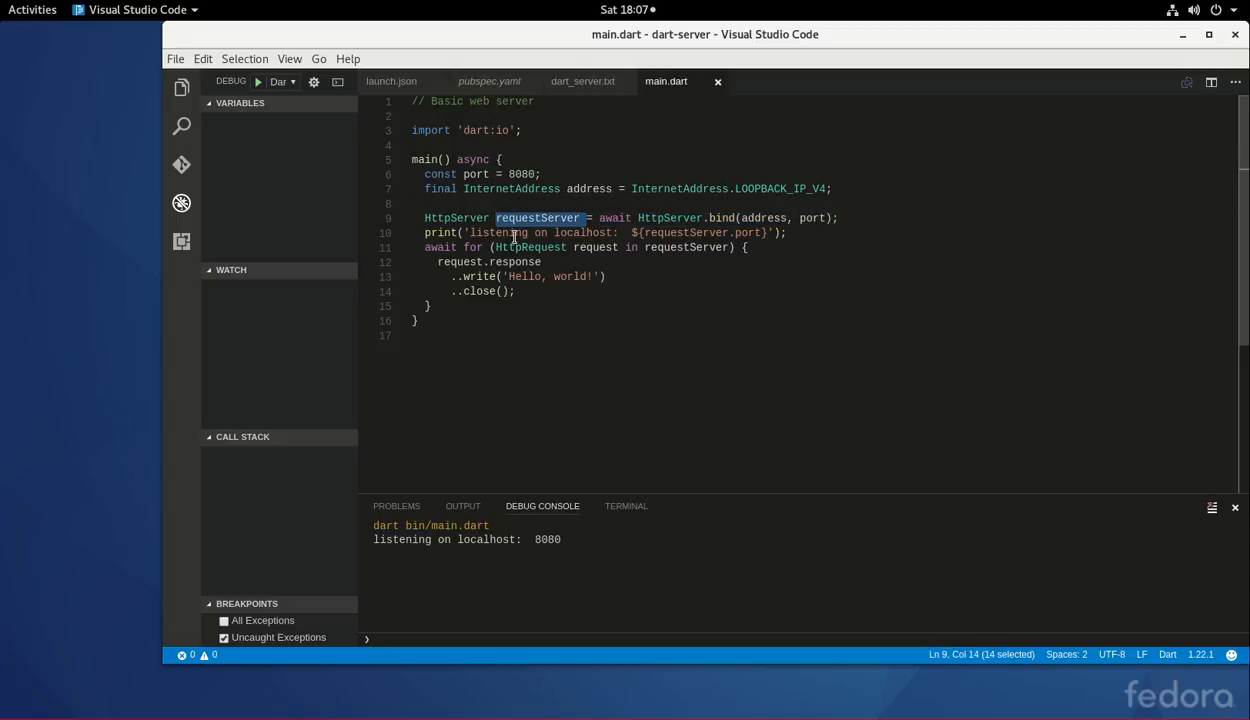
{"action": "mouse_move", "coordinate": [530, 247]}
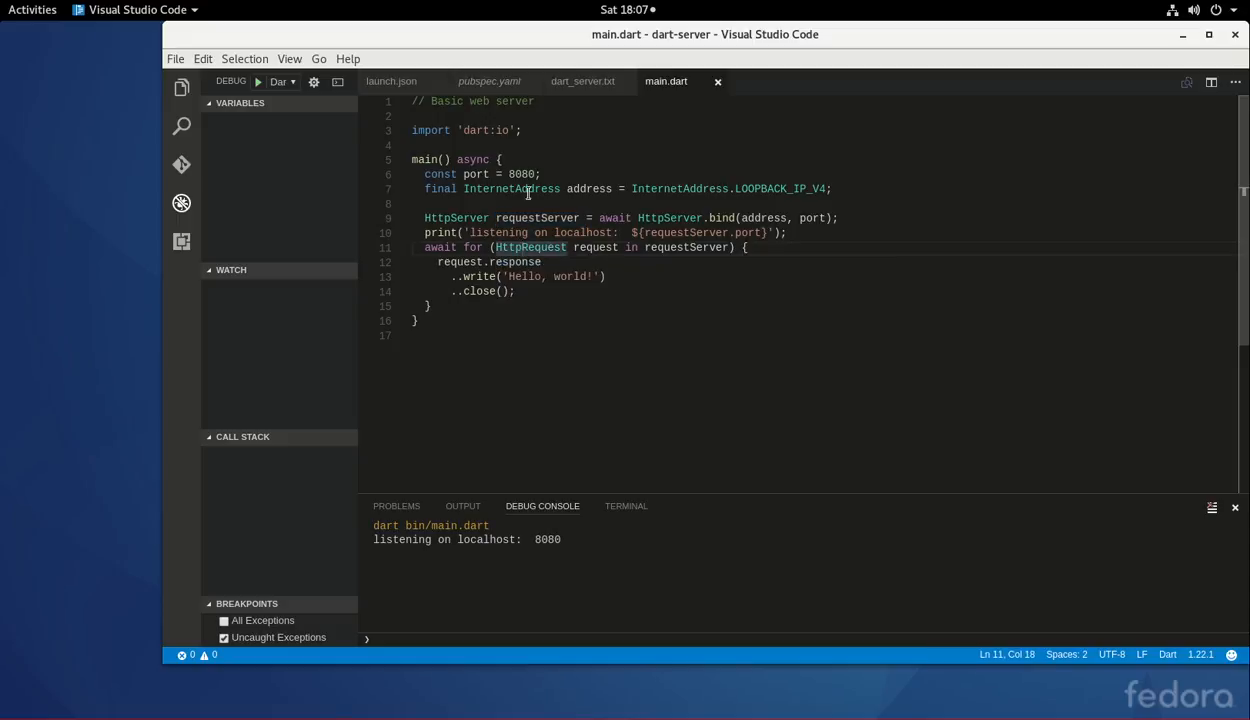
Relate async on line 5 to await and the HttpServer type on line 9.
{"action": "double_click", "coordinate": [468, 159]}
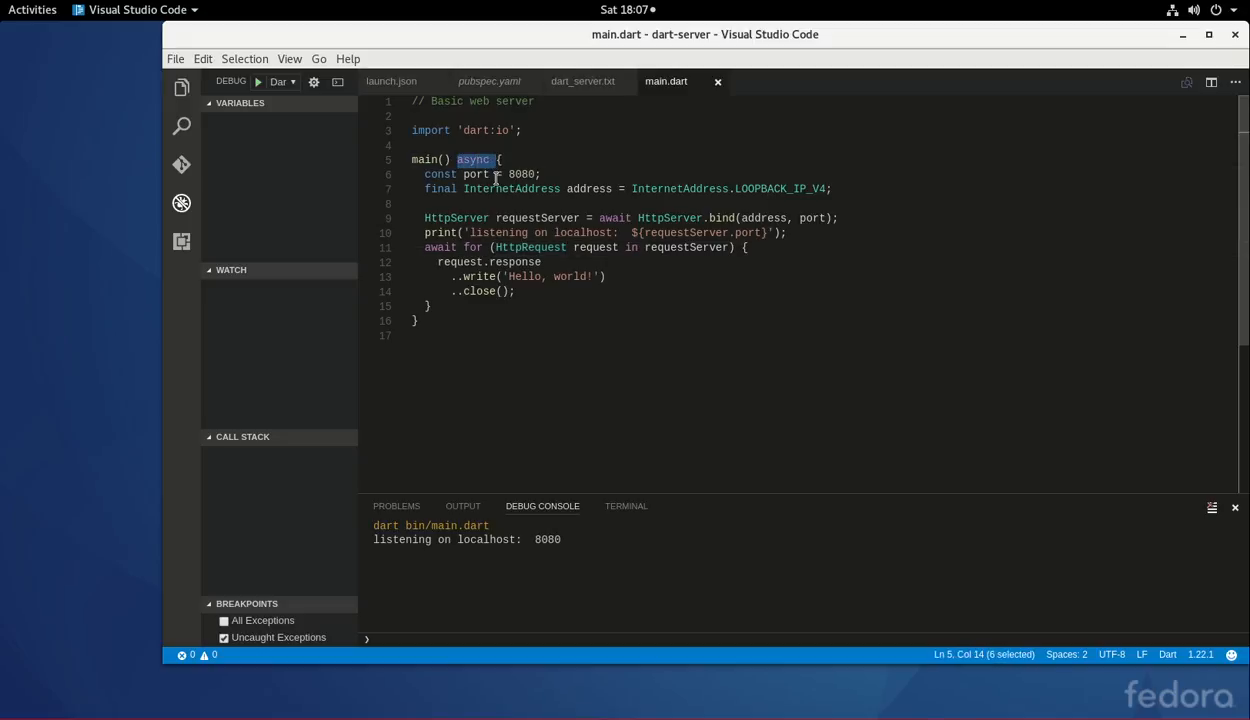
{"action": "left_click", "coordinate": [614, 217]}
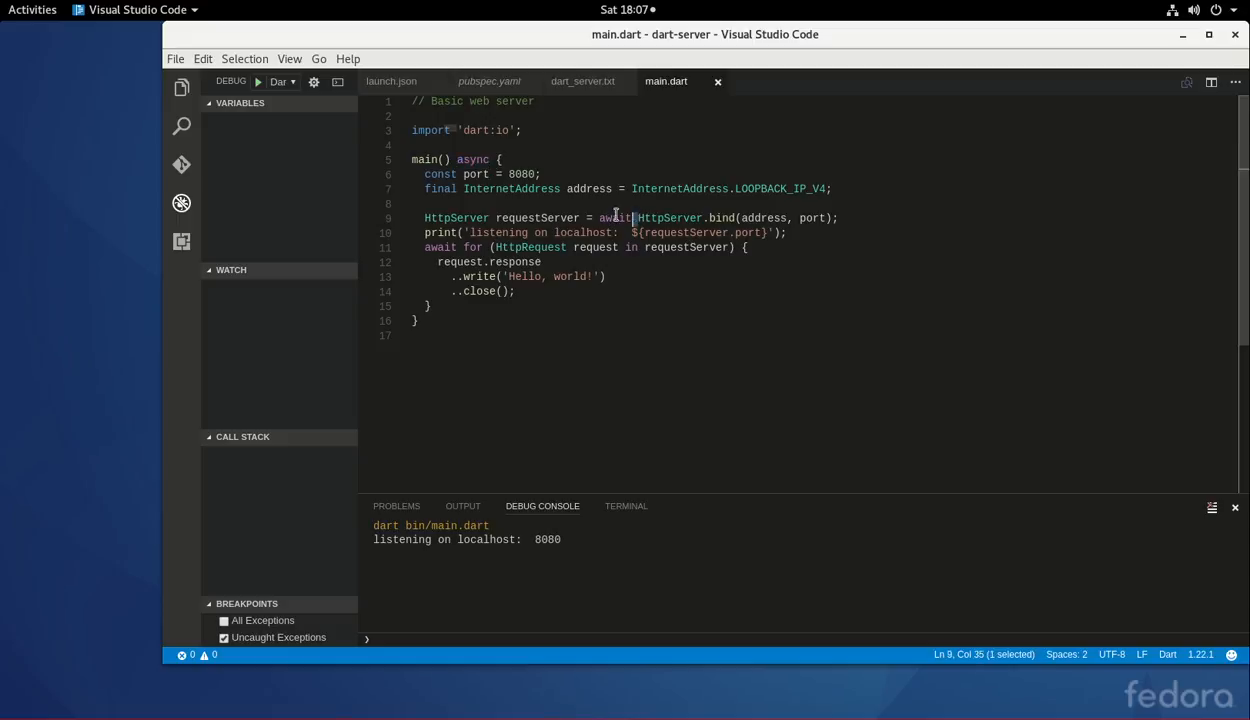
{"action": "double_click", "coordinate": [469, 217]}
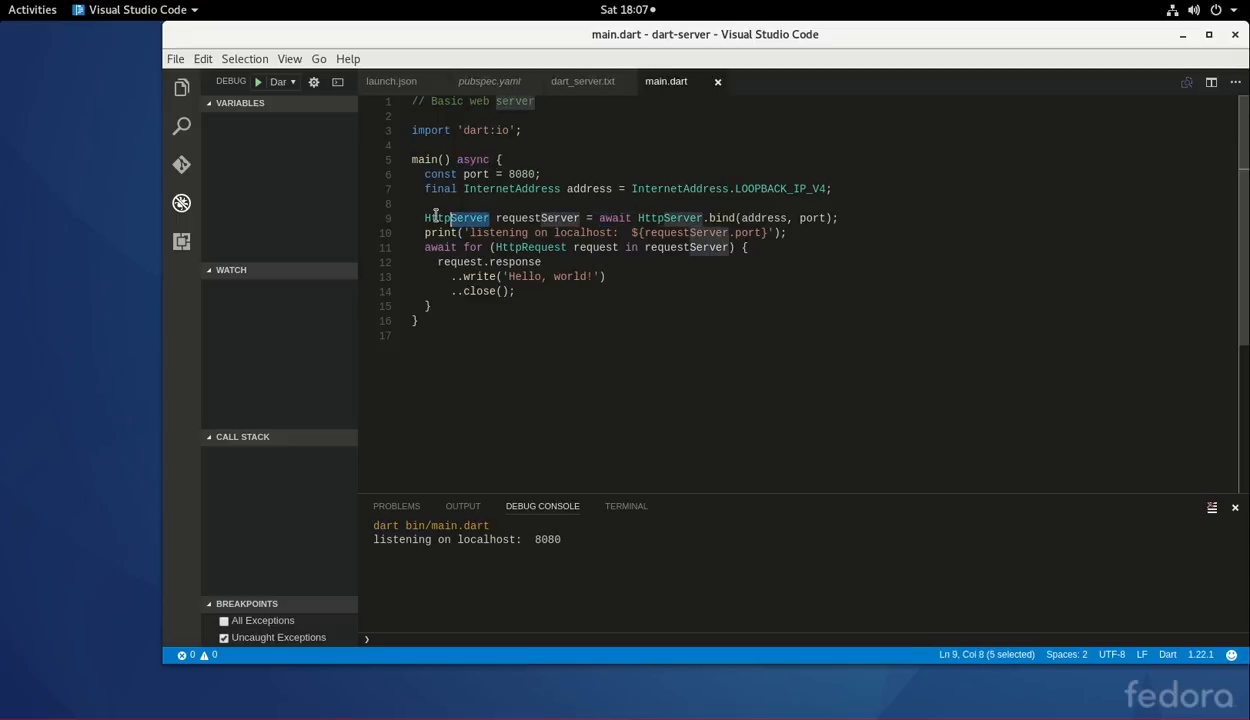
{"action": "double_click", "coordinate": [454, 217]}
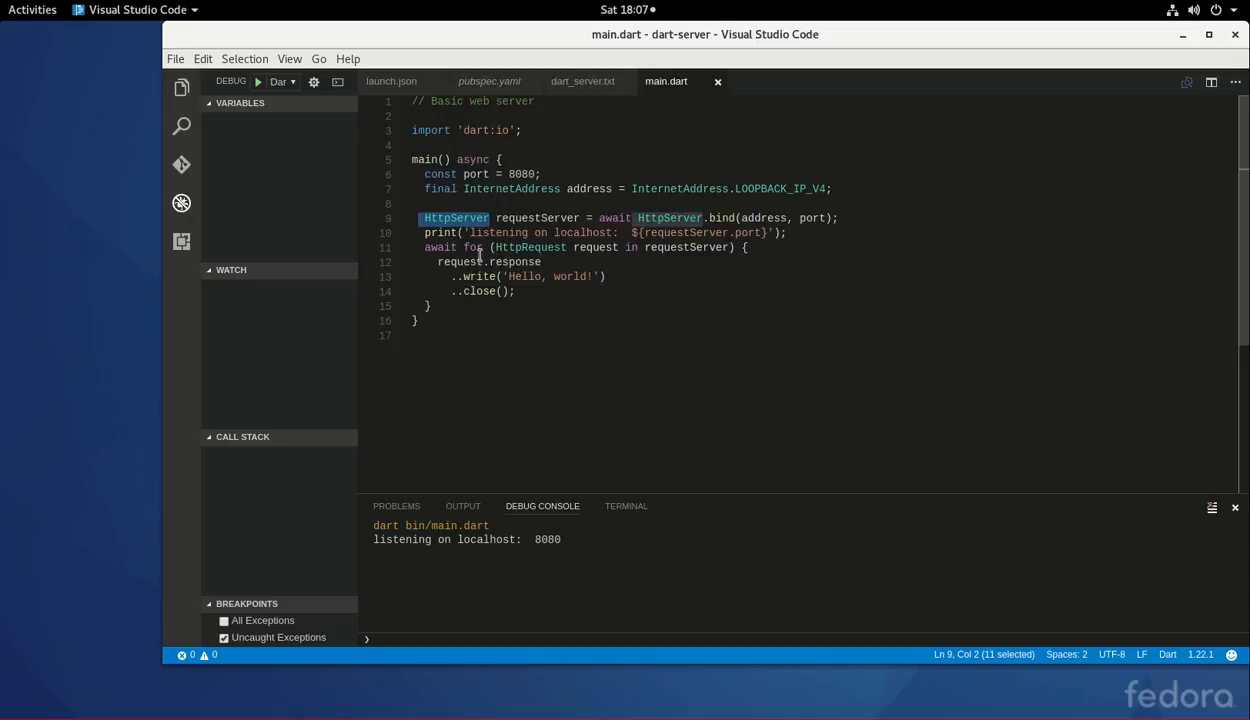
{"action": "mouse_move", "coordinate": [530, 247]}
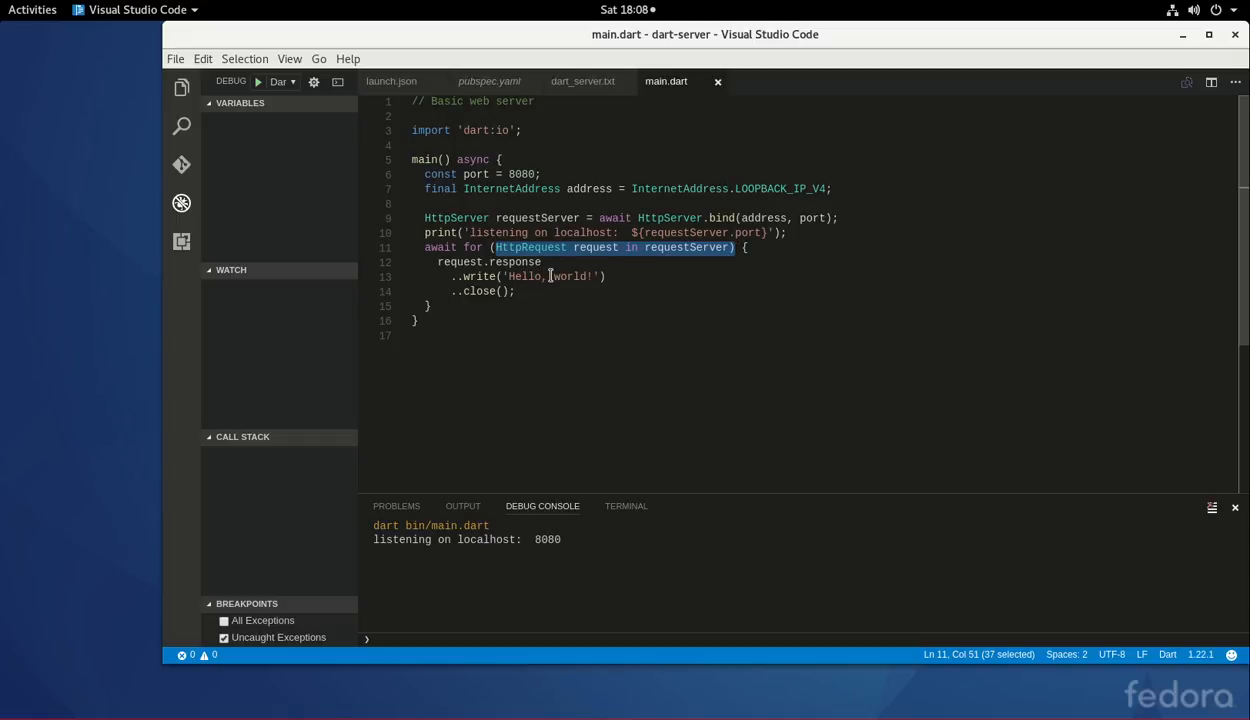
{"action": "mouse_move", "coordinate": [530, 247]}
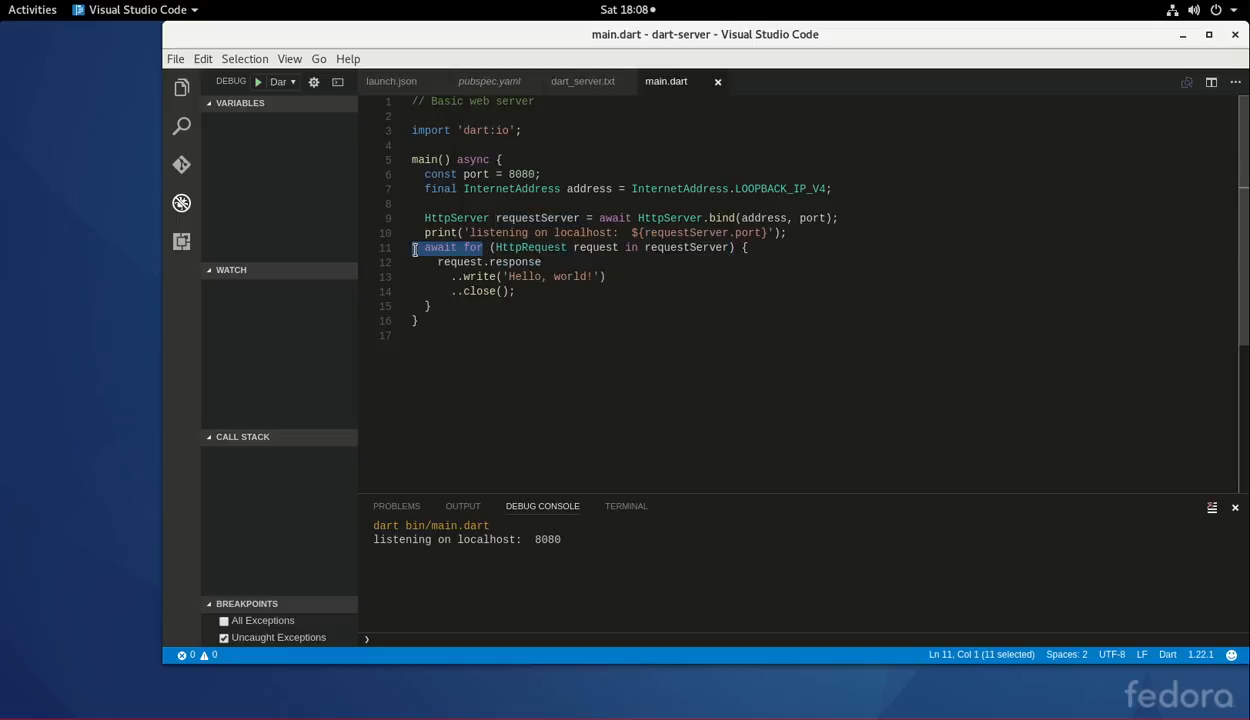
Highlight the await for request loop on line 11 and uses of requestServer.
{"action": "left_click", "coordinate": [494, 247]}
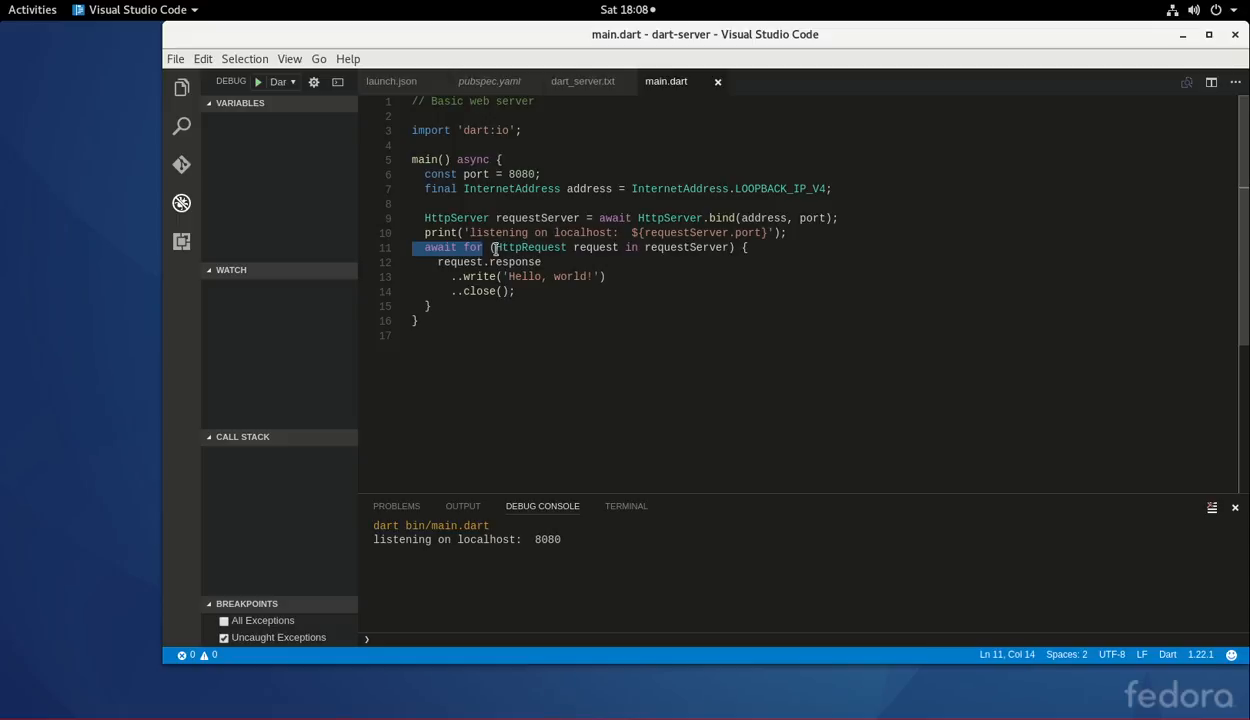
{"action": "left_click_drag", "start_coordinate": [490, 247], "coordinate": [543, 262]}
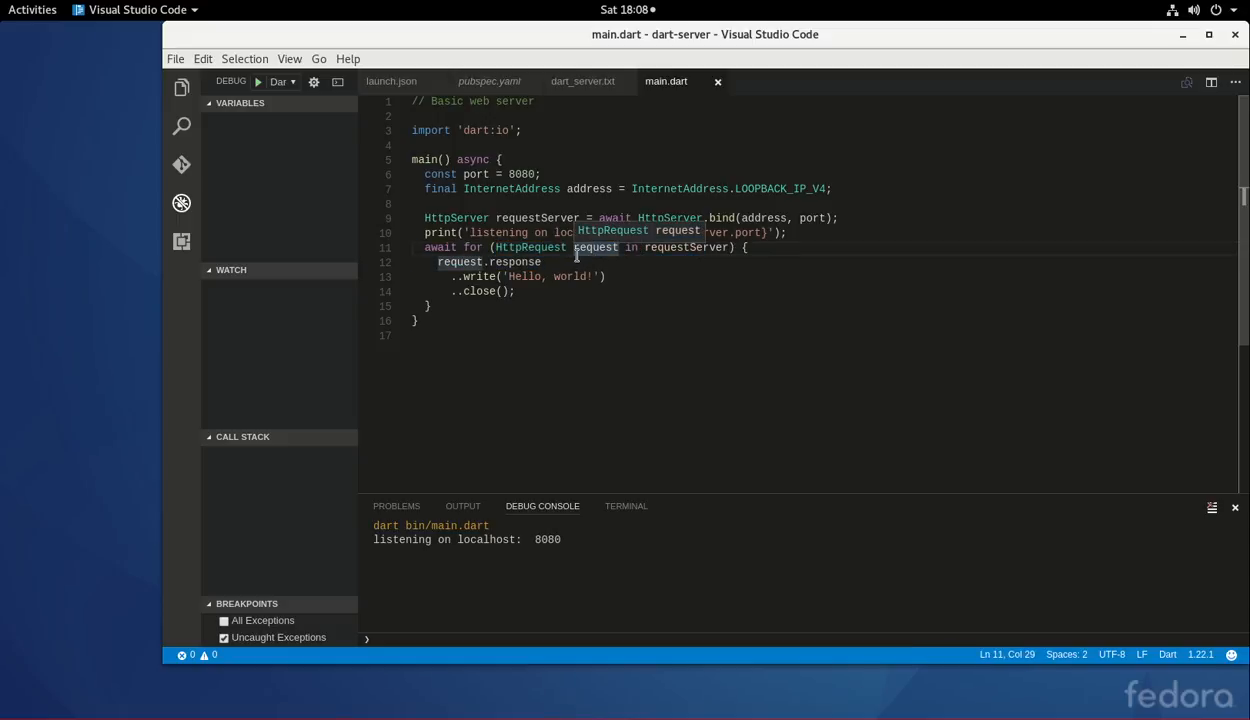
{"action": "double_click", "coordinate": [685, 247]}
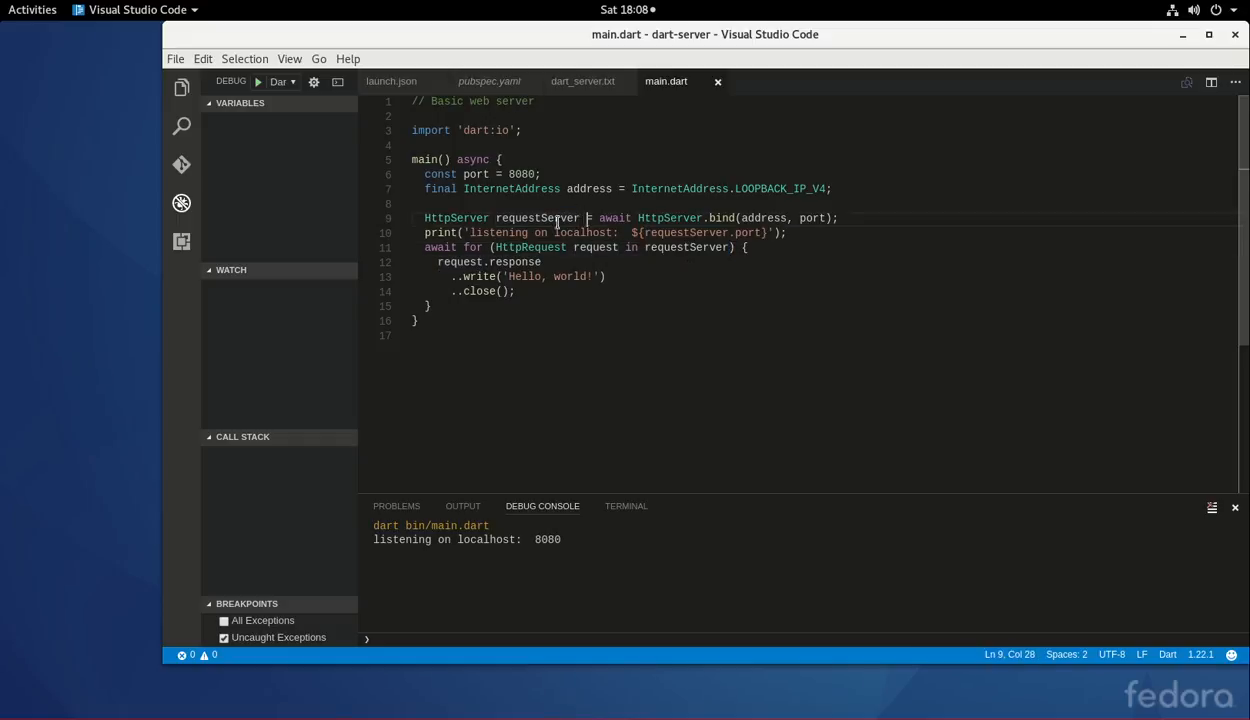
{"action": "double_click", "coordinate": [535, 218]}
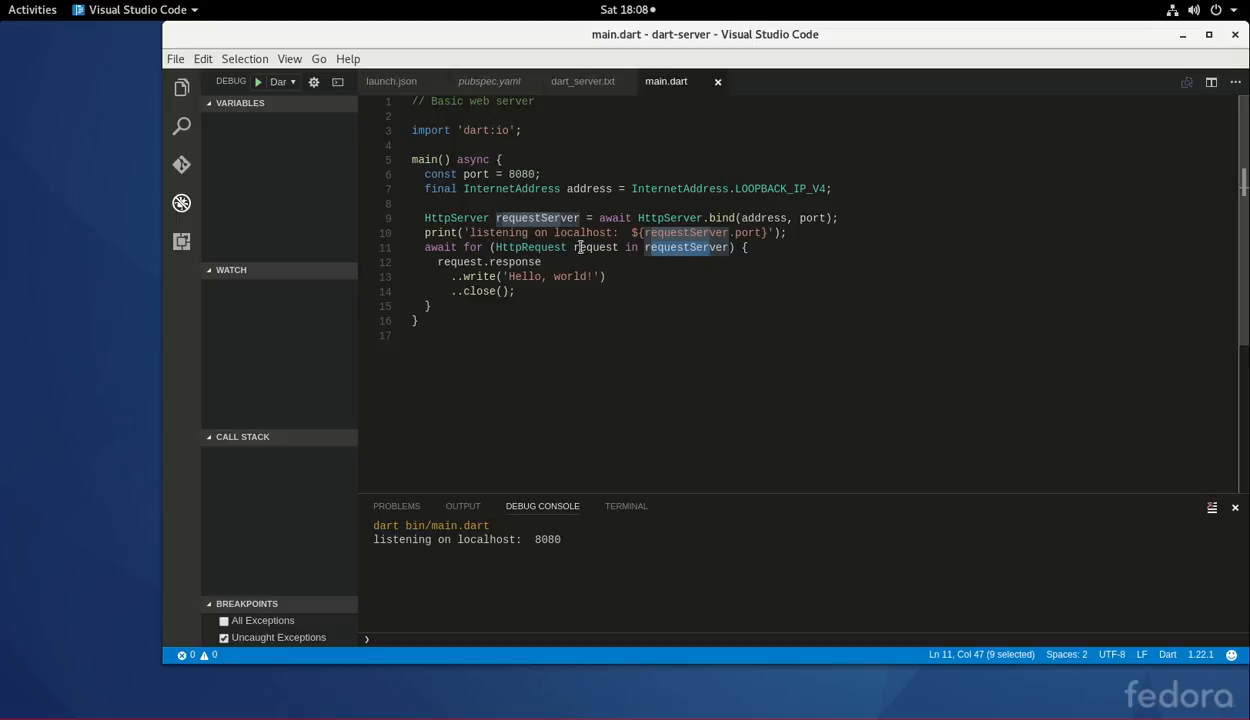
{"action": "double_click", "coordinate": [594, 247]}
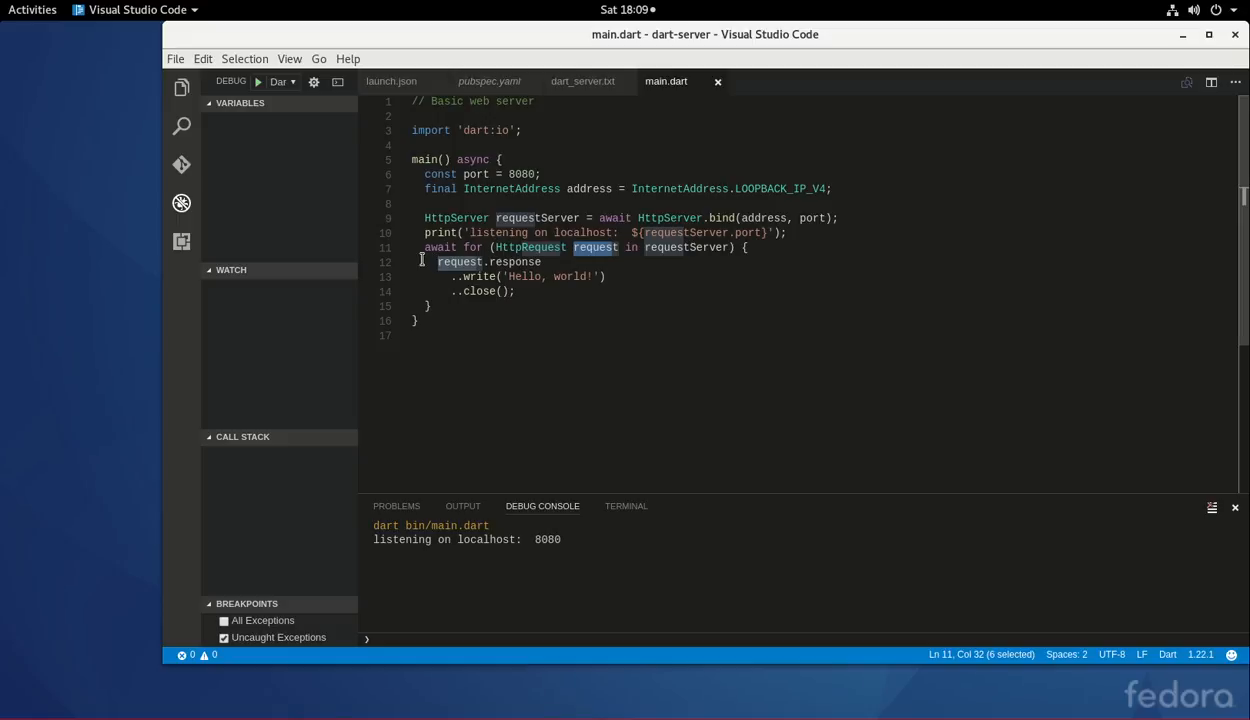
{"action": "mouse_move", "coordinate": [658, 247]}
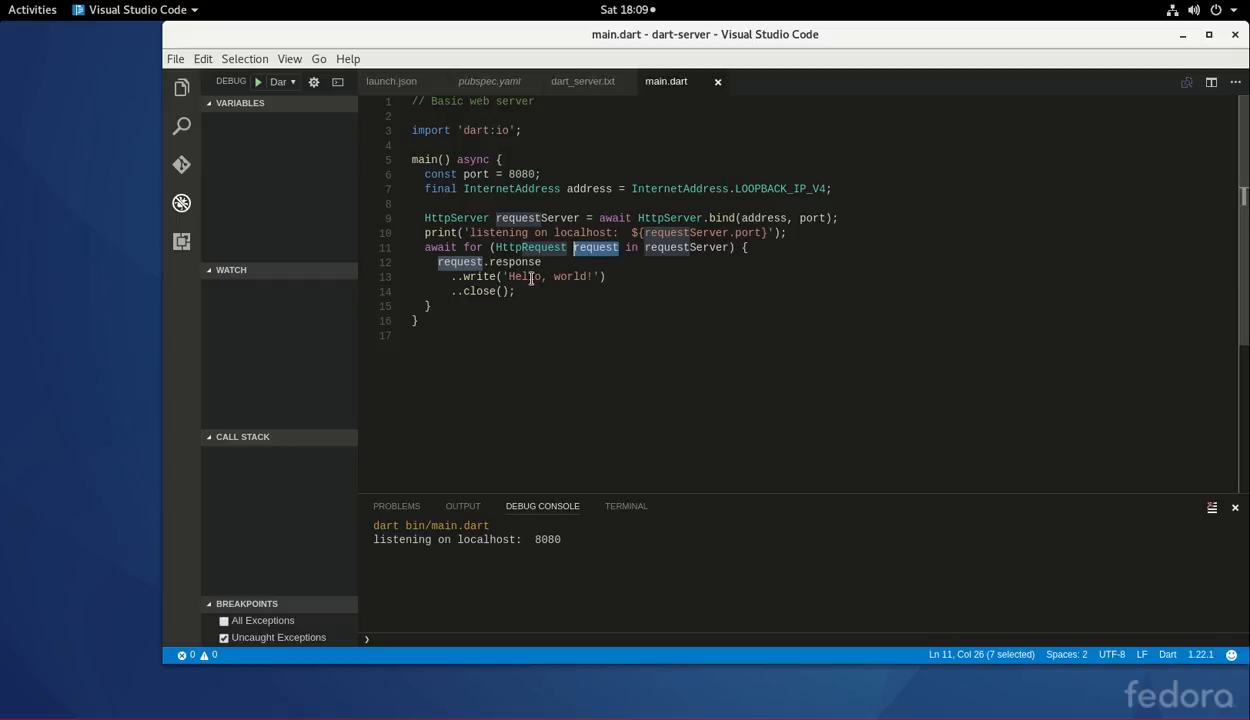
{"action": "mouse_move", "coordinate": [80, 289]}
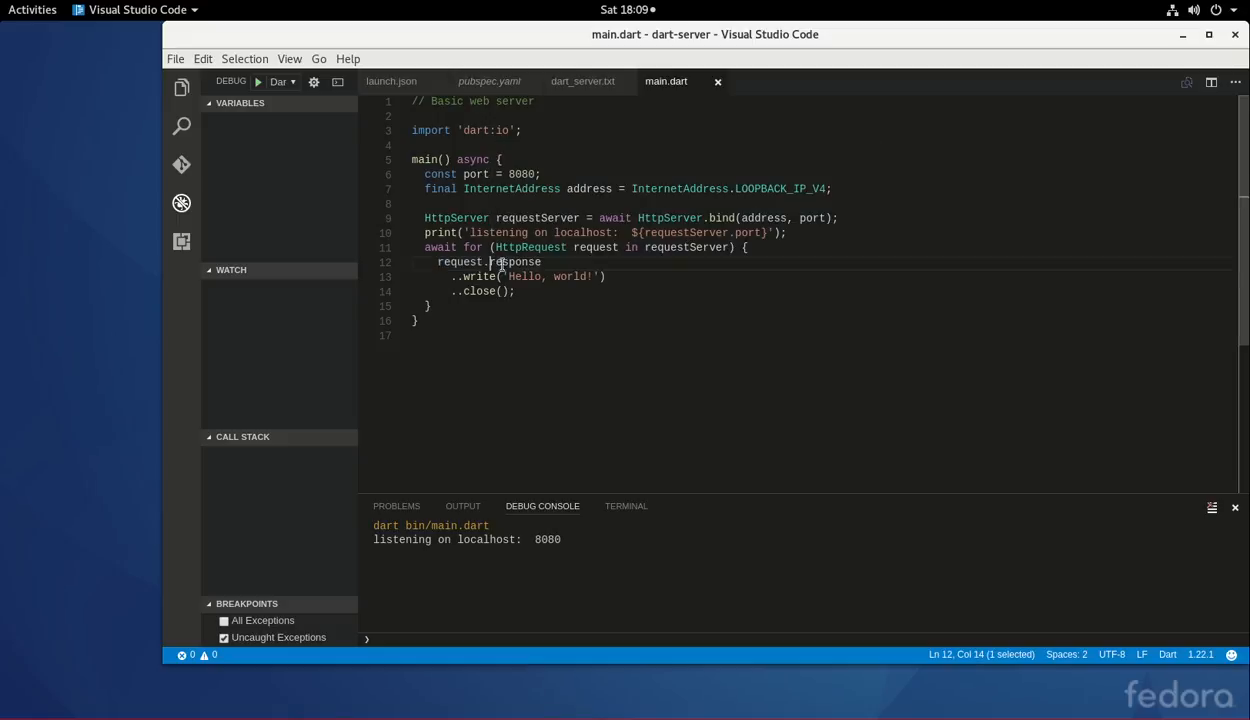
Highlight request.response and its write and close lines.
{"action": "double_click", "coordinate": [513, 262]}
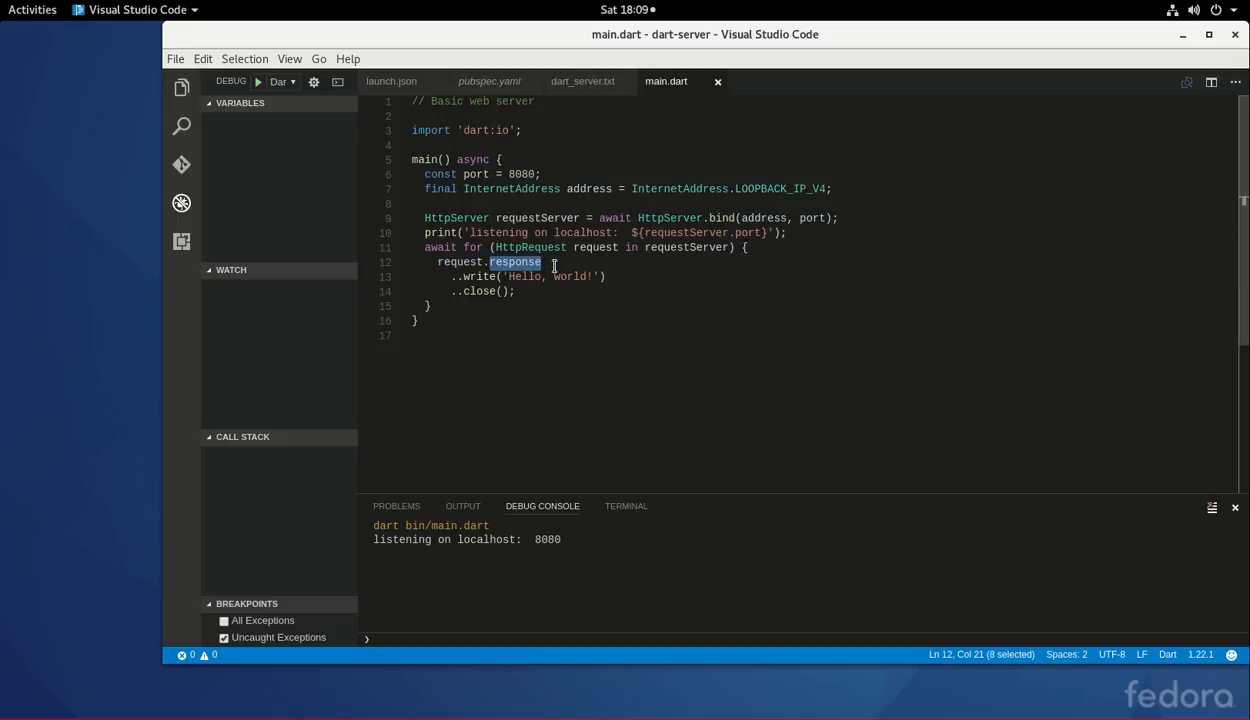
{"action": "mouse_move", "coordinate": [476, 277]}
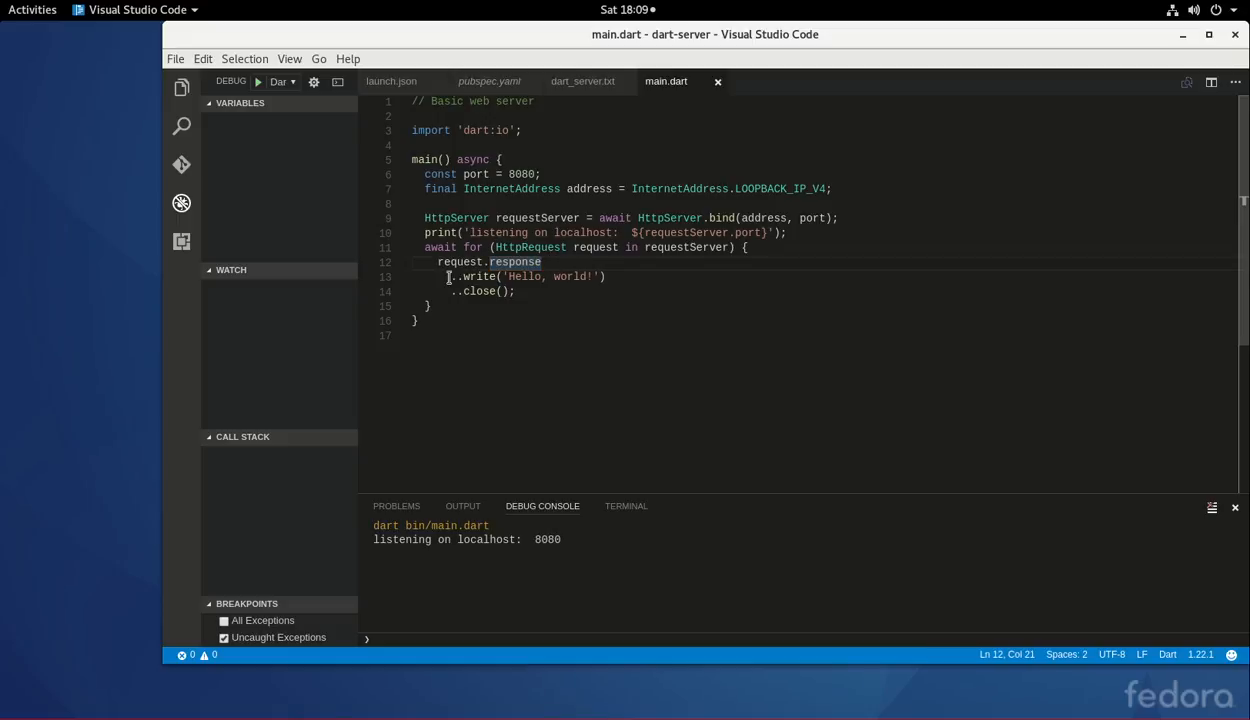
{"action": "left_click_drag", "start_coordinate": [542, 262], "coordinate": [517, 291]}
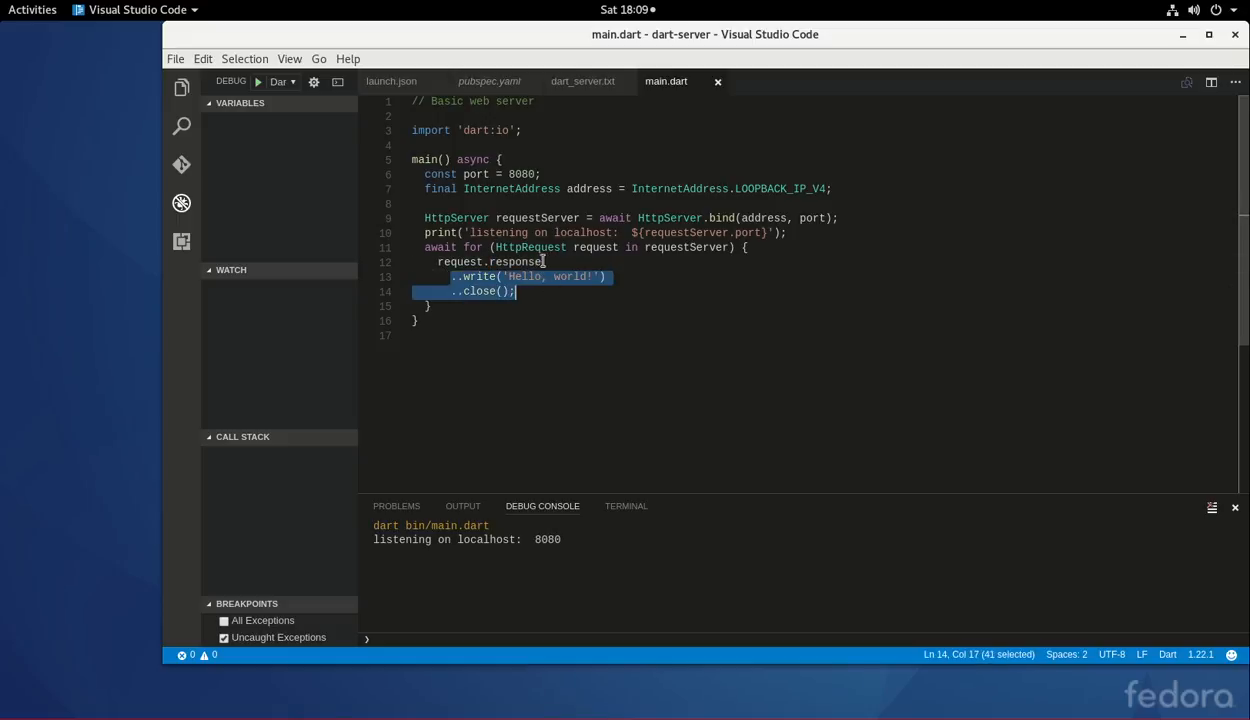
{"action": "left_click", "coordinate": [543, 262]}
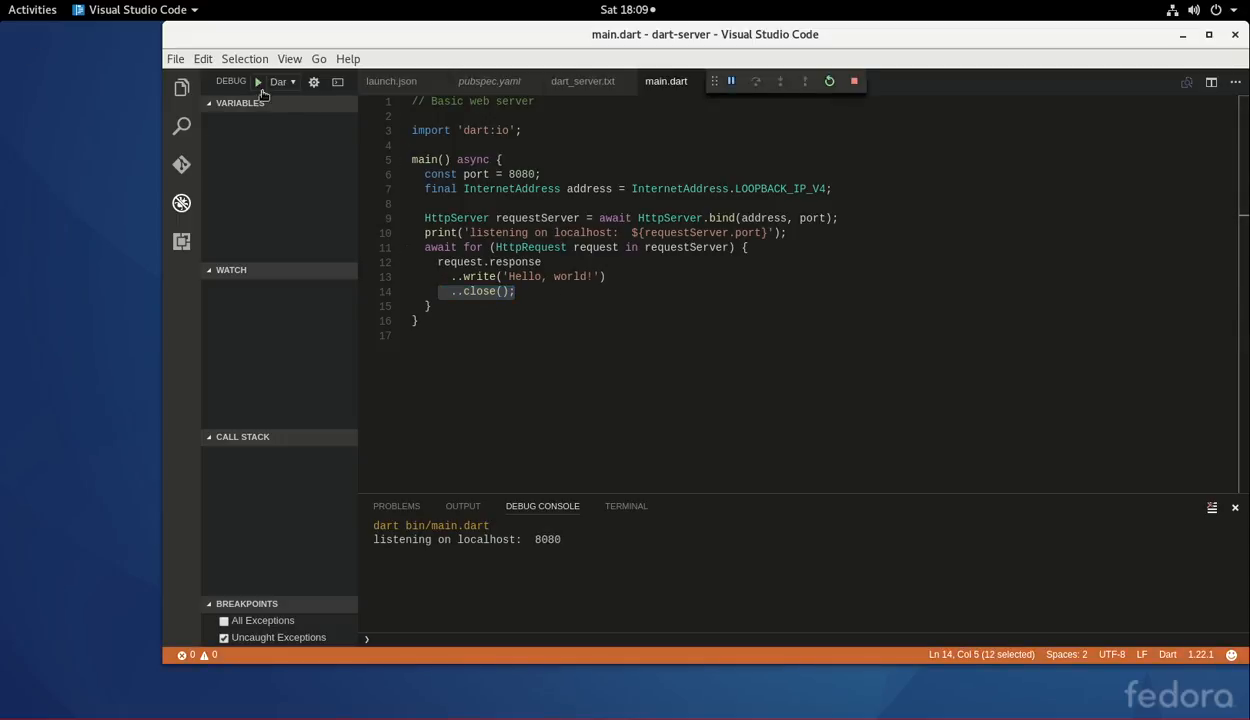
{"action": "mouse_move", "coordinate": [549, 551]}
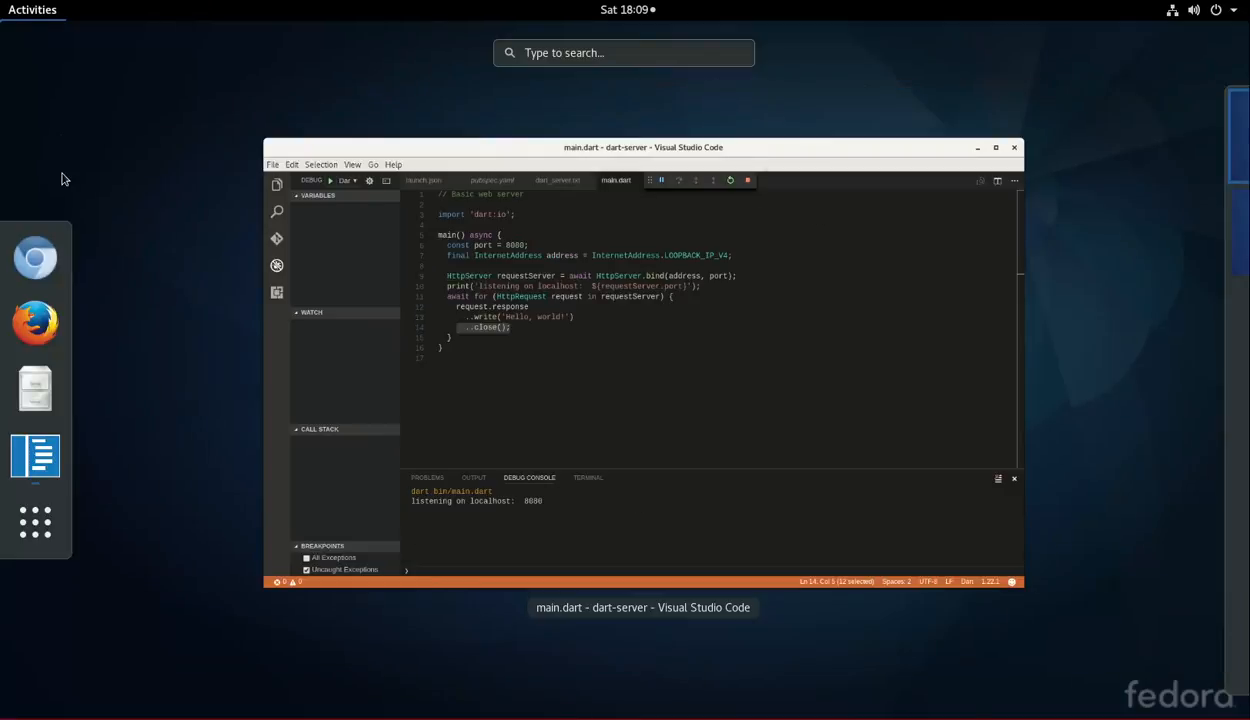
Show Hello, world! at localhost:8080 in Chrome, shrink the window, and return to VS Code.
{"action": "left_click", "coordinate": [35, 258]}
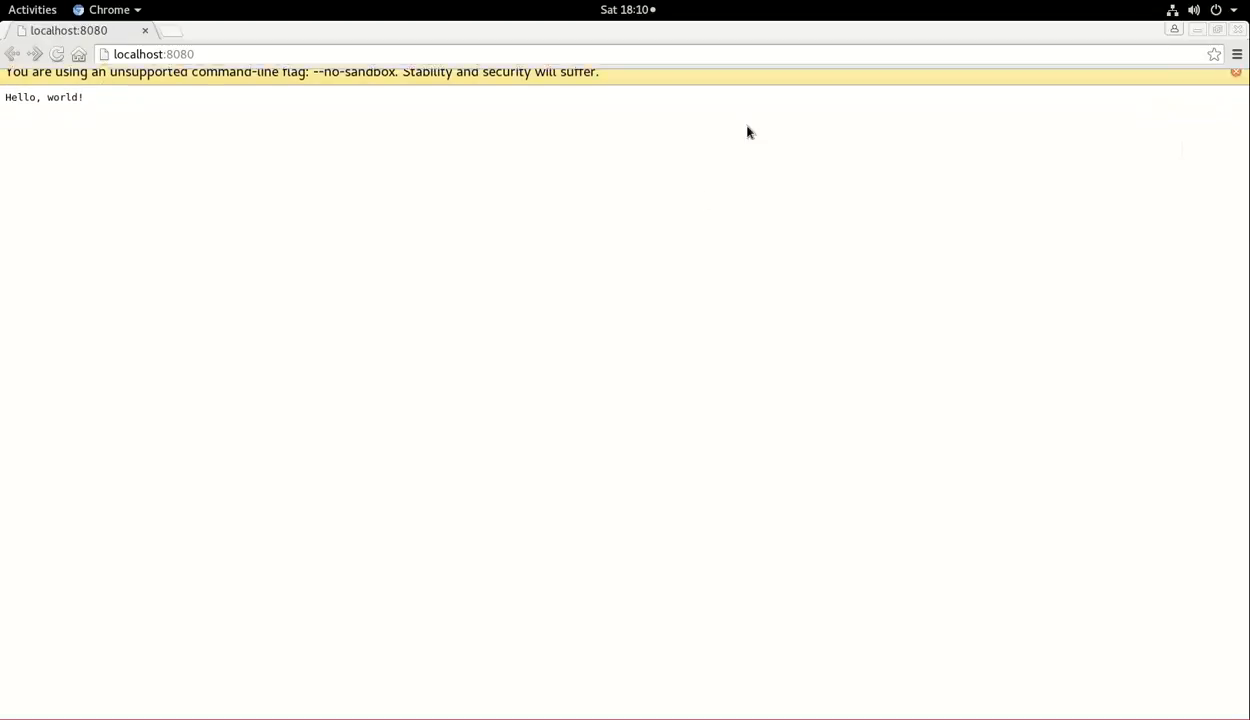
{"action": "left_click", "coordinate": [1235, 71]}
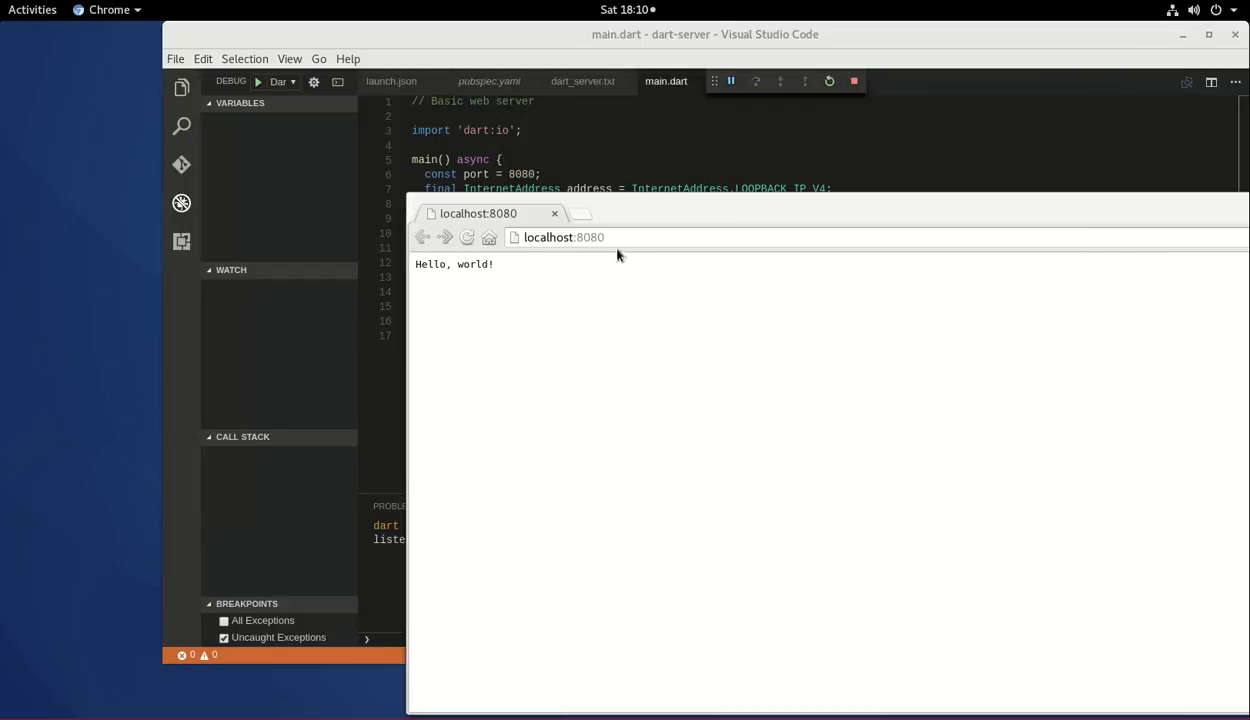
{"action": "mouse_move", "coordinate": [568, 281]}
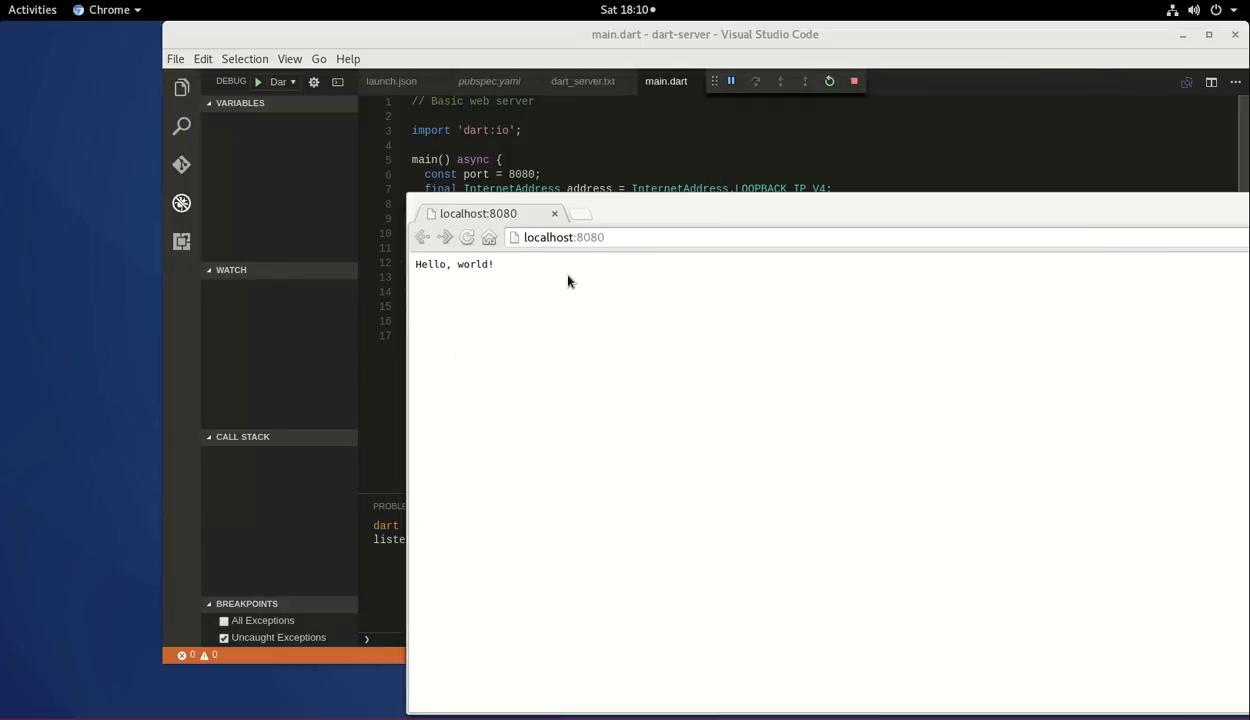
{"action": "left_click", "coordinate": [554, 213]}
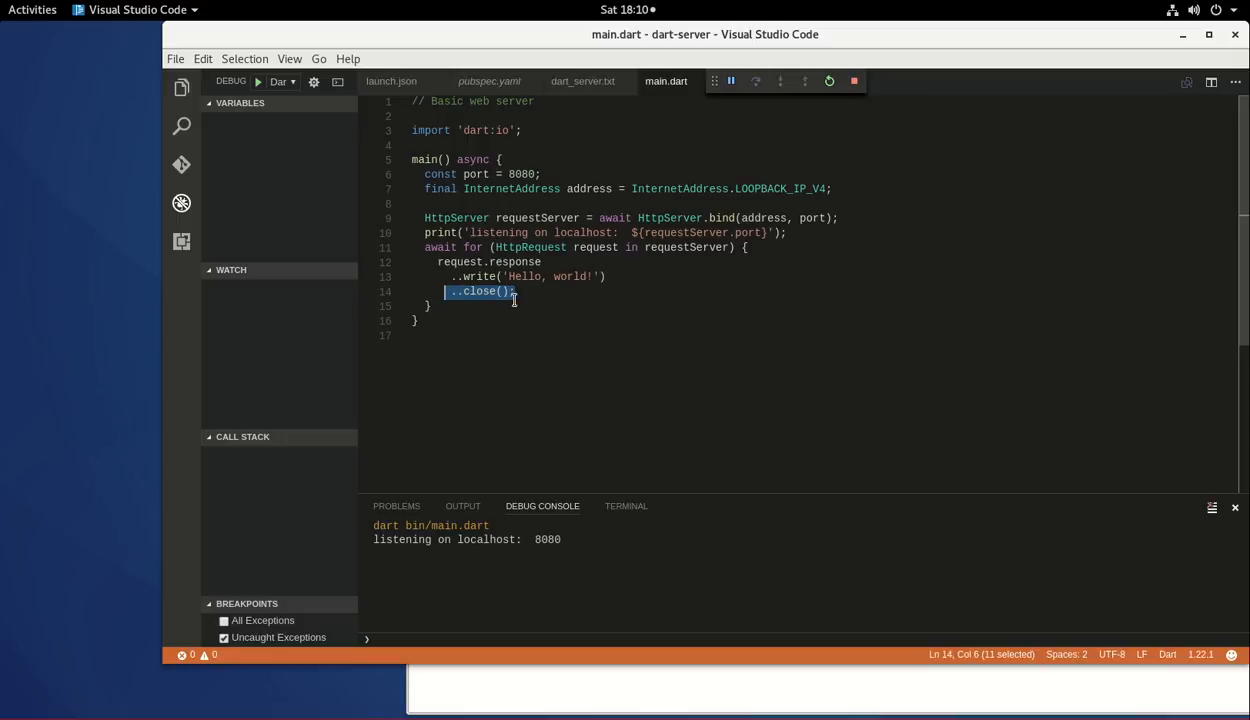
{"action": "mouse_move", "coordinate": [540, 298]}
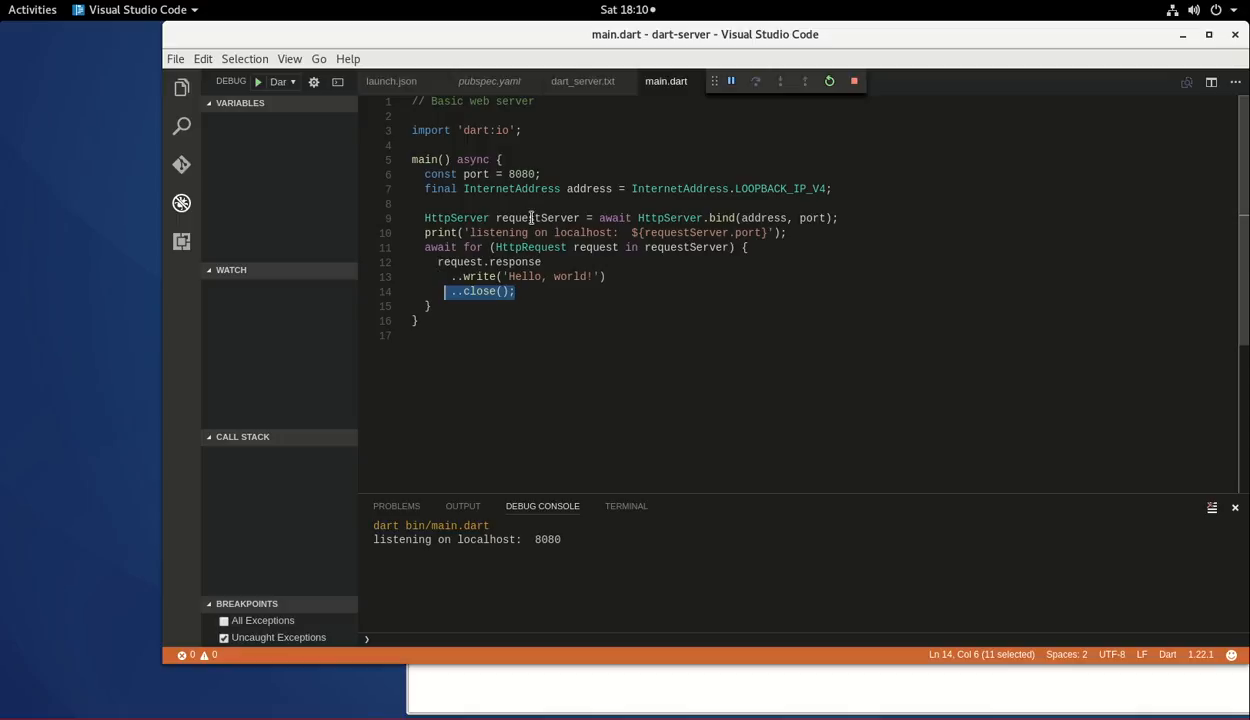
{"action": "mouse_move", "coordinate": [541, 310]}
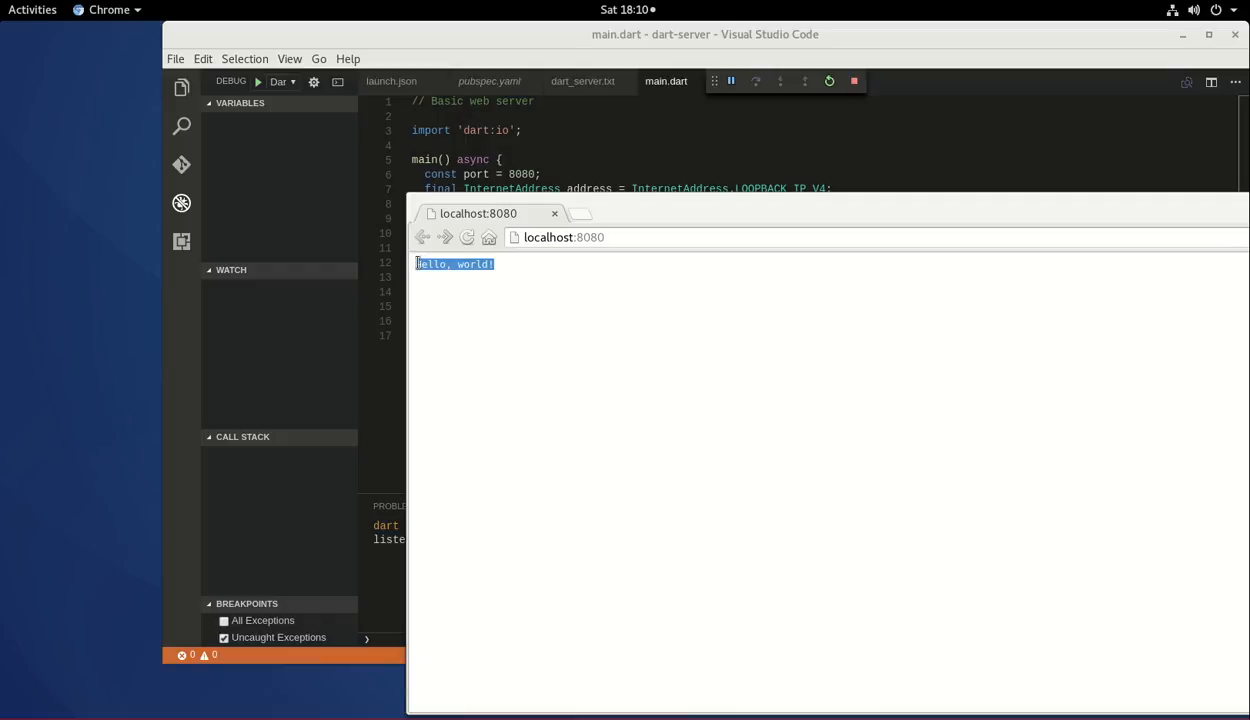
{"action": "mouse_move", "coordinate": [98, 75]}
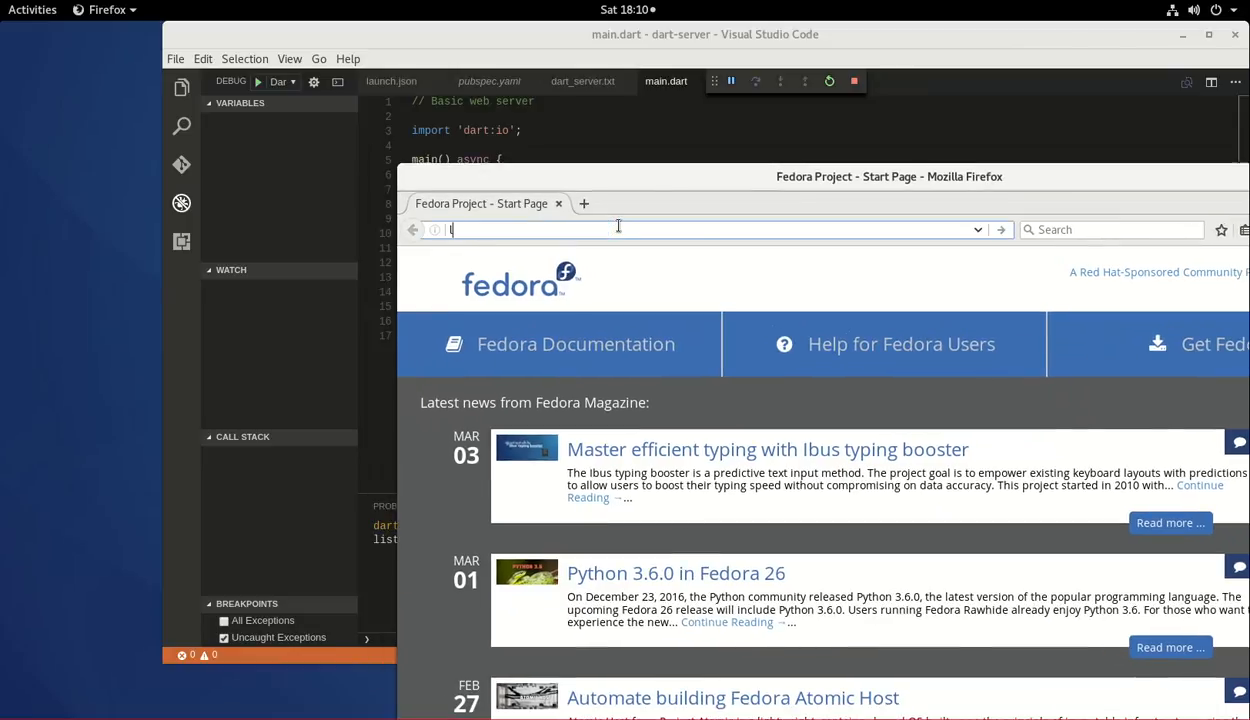
Enter the address localhost:8080 in the browser.
{"action": "type", "text": "localhost"}
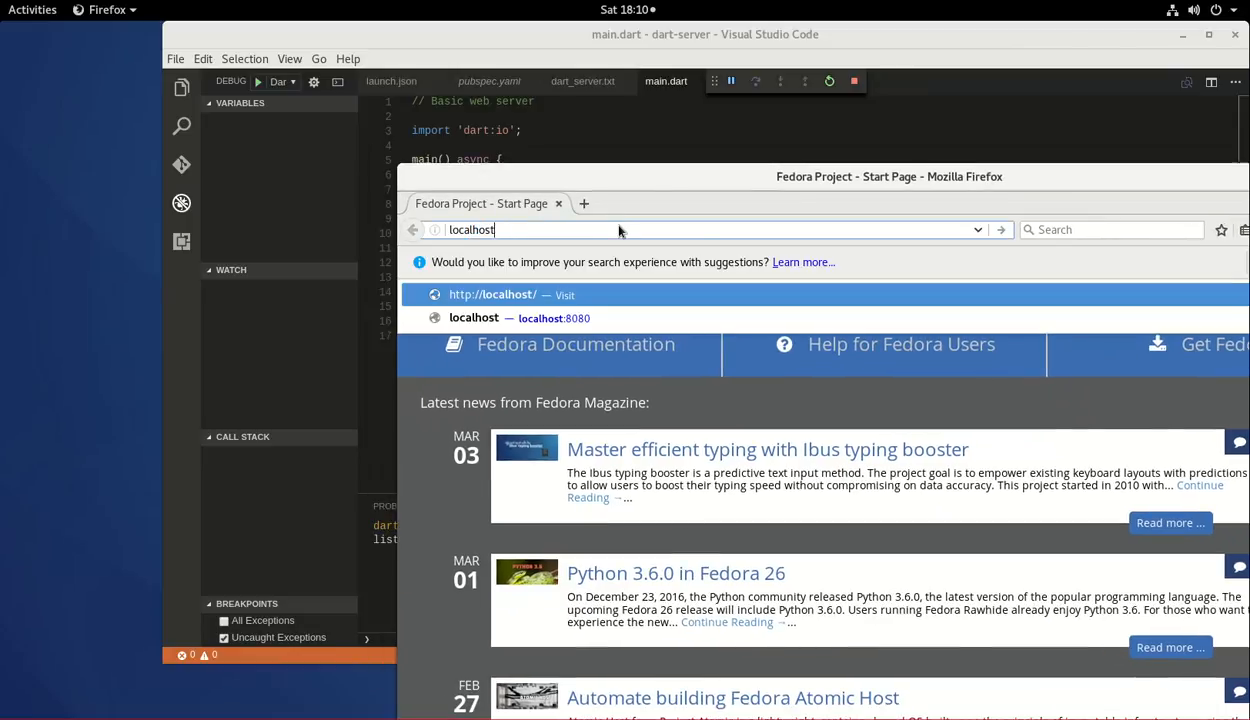
{"action": "type", "text": ":8080"}
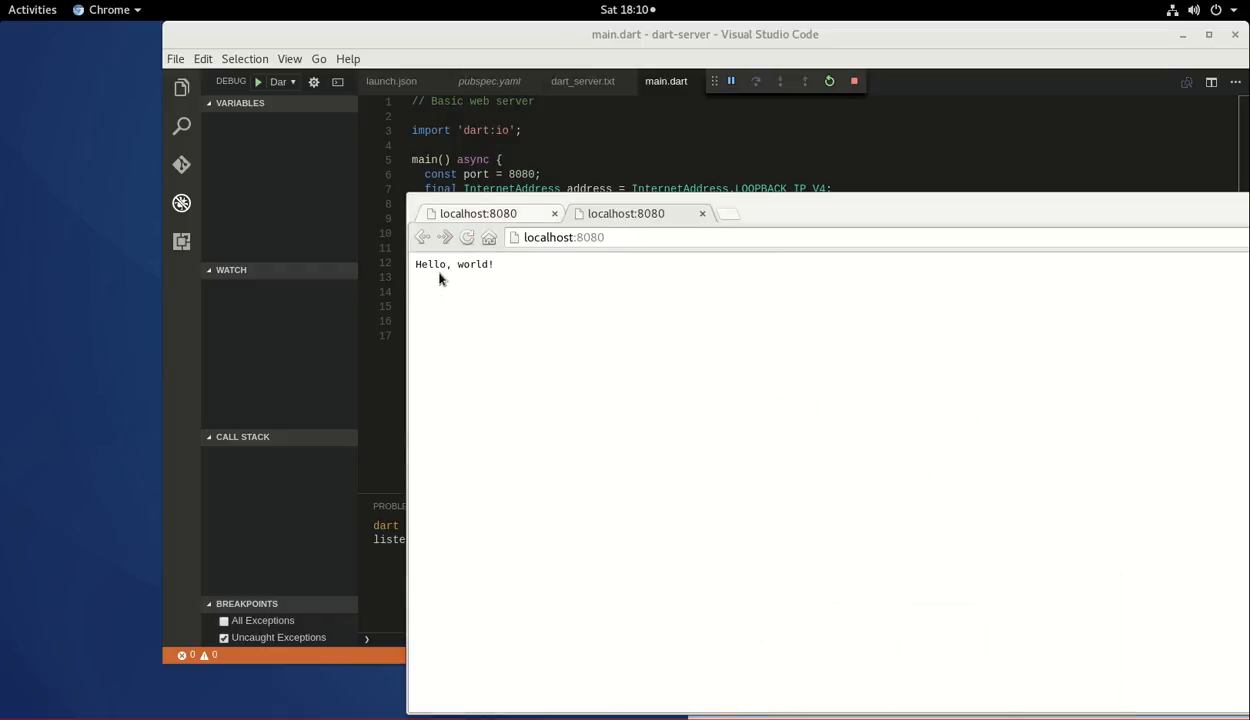
{"action": "mouse_move", "coordinate": [436, 353]}
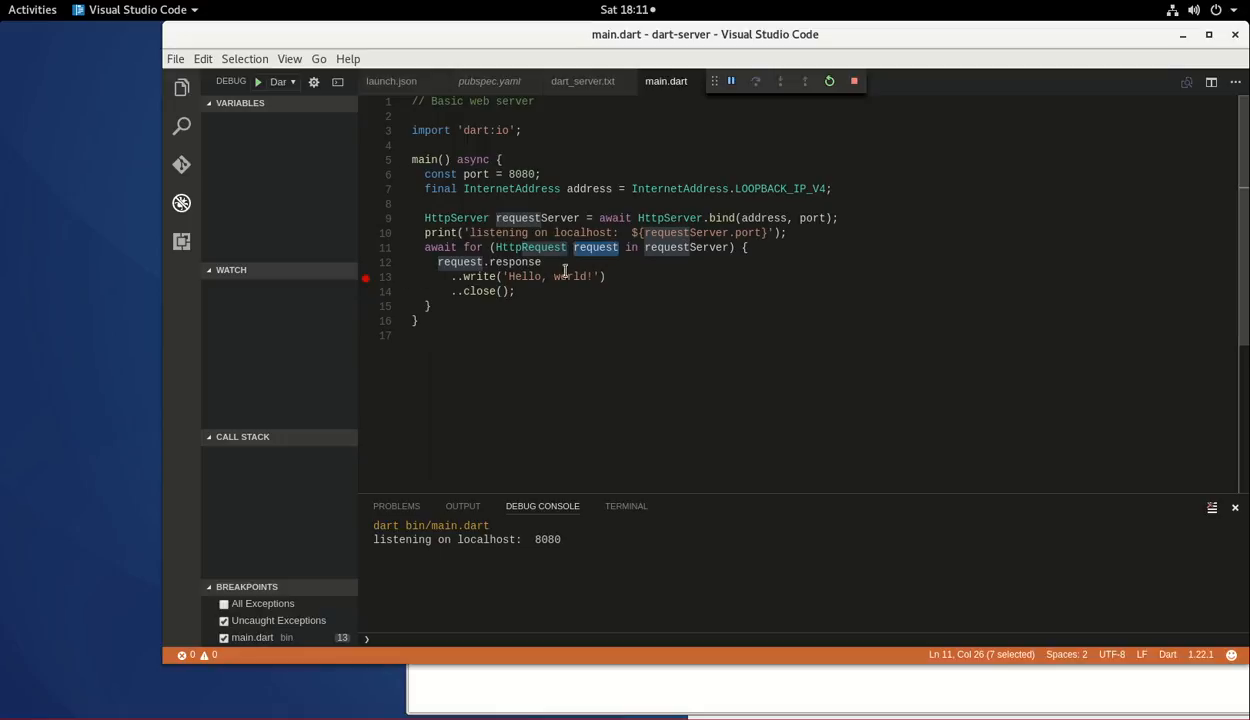
{"action": "mouse_move", "coordinate": [518, 291]}
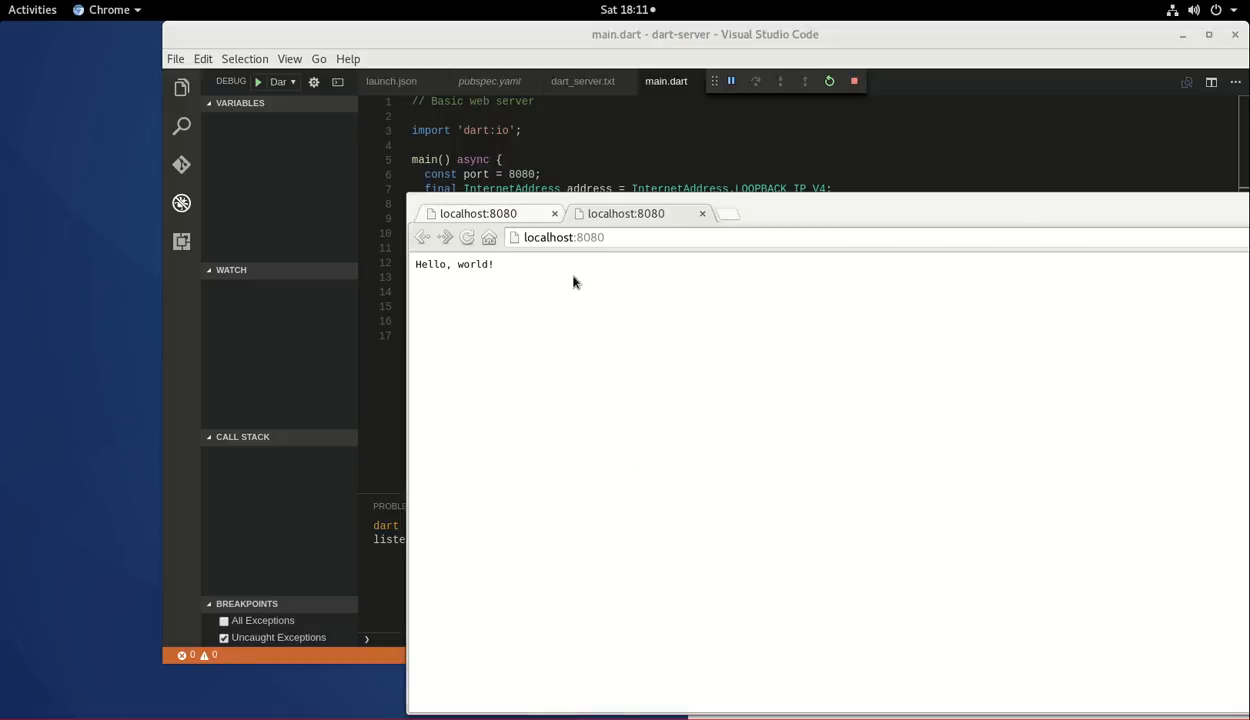
{"action": "mouse_move", "coordinate": [560, 227]}
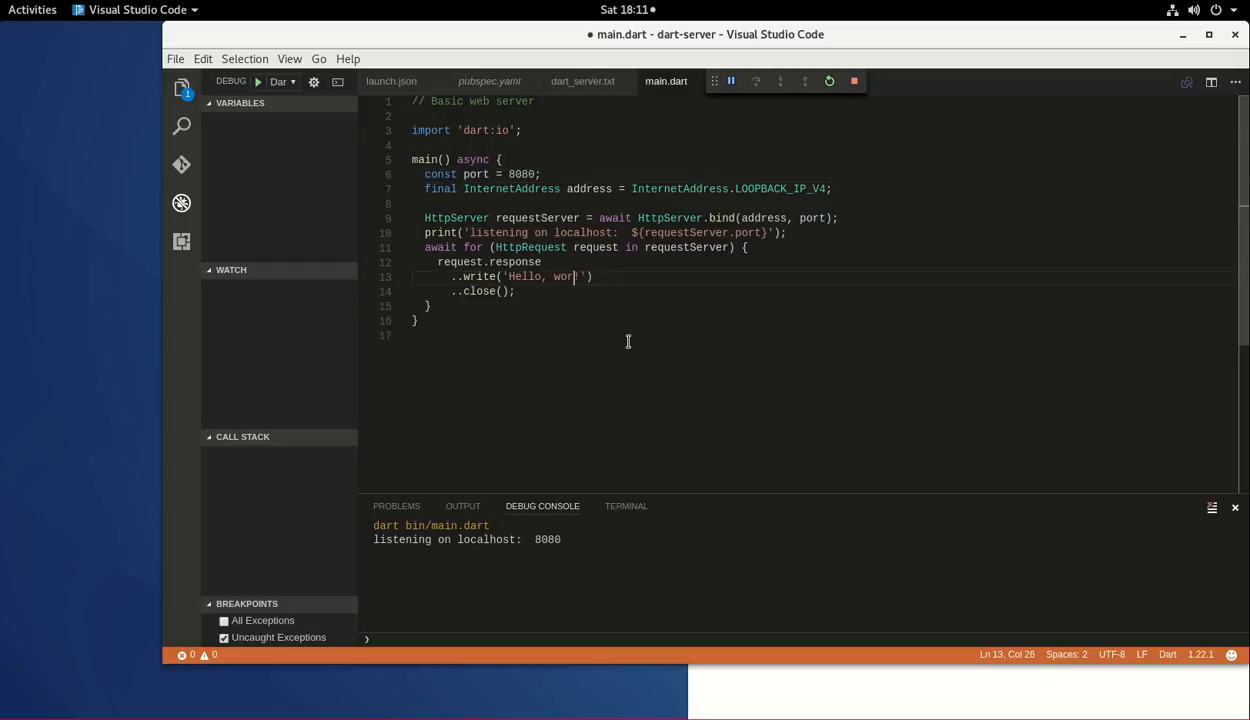
Trim the greeting to Hello!, use the debug toolbar to stop, and mark the close call.
{"action": "key", "text": "BackSpace"}
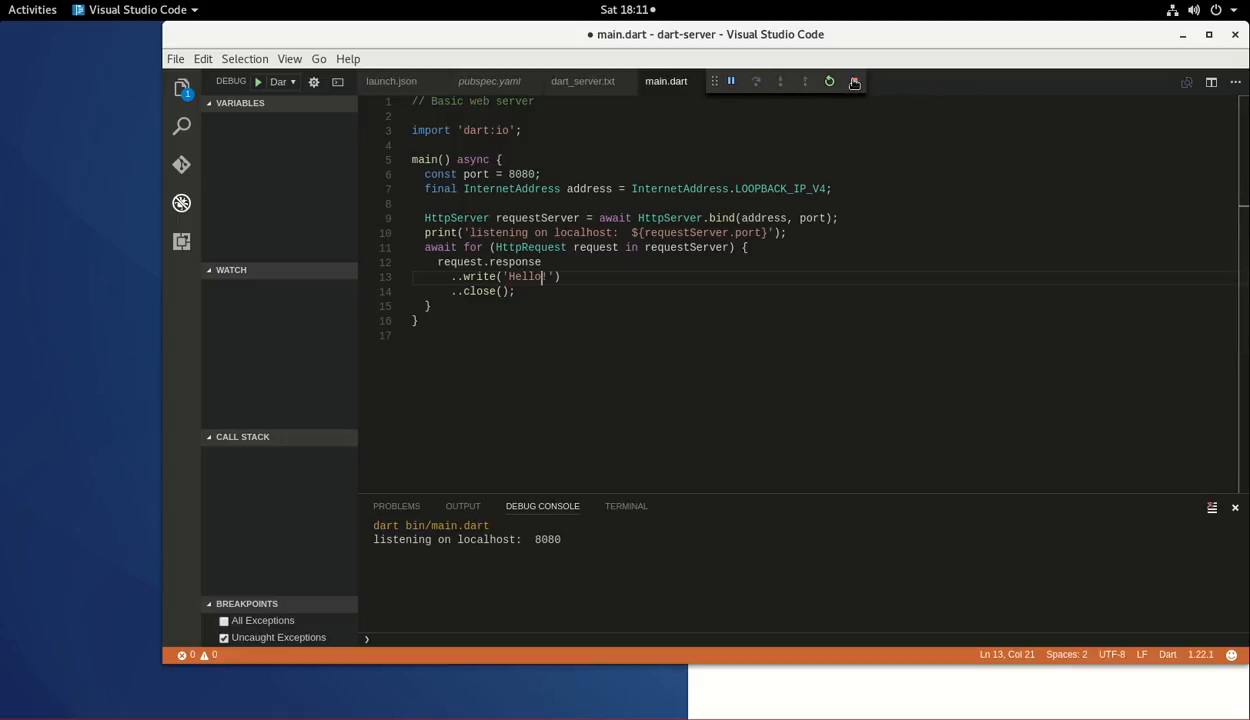
{"action": "left_click", "coordinate": [829, 81]}
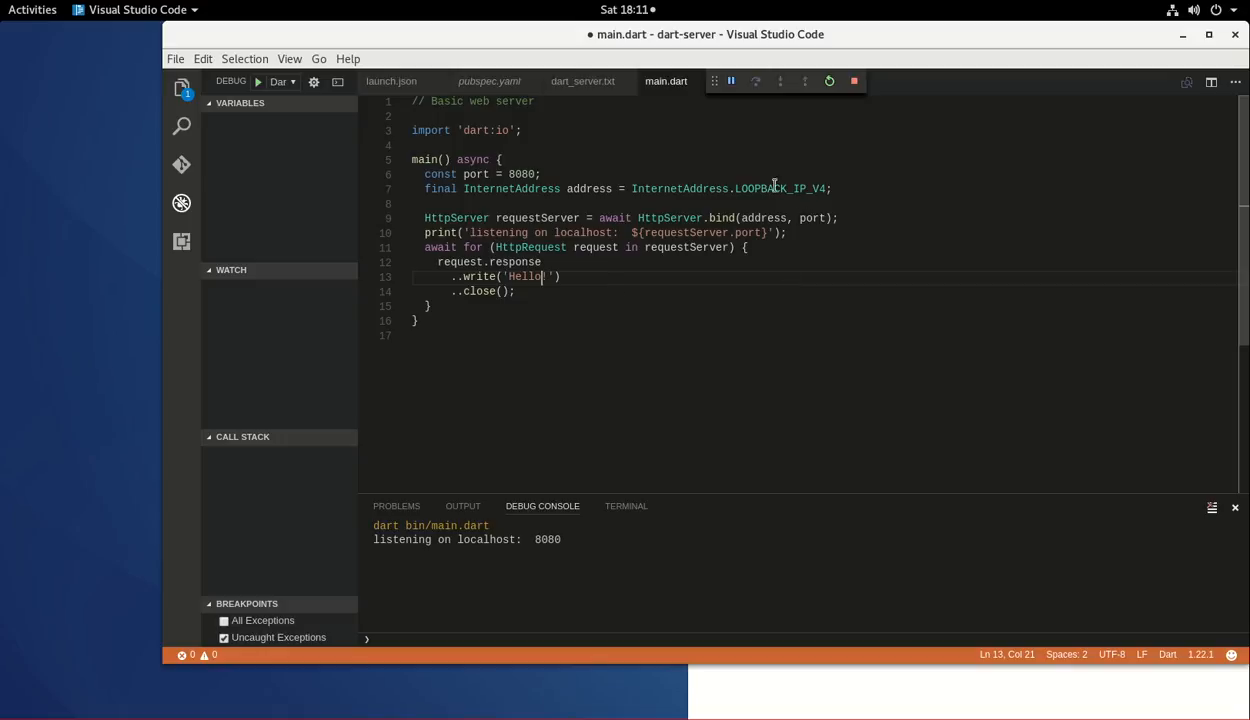
{"action": "mouse_move", "coordinate": [775, 188]}
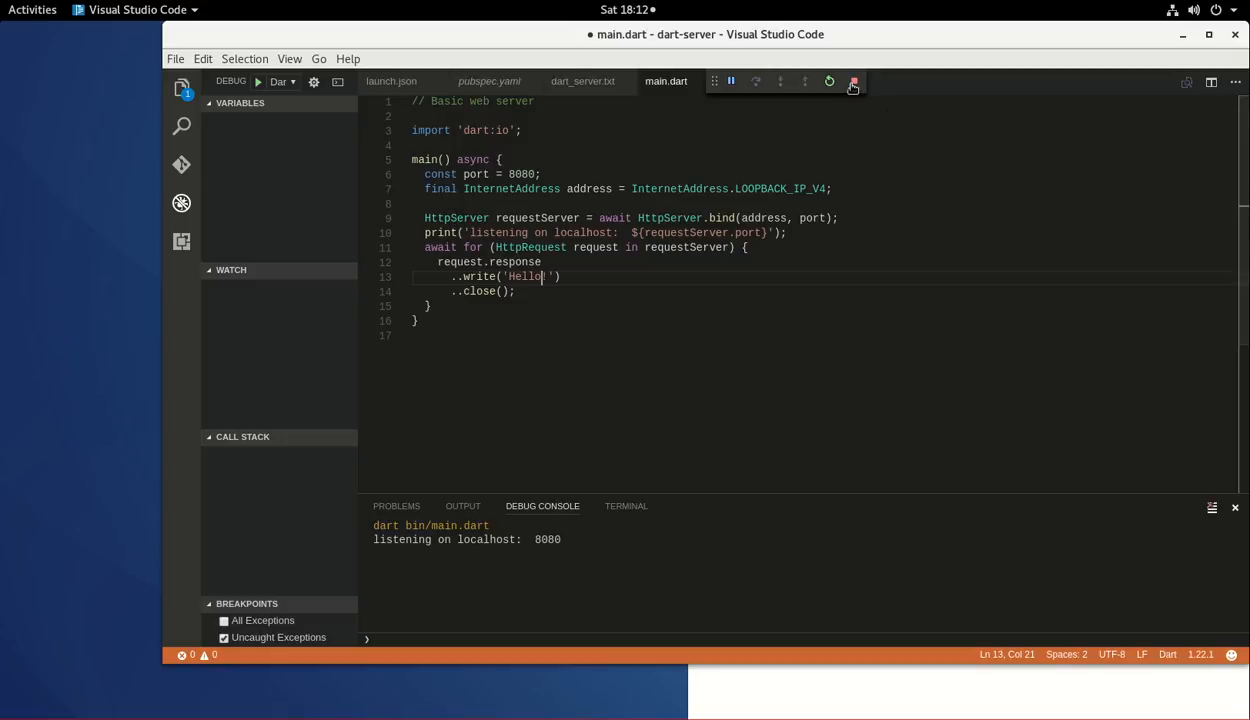
{"action": "mouse_move", "coordinate": [853, 81]}
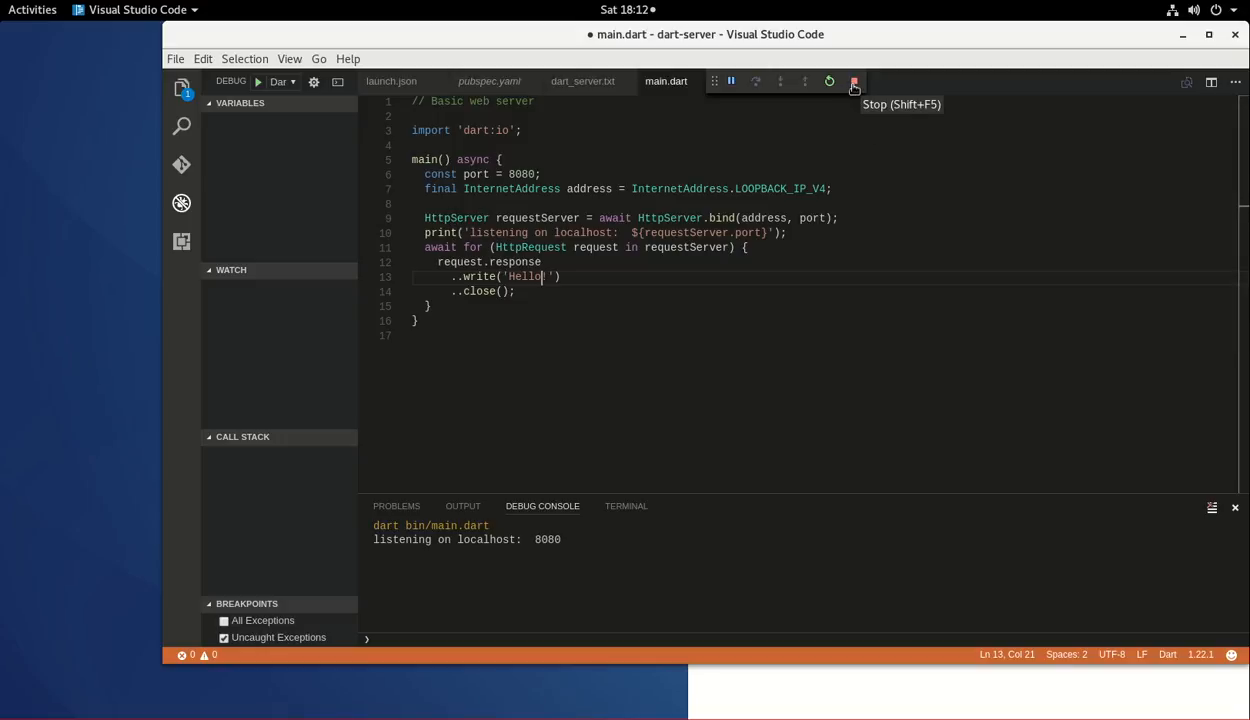
{"action": "left_click", "coordinate": [854, 81]}
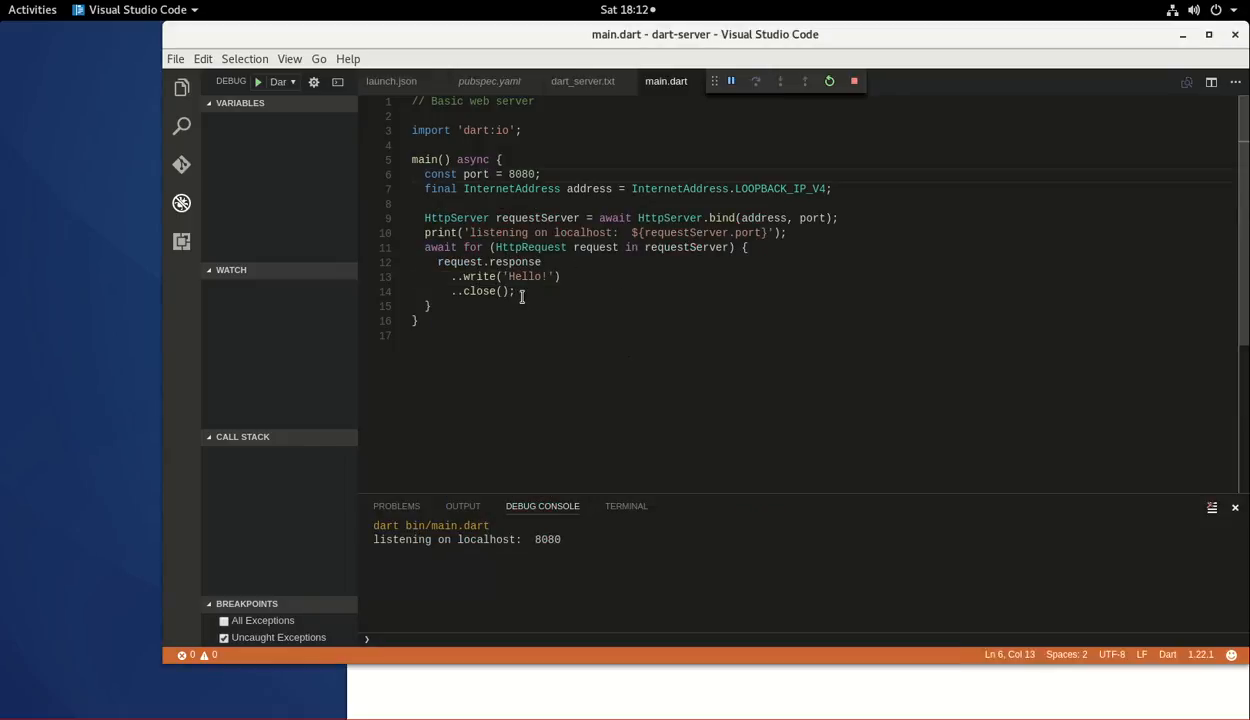
{"action": "left_click_drag", "start_coordinate": [451, 291], "coordinate": [515, 291]}
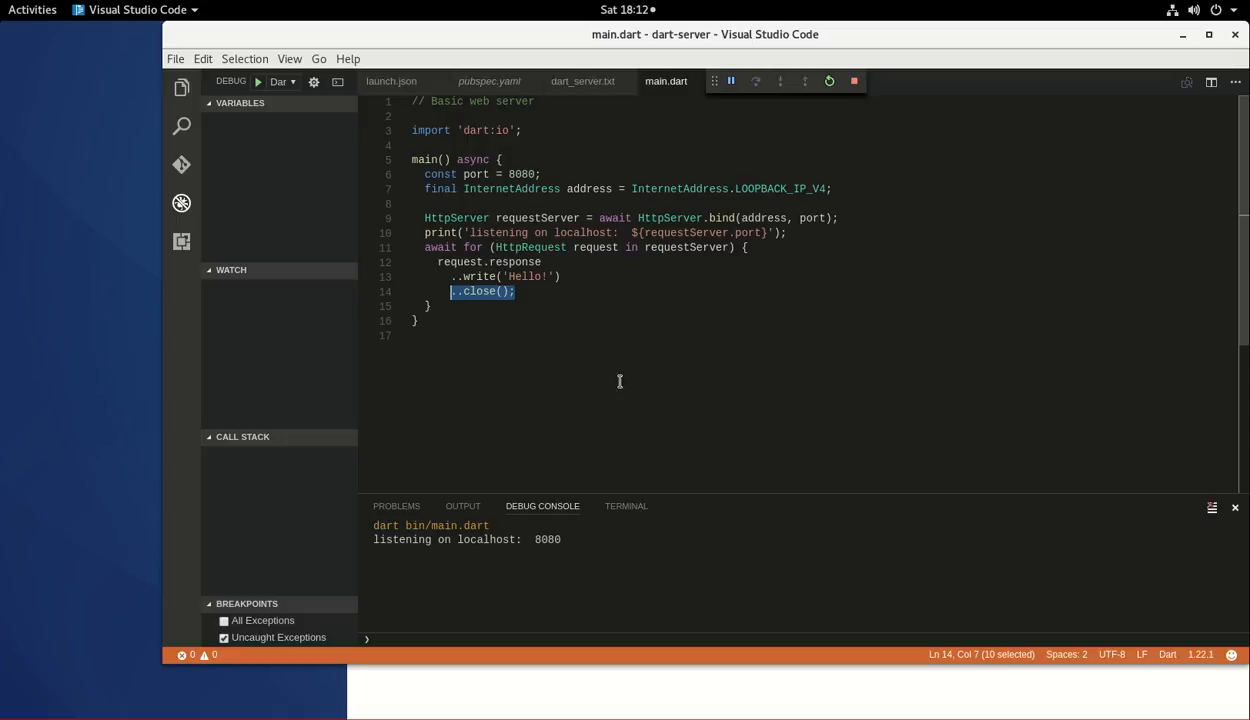